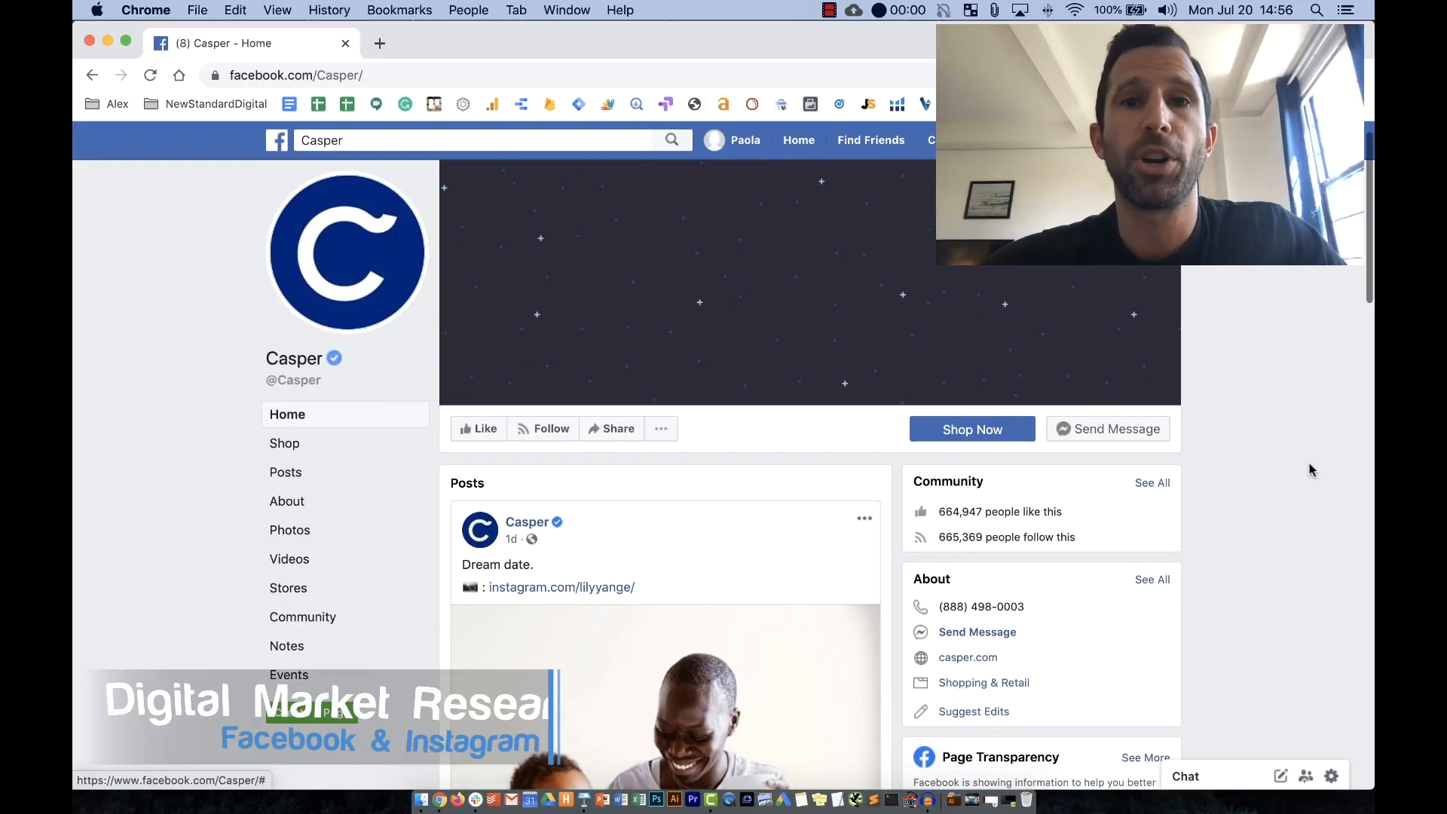
Reach Casper's Page Transparency box, expand its details and continue to its ads in the Ad Library.
{"action": "scroll", "scroll_direction": "down", "scroll_amount": 3}
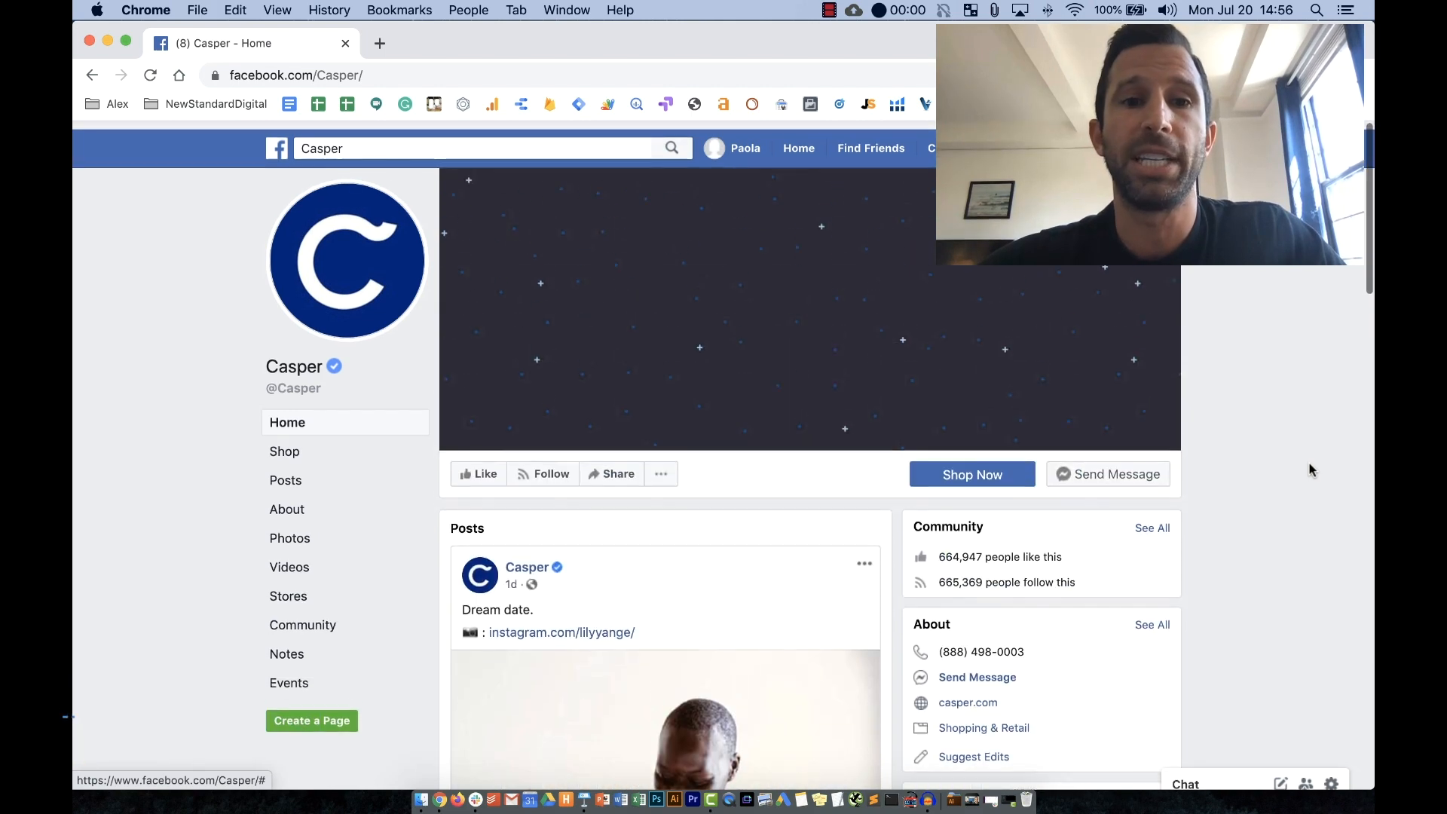
{"action": "scroll", "scroll_direction": "down", "scroll_amount": 3}
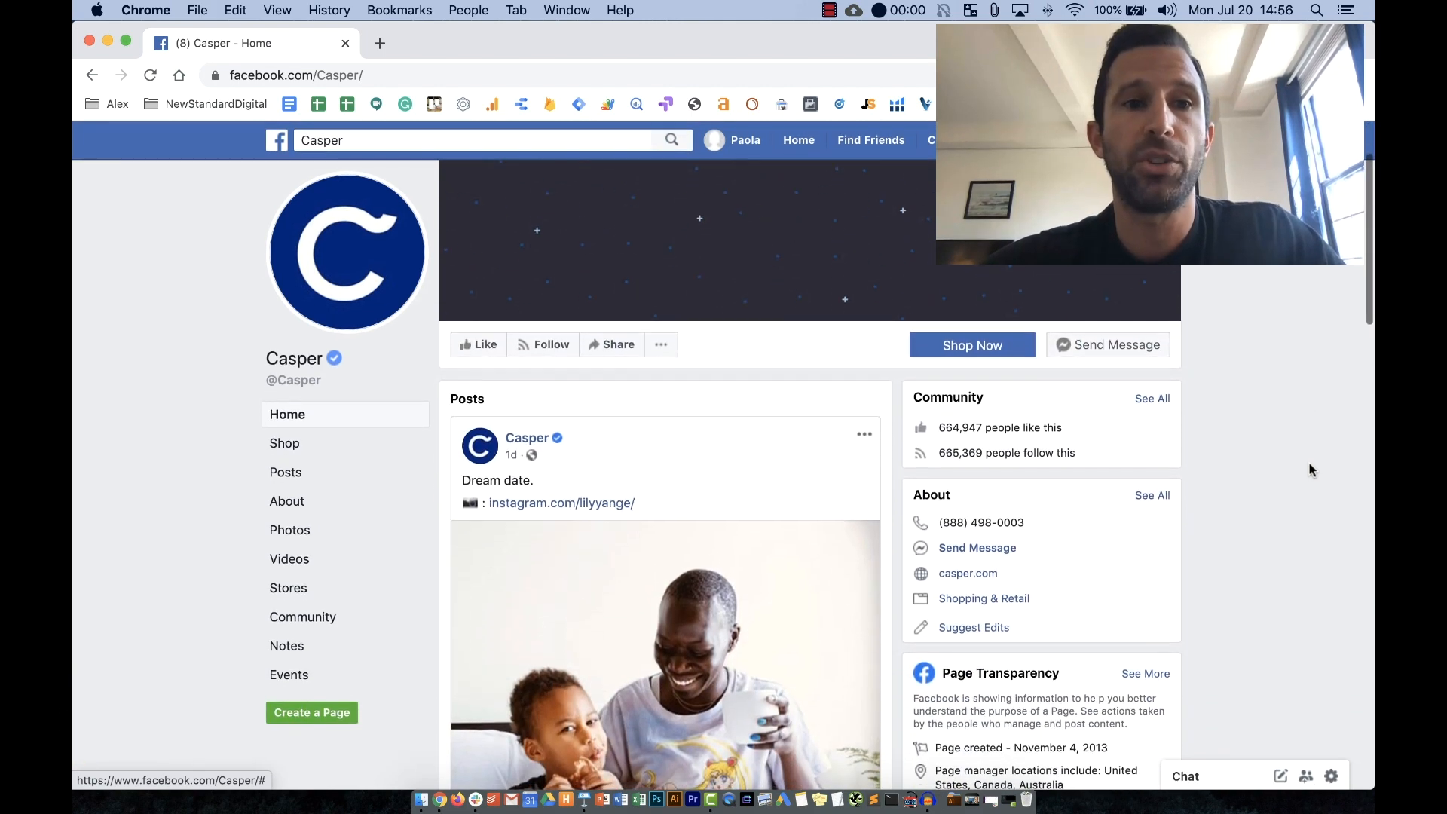
{"action": "scroll", "scroll_direction": "down", "scroll_amount": 3}
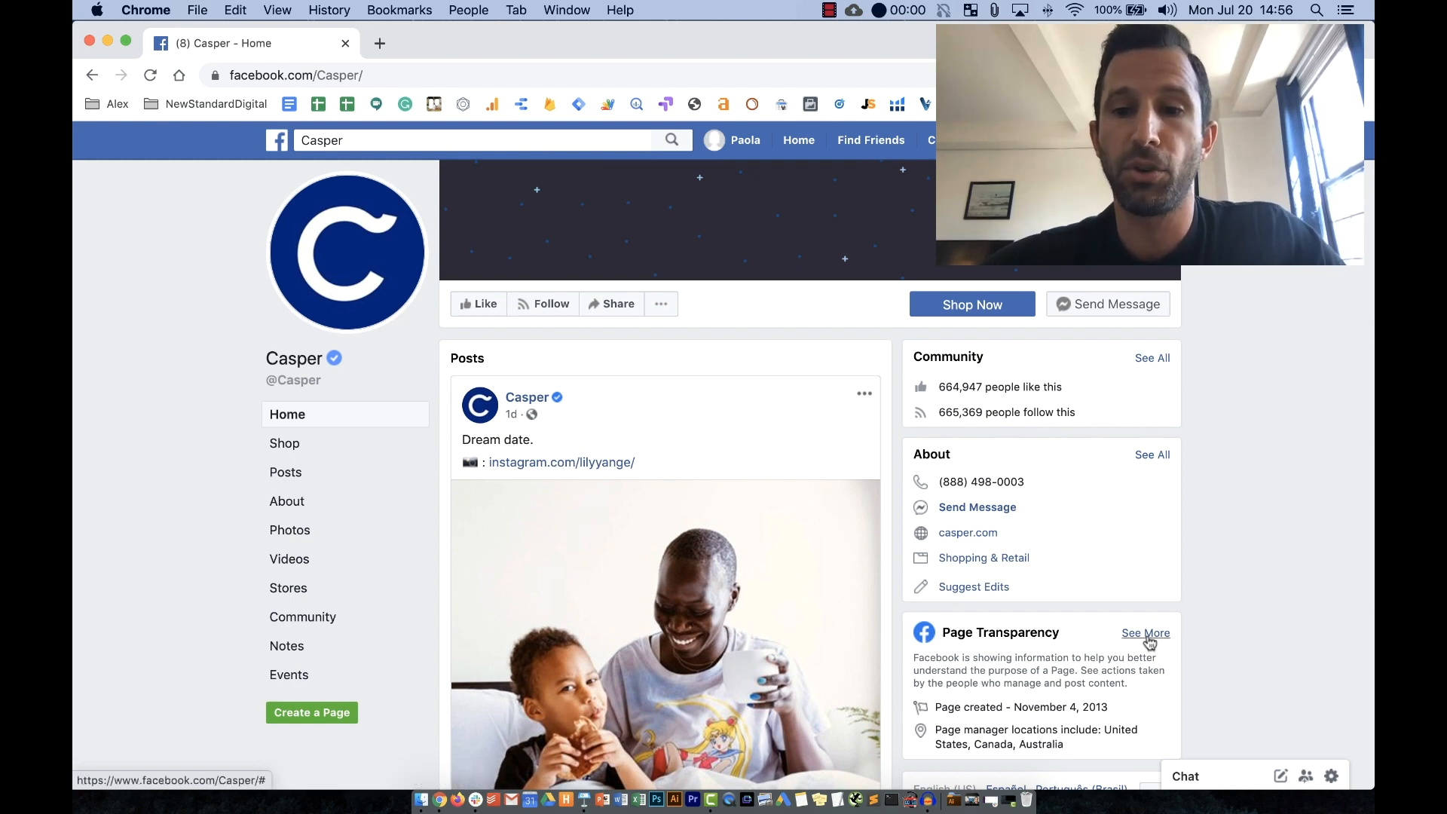
{"action": "left_click", "coordinate": [1146, 632]}
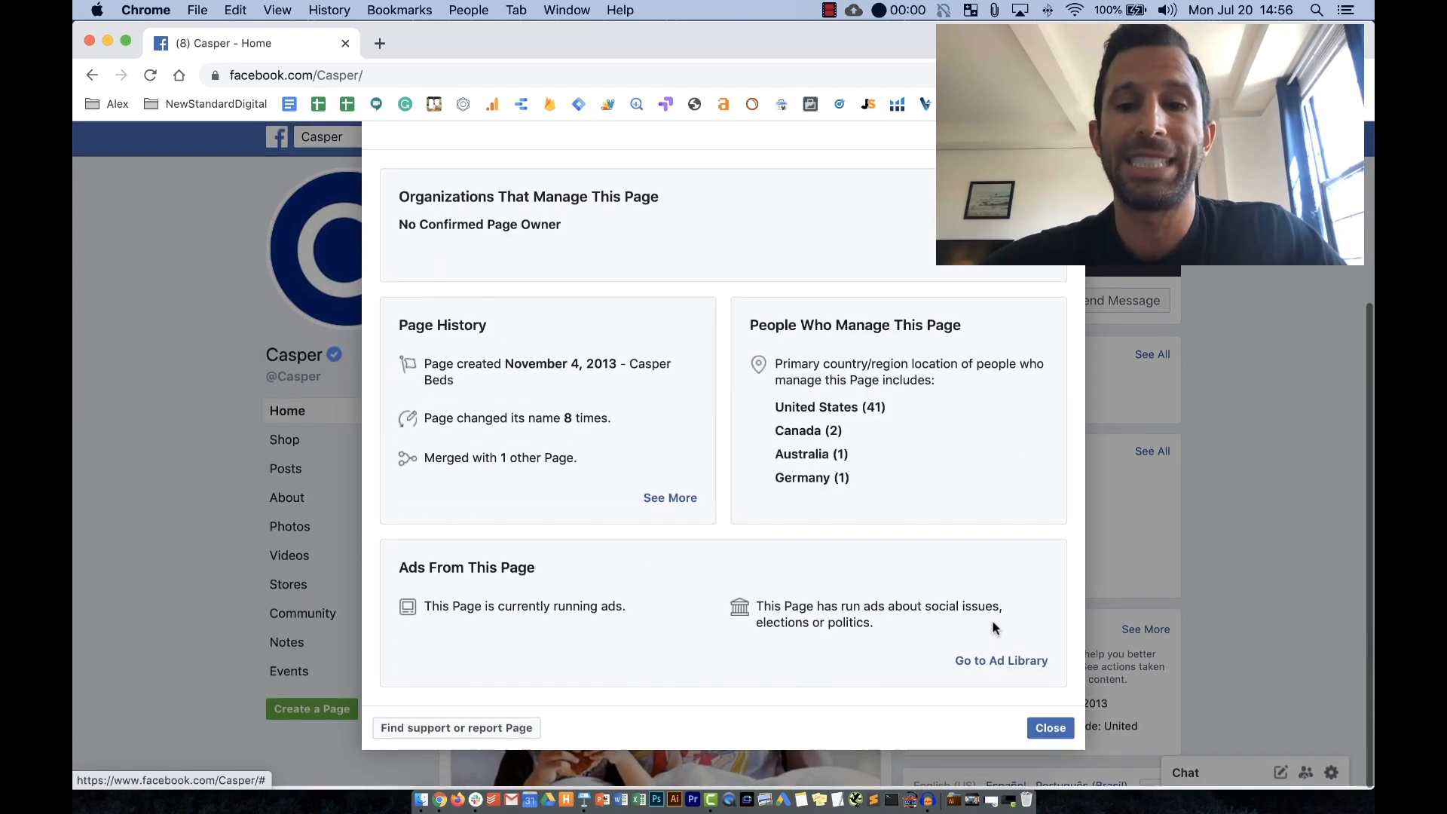
{"action": "left_click", "coordinate": [1000, 660]}
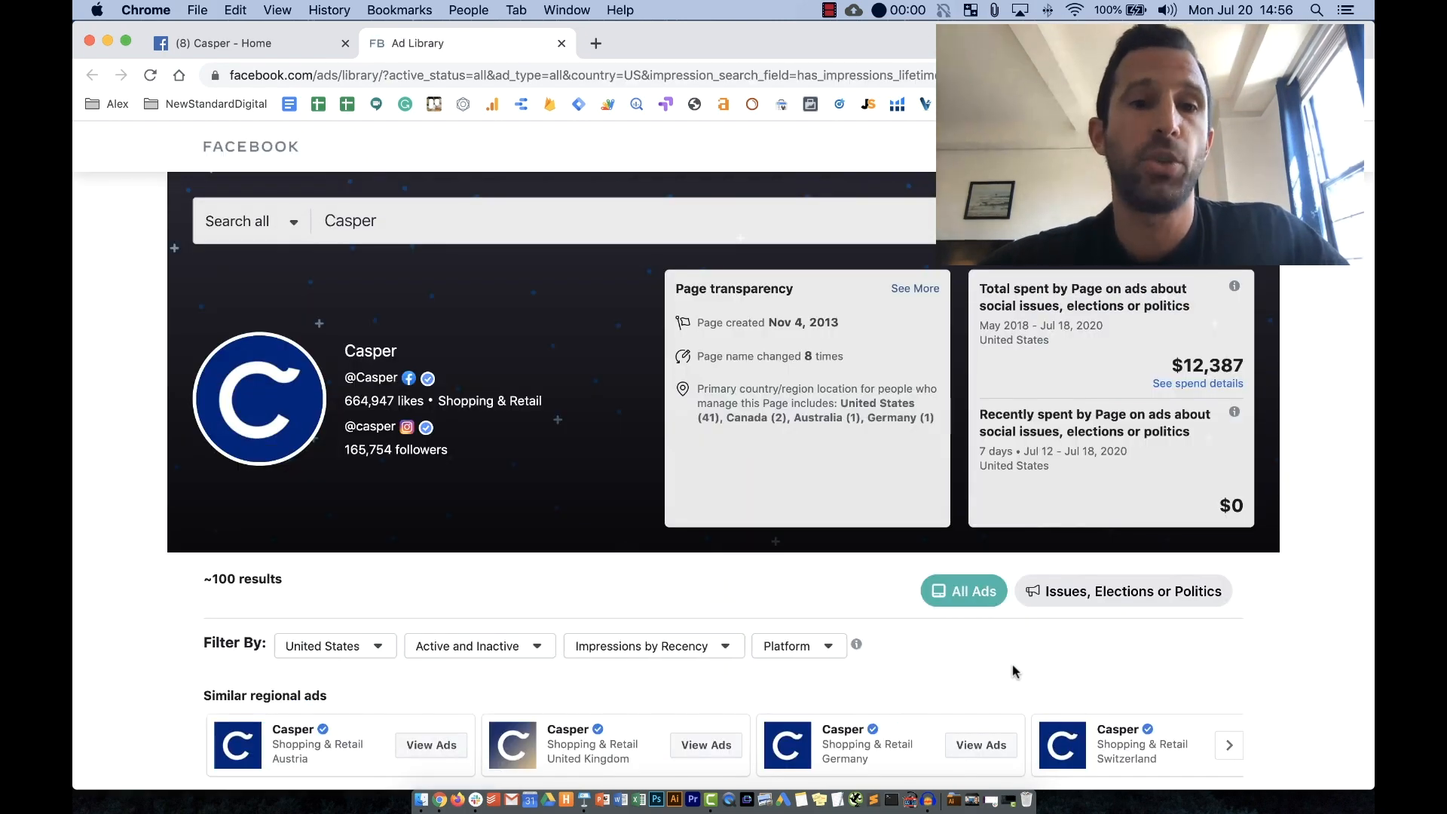
{"action": "mouse_move", "coordinate": [1234, 535]}
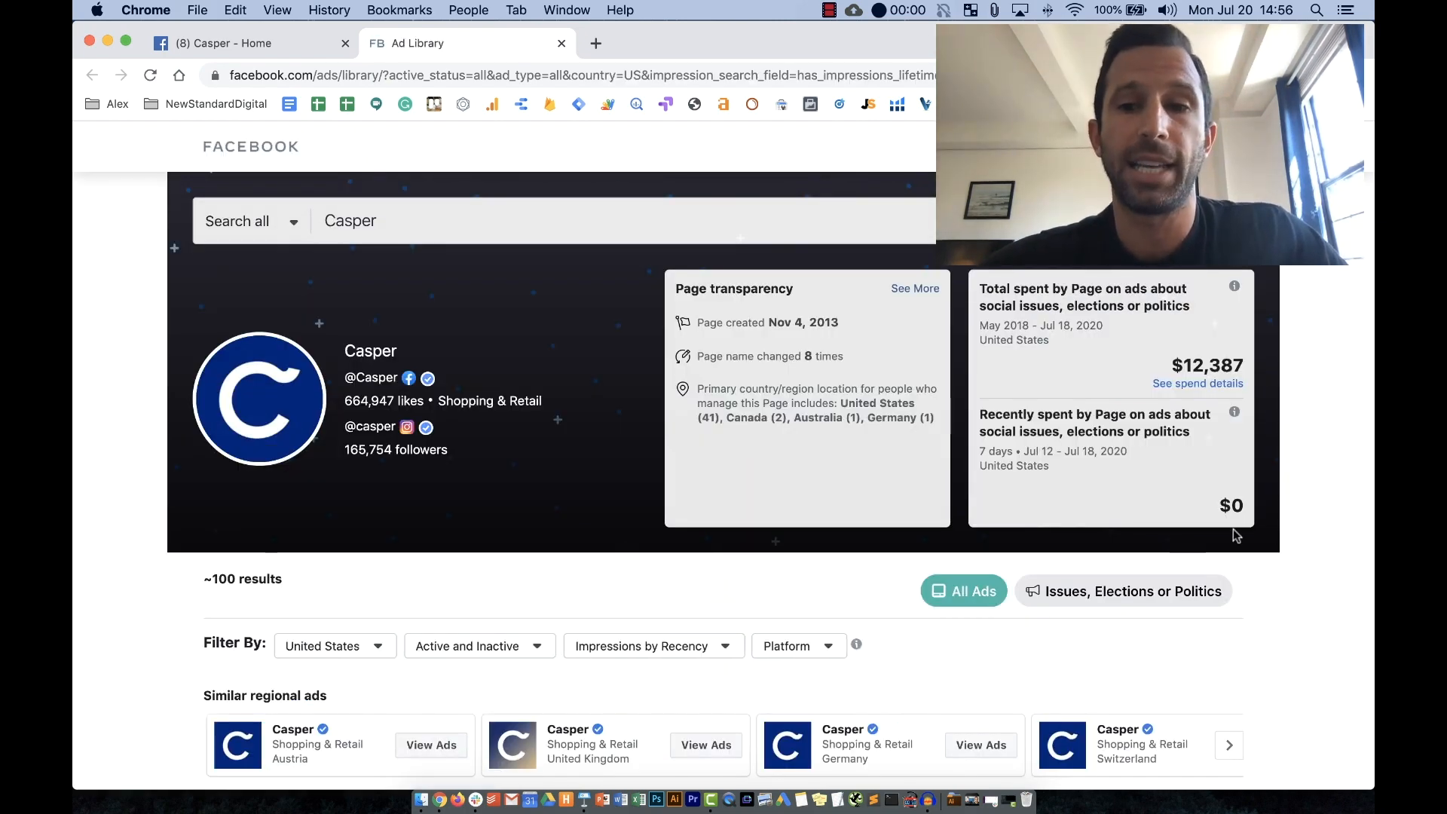
Browse Casper's active ad creatives and play the video ad promising the best sleep in months.
{"action": "scroll", "scroll_direction": "down", "scroll_amount": 3}
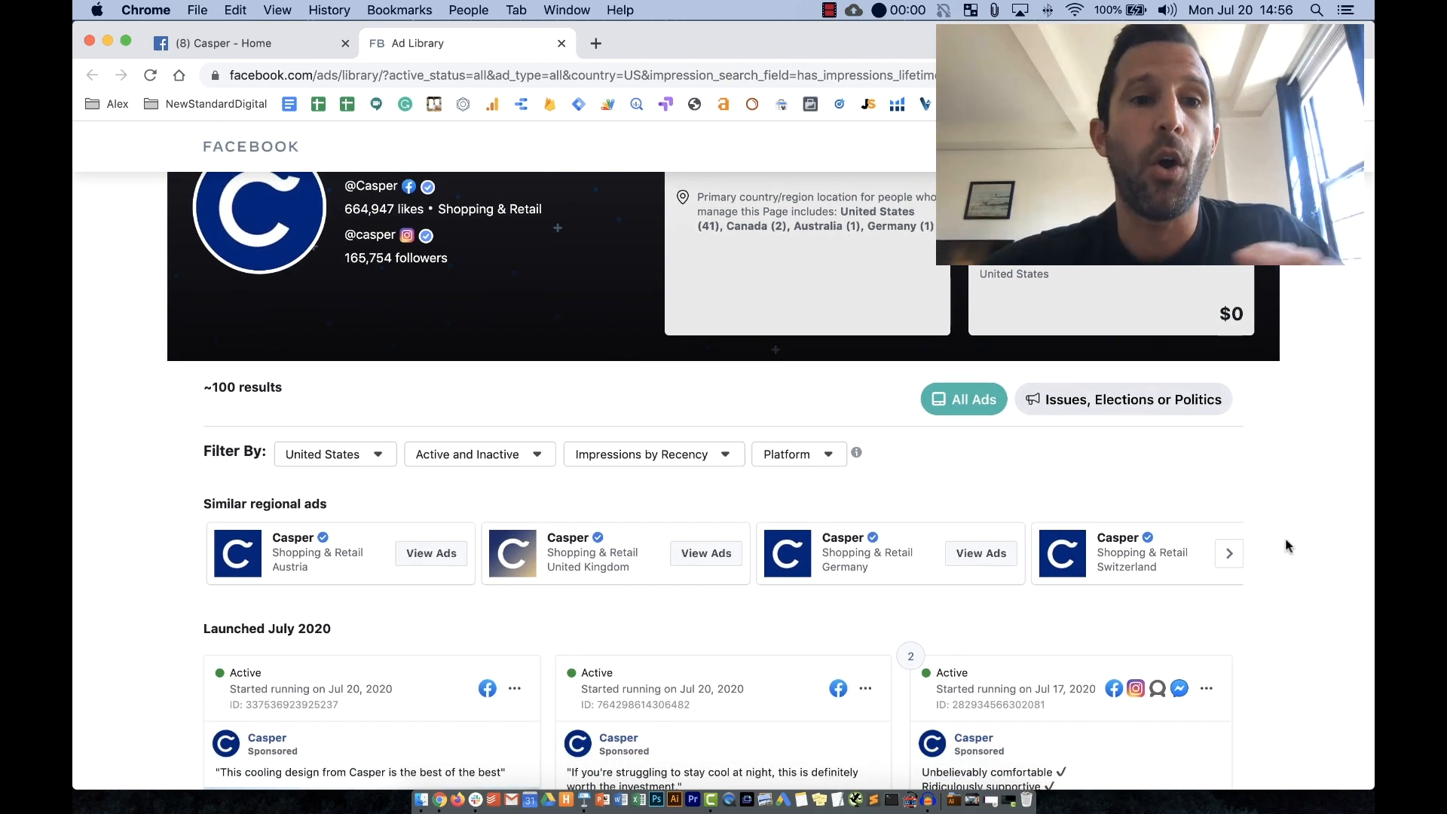
{"action": "scroll", "scroll_direction": "down", "scroll_amount": 3}
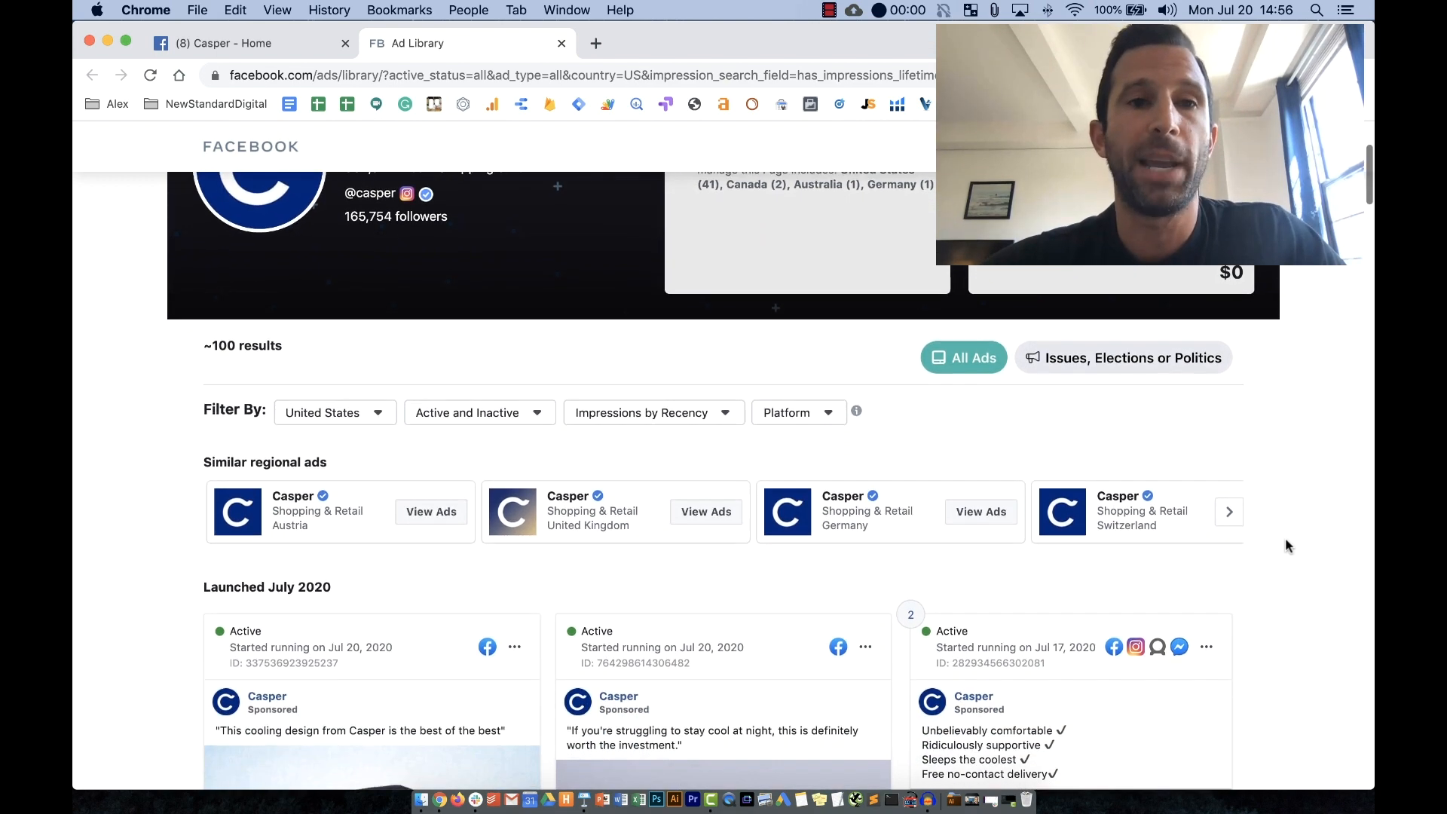
{"action": "scroll", "scroll_direction": "down", "scroll_amount": 3}
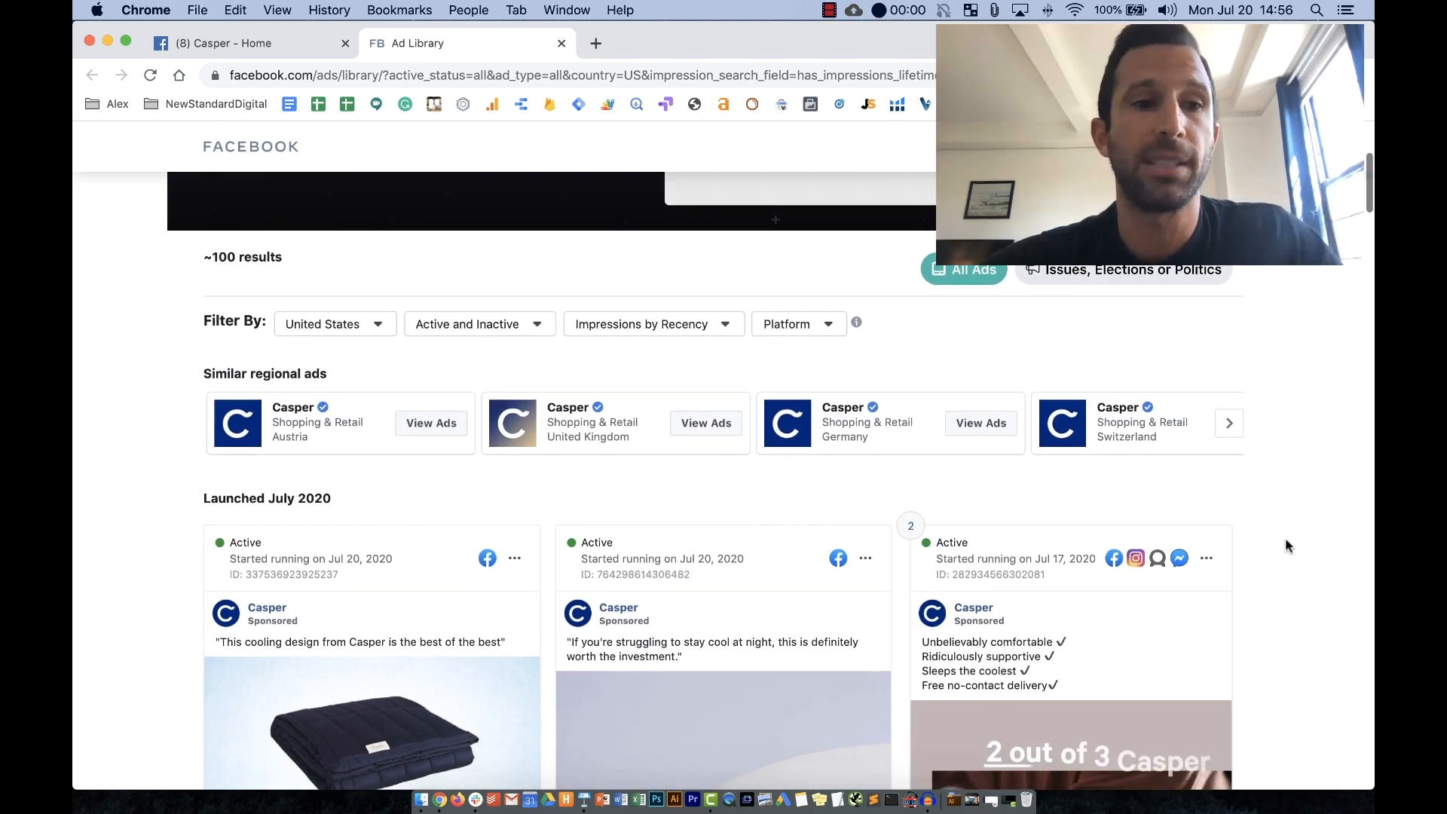
{"action": "scroll", "scroll_direction": "down", "scroll_amount": 3}
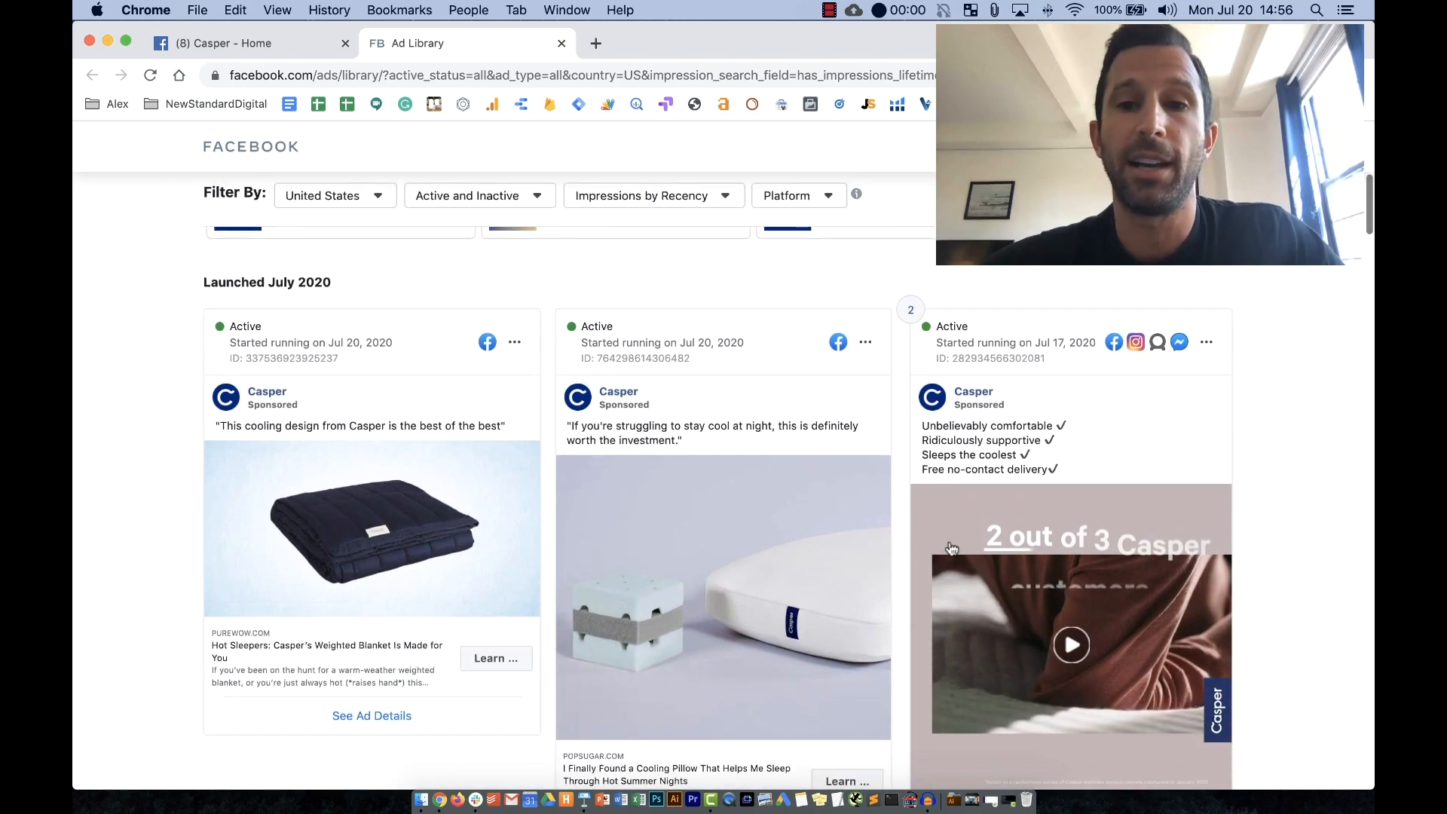
{"action": "scroll", "scroll_direction": "down", "scroll_amount": 3}
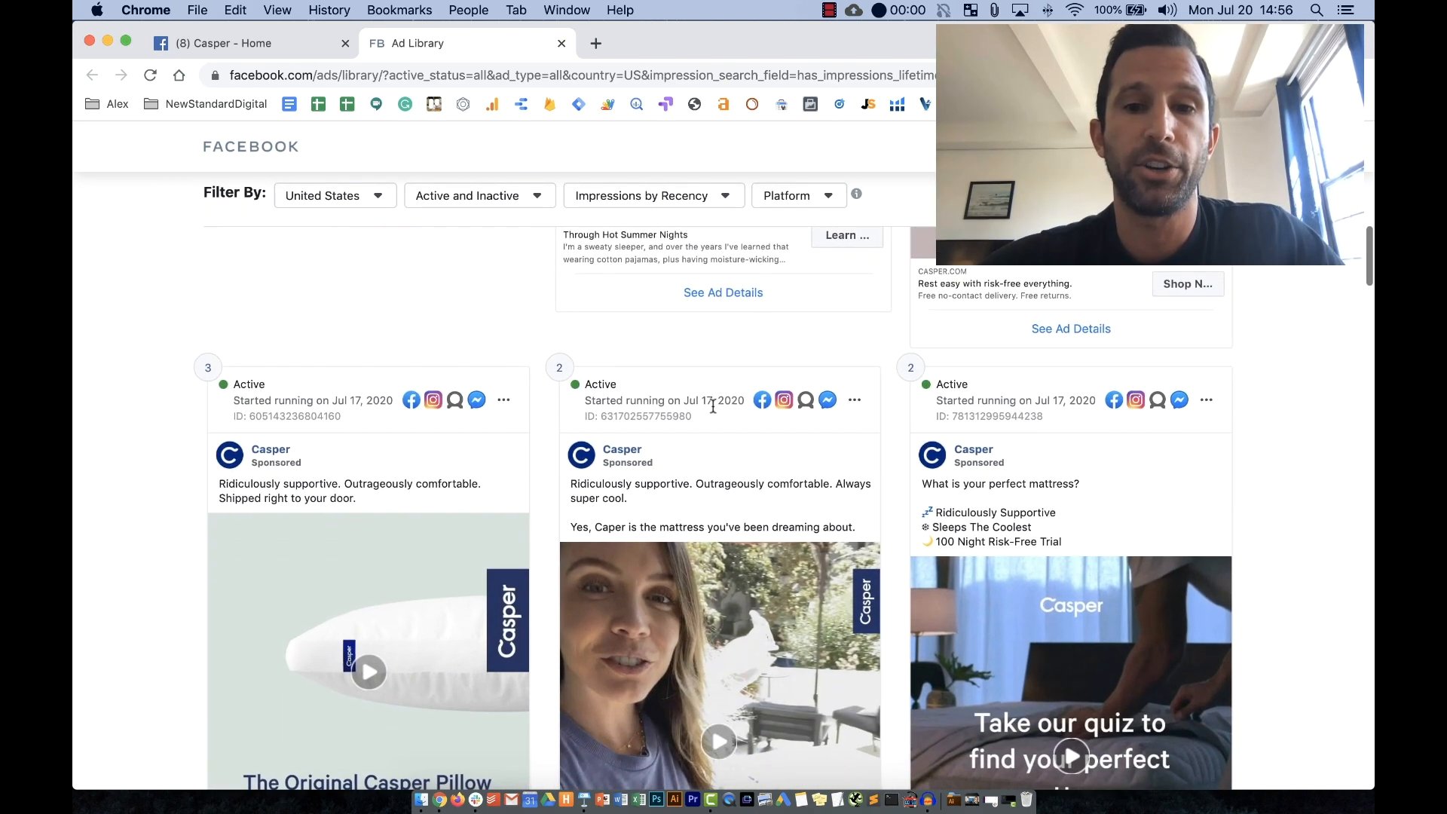
{"action": "scroll", "scroll_direction": "down", "scroll_amount": 3}
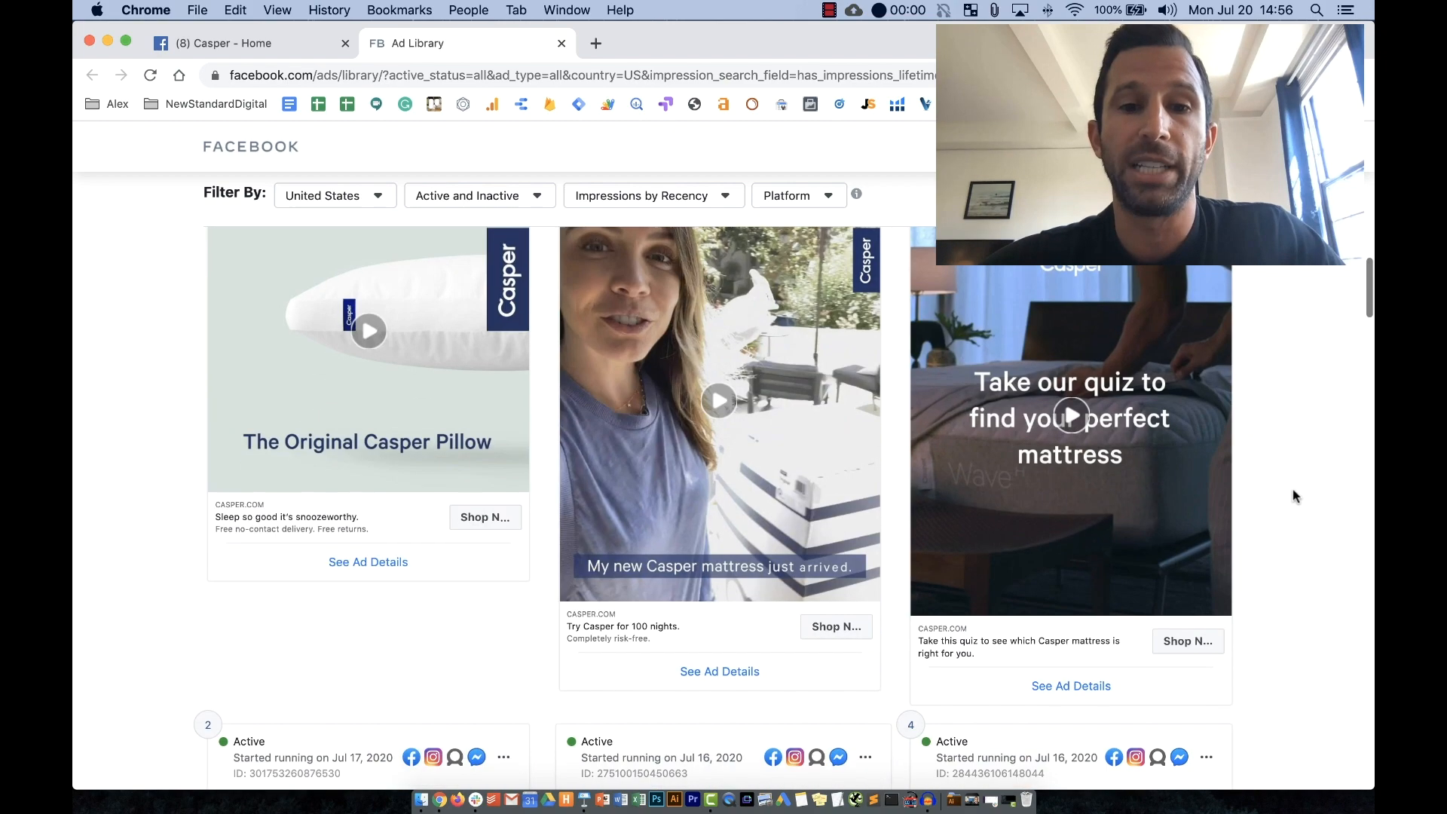
{"action": "scroll", "scroll_direction": "down", "scroll_amount": 3}
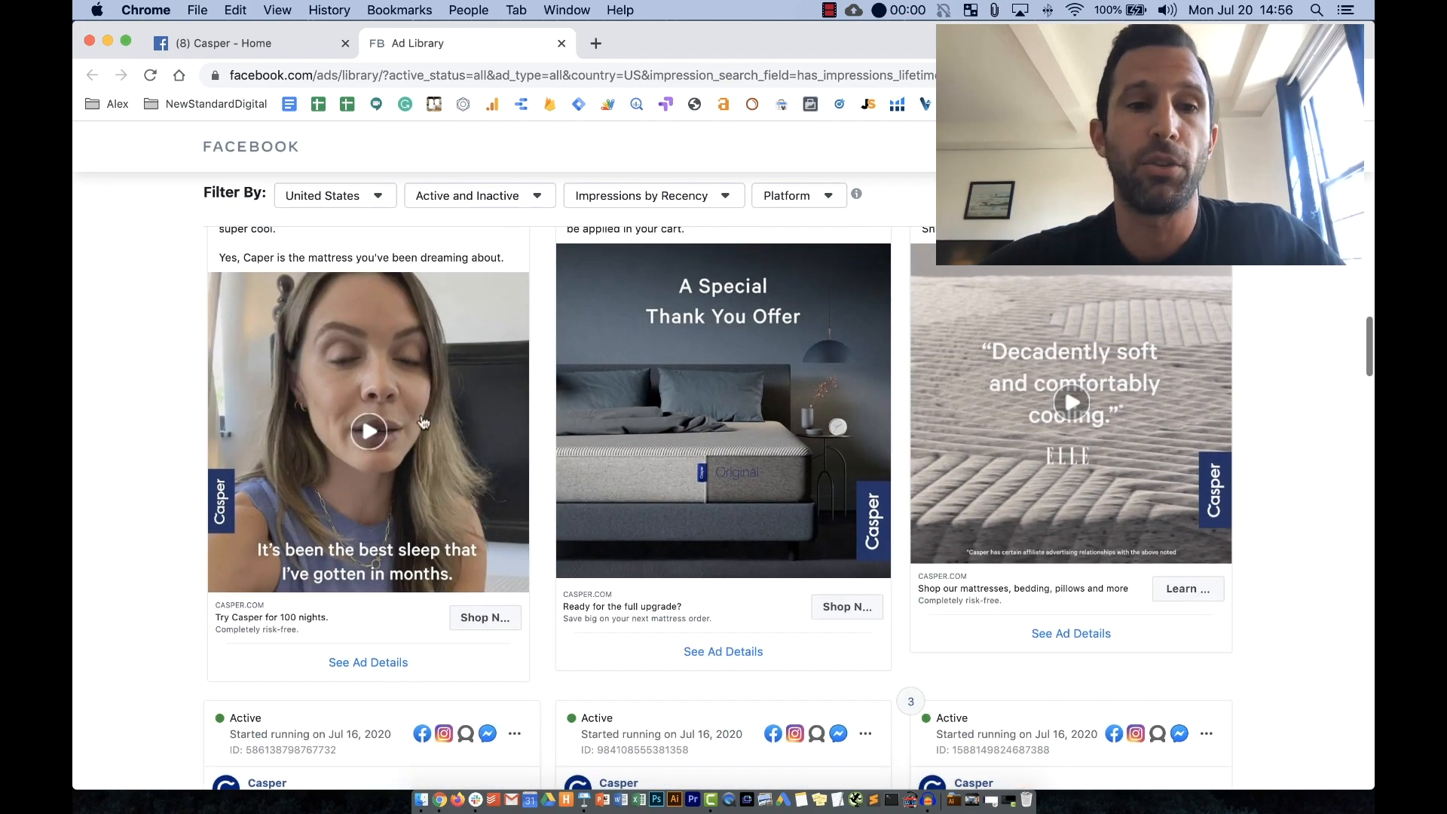
{"action": "left_click", "coordinate": [368, 431]}
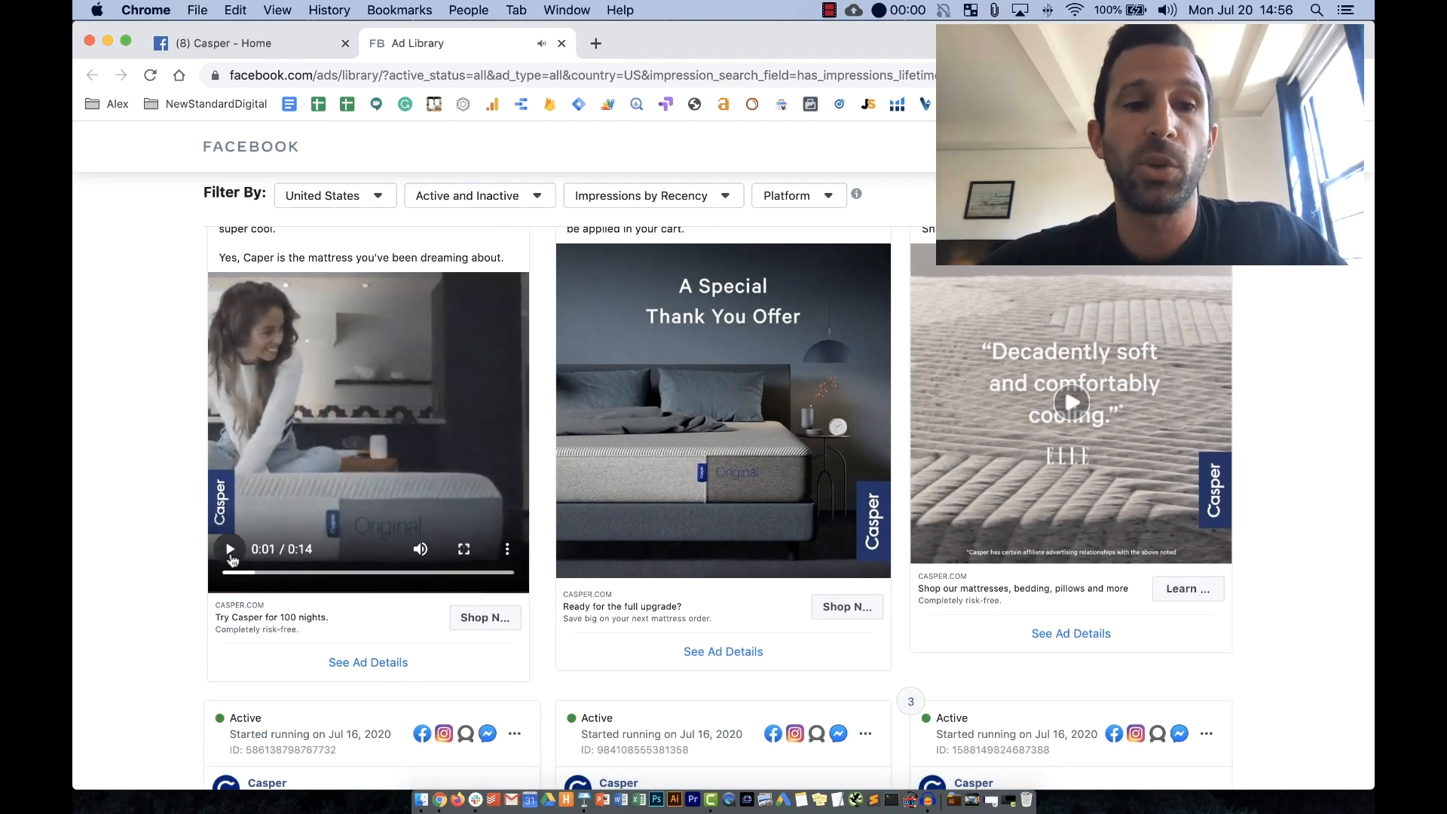
{"action": "scroll", "scroll_direction": "down", "scroll_amount": 3}
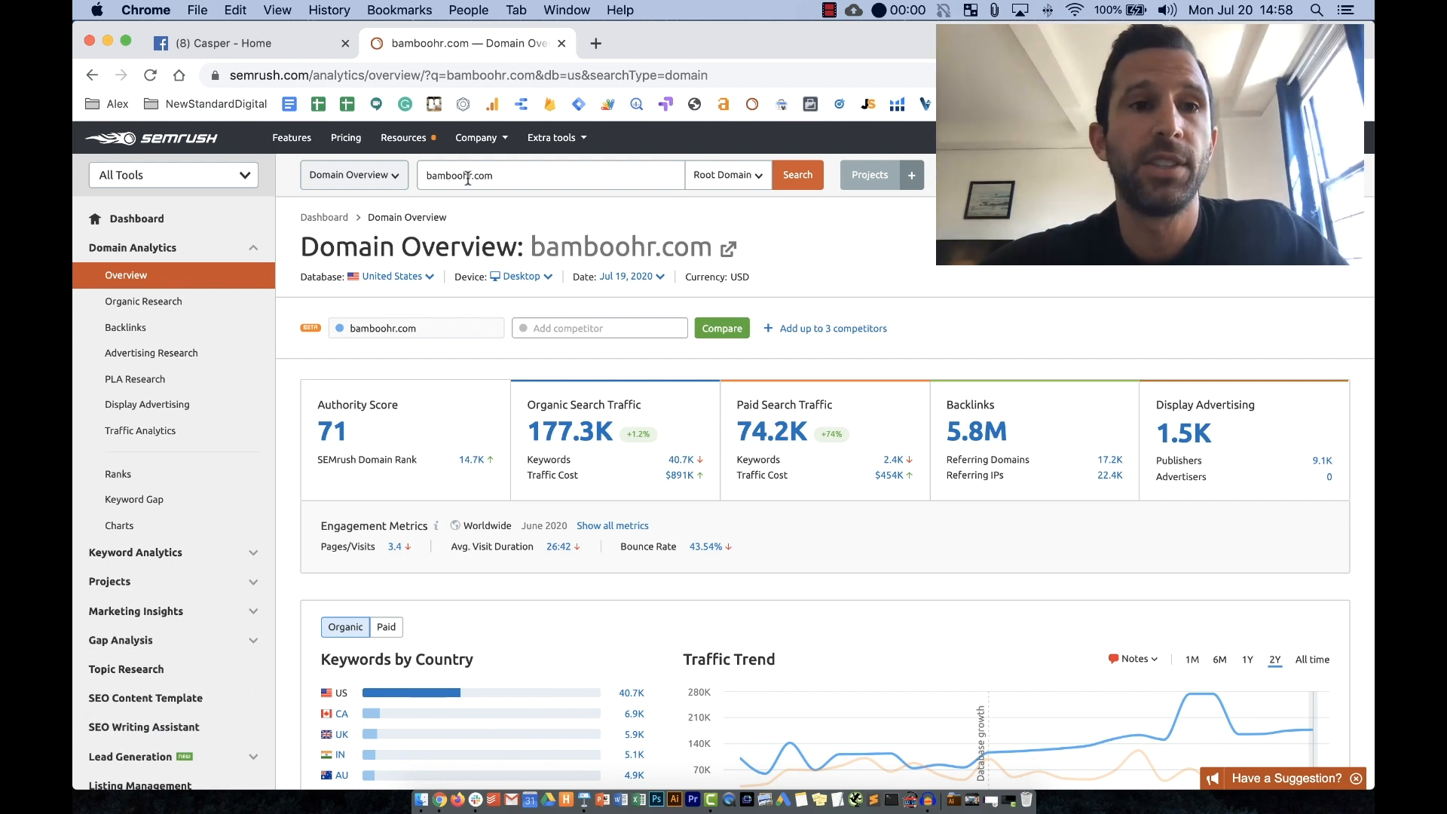
{"action": "mouse_move", "coordinate": [558, 221]}
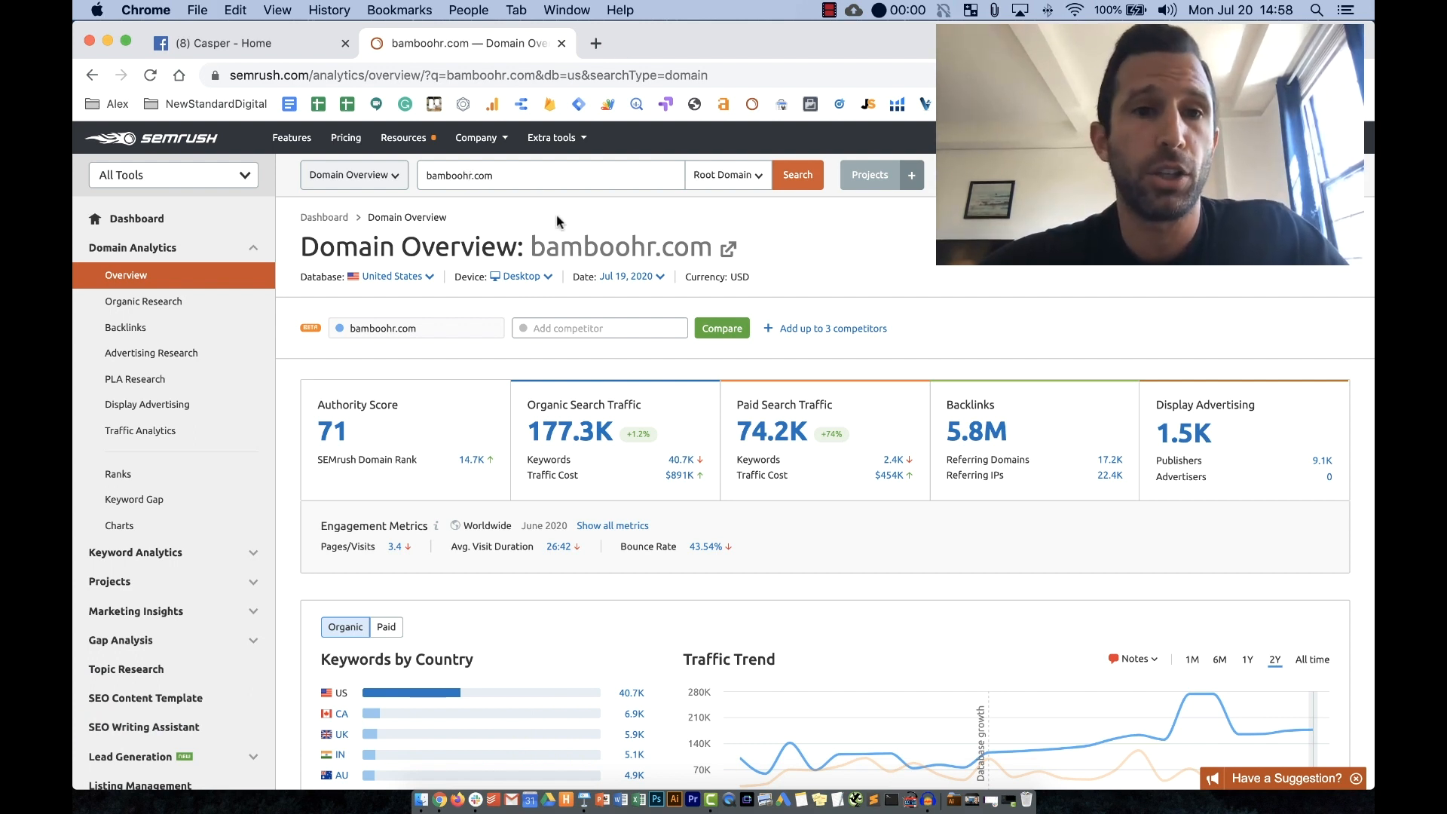
Review bamboohr.com's Organic and Paid Search Traffic metrics in the SEMrush Domain Overview.
{"action": "scroll", "scroll_direction": "down", "scroll_amount": 3}
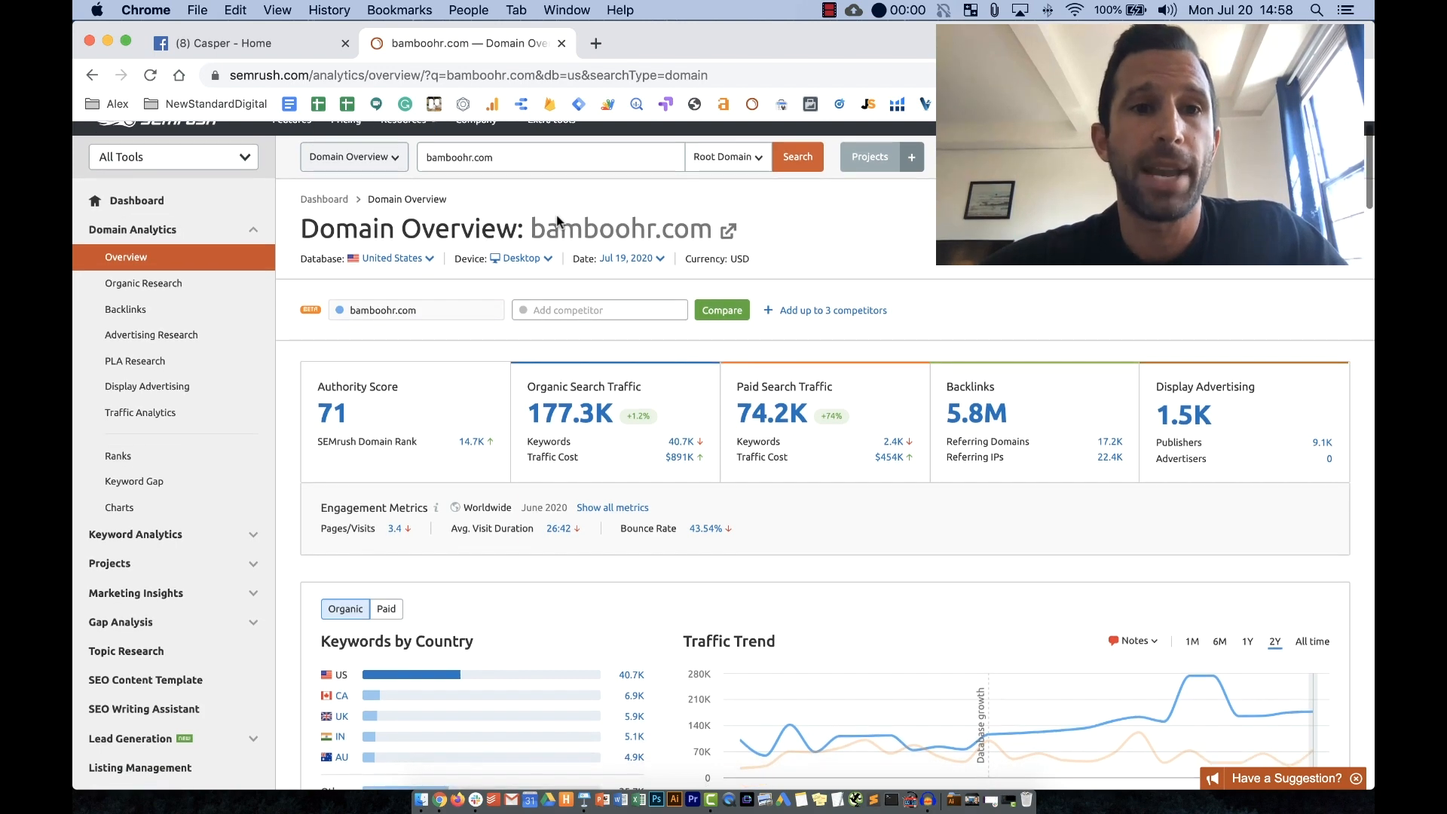
{"action": "scroll", "scroll_direction": "up", "scroll_amount": 3}
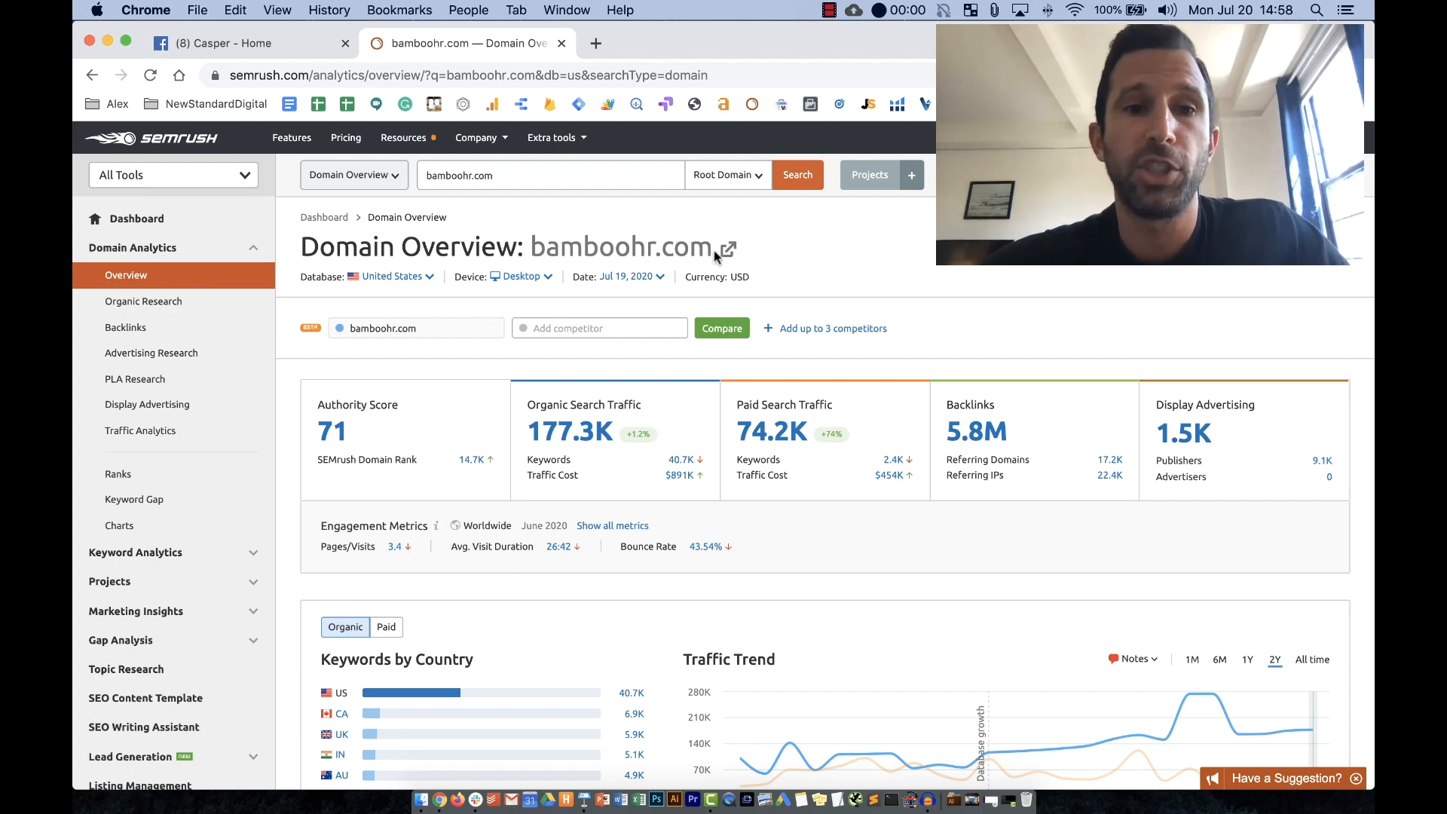
{"action": "mouse_move", "coordinate": [817, 256]}
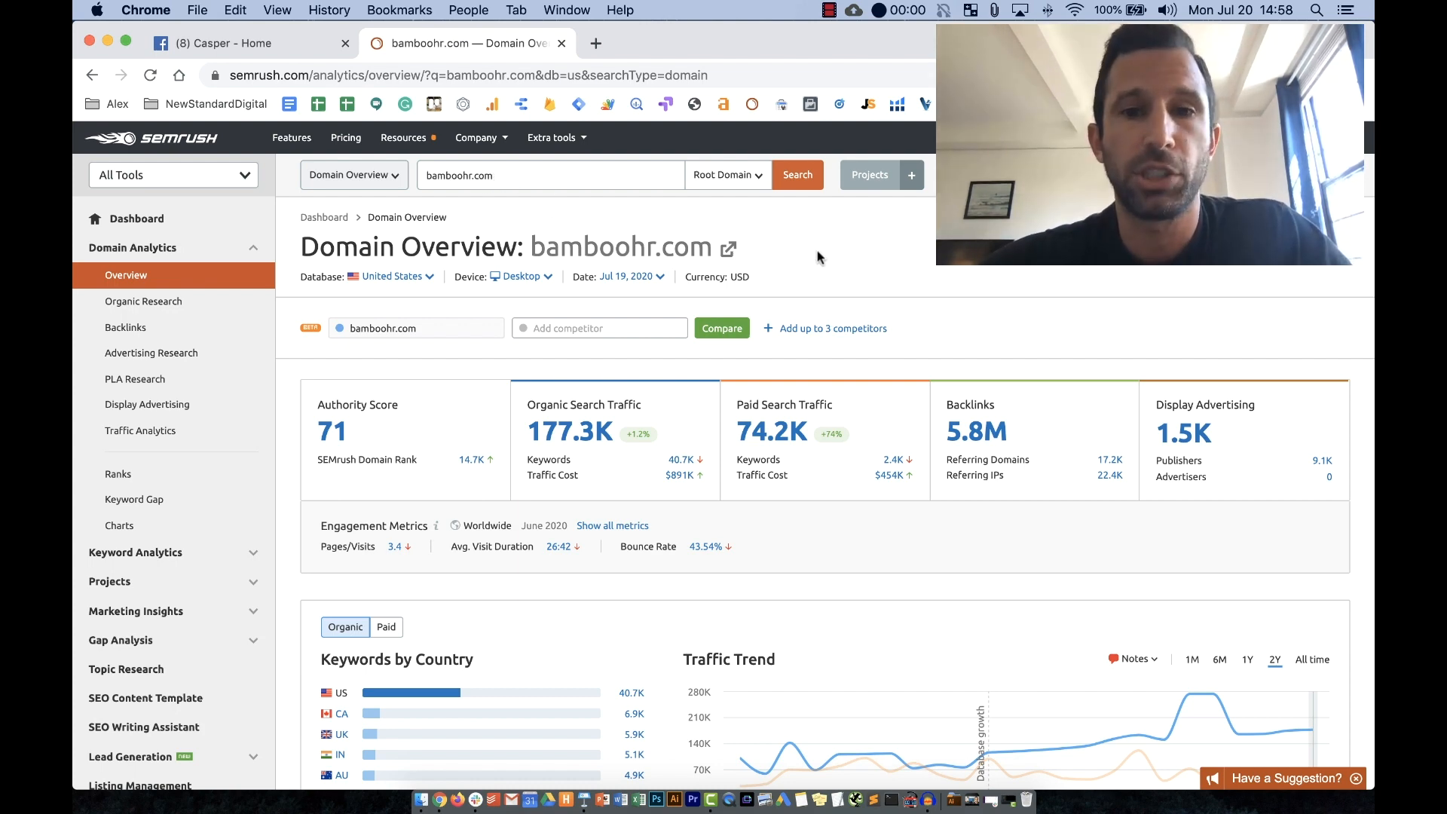
{"action": "scroll", "scroll_direction": "down", "scroll_amount": 3}
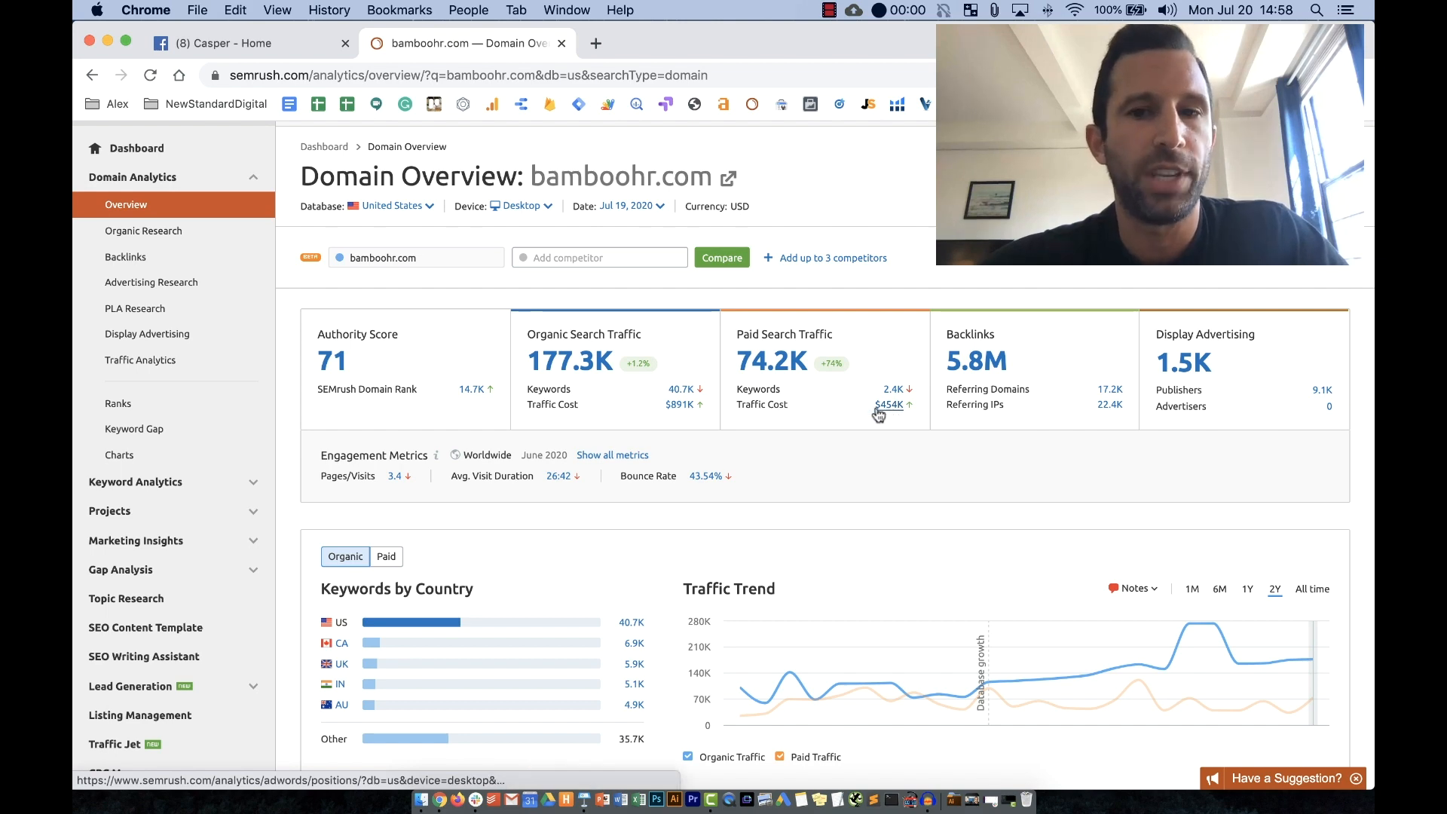
{"action": "scroll", "scroll_direction": "down", "scroll_amount": 3}
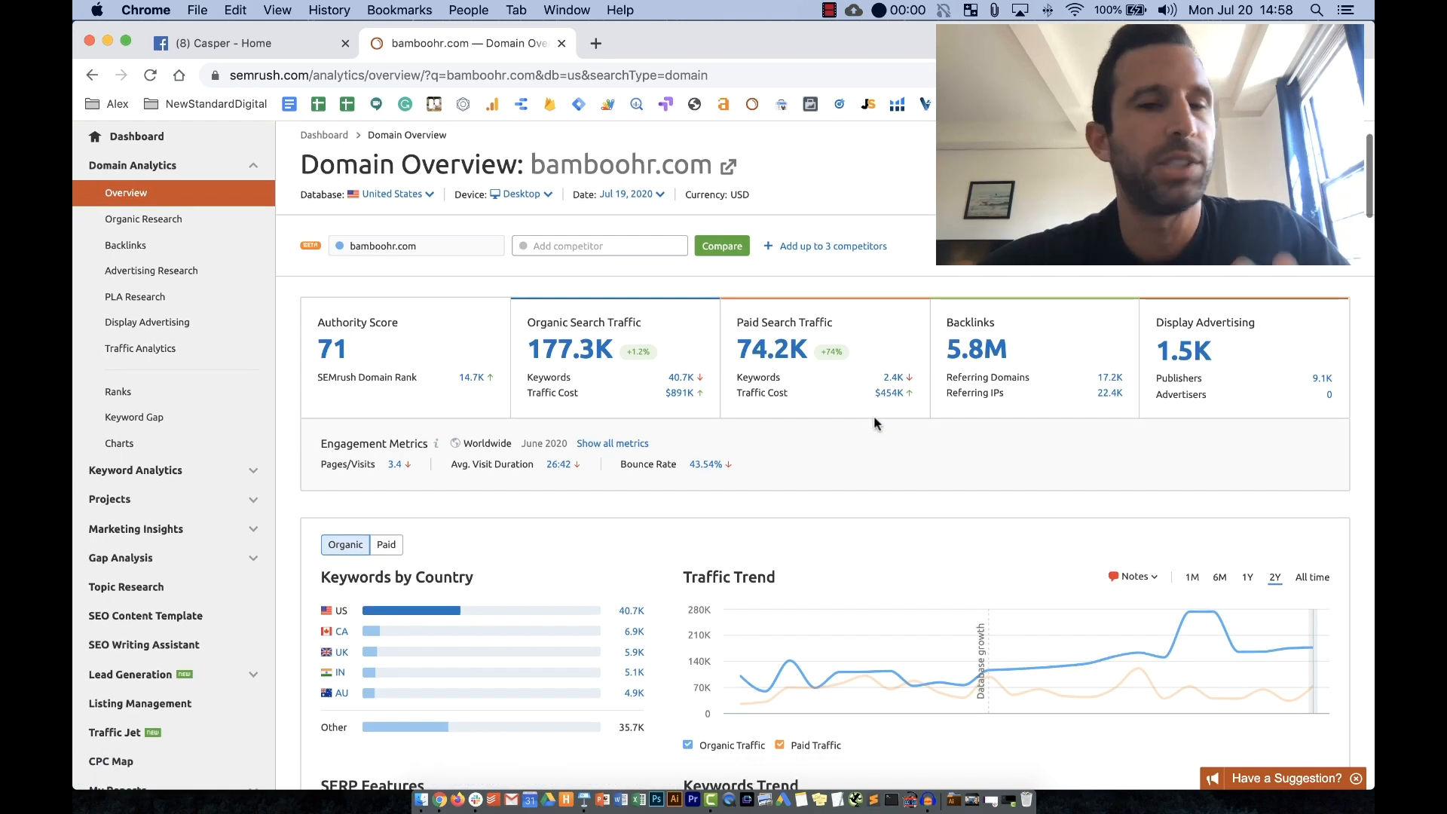
{"action": "scroll", "scroll_direction": "down", "scroll_amount": 3}
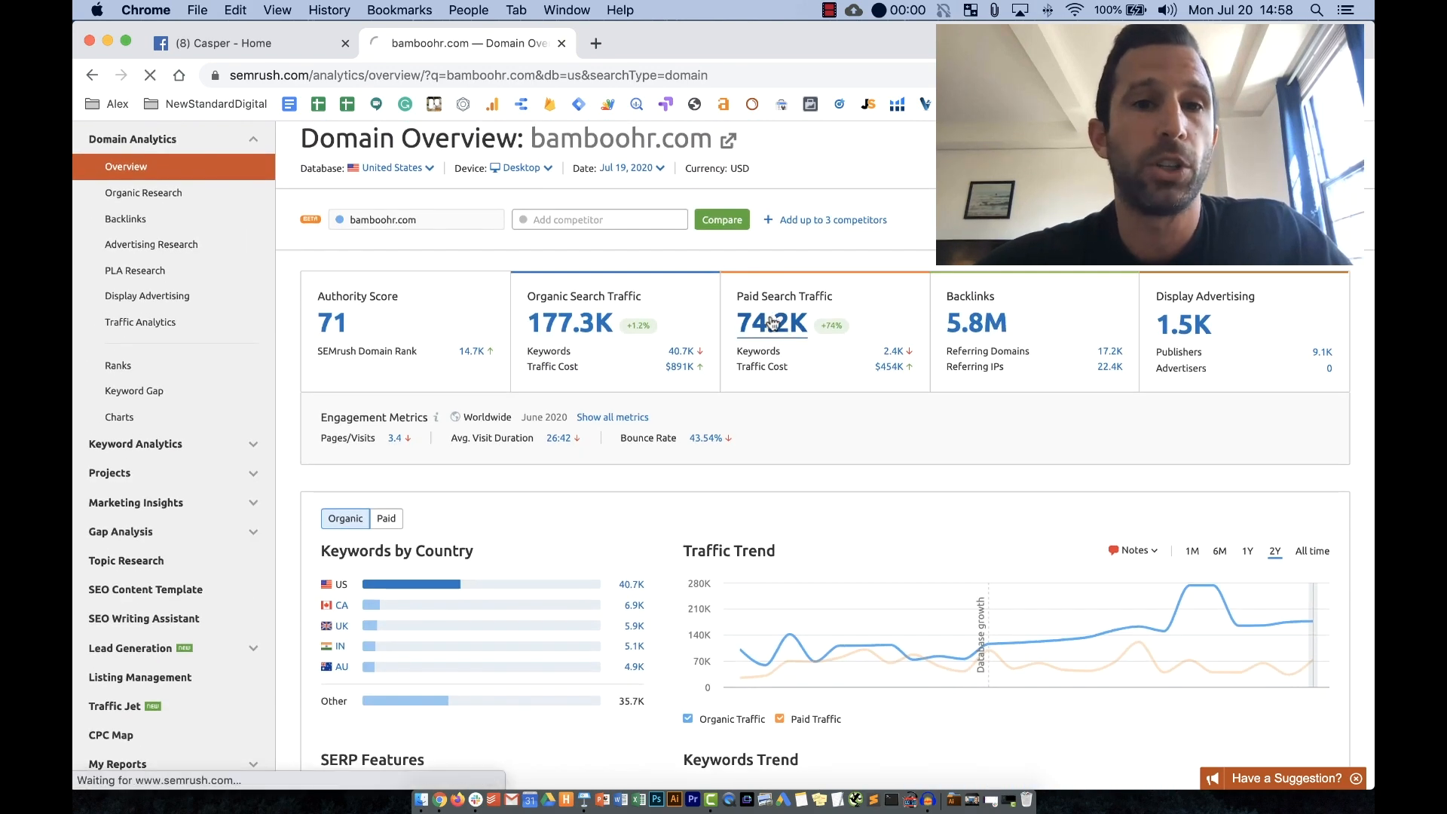
{"action": "left_click", "coordinate": [151, 244]}
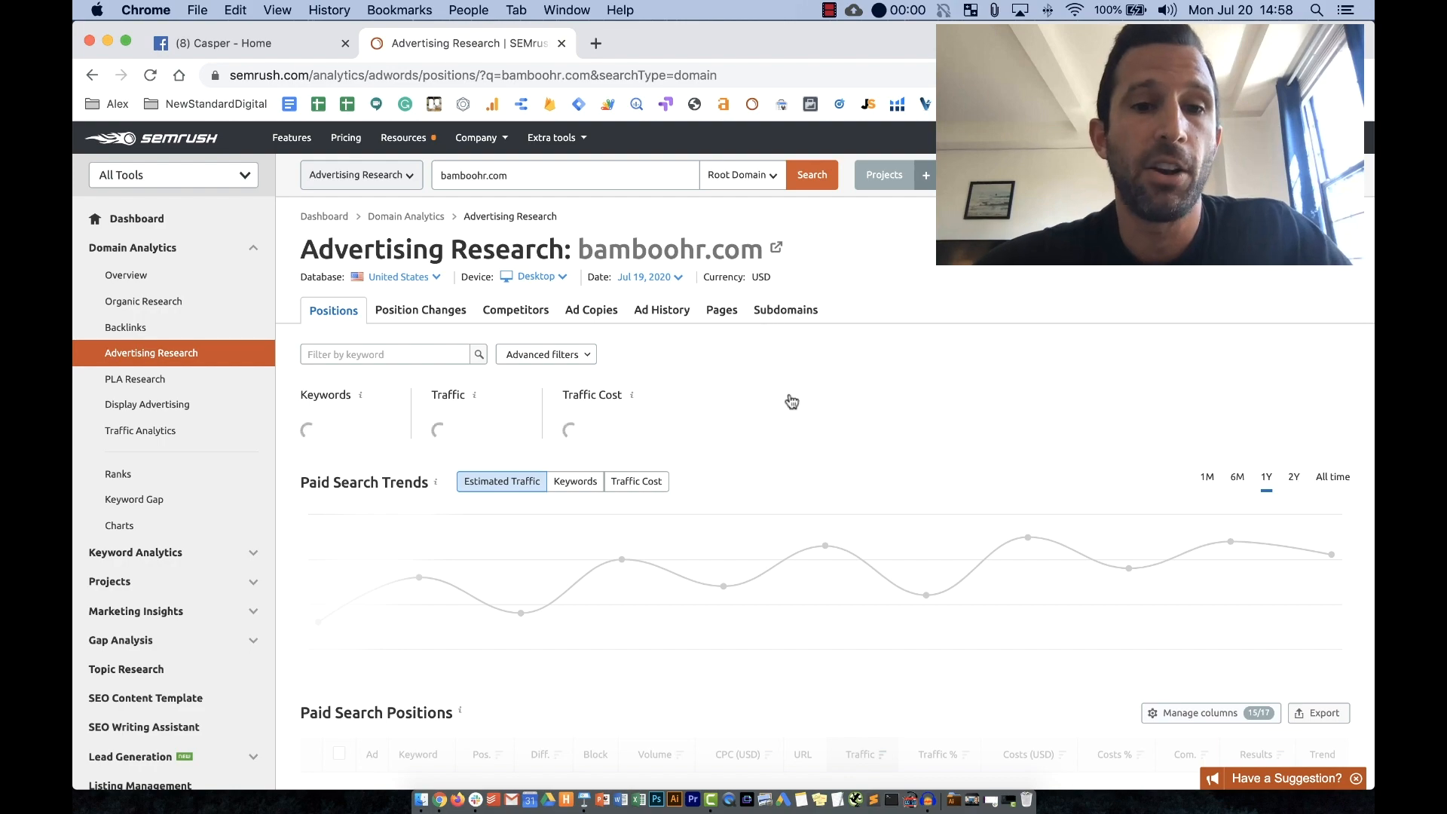
{"action": "scroll", "scroll_direction": "down", "scroll_amount": 3}
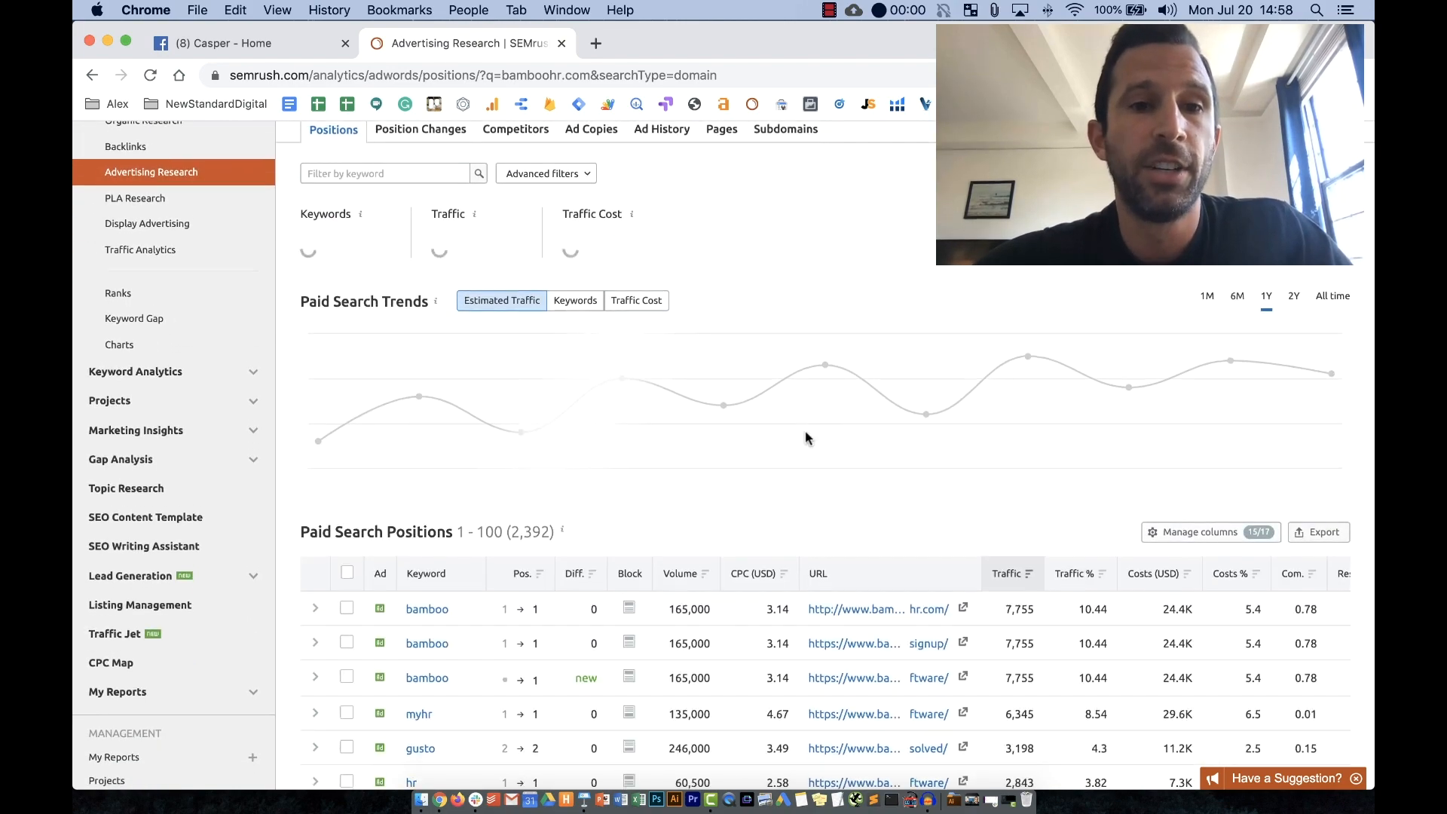
{"action": "scroll", "scroll_direction": "down", "scroll_amount": 3}
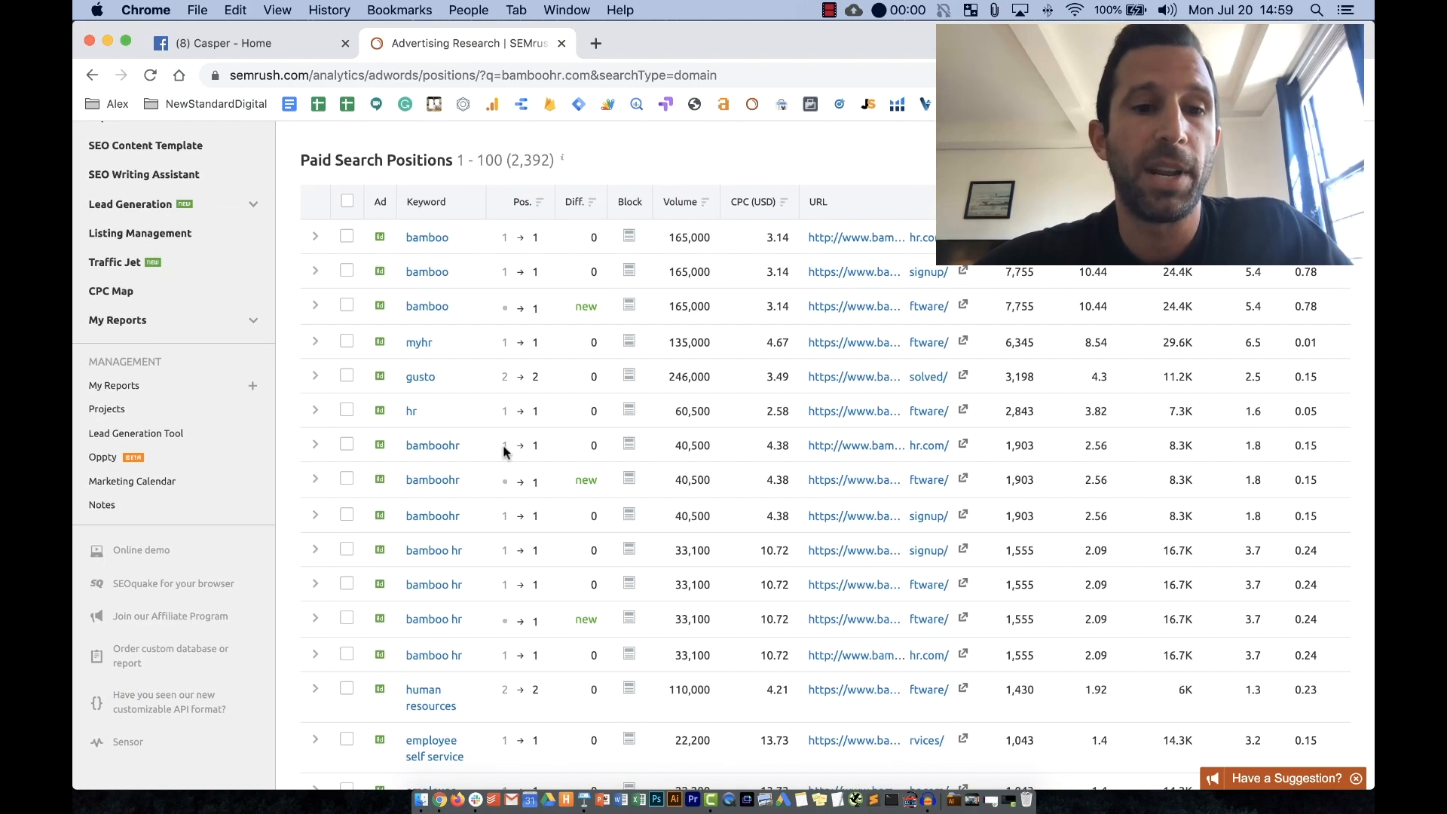
{"action": "scroll", "scroll_direction": "up", "scroll_amount": 3}
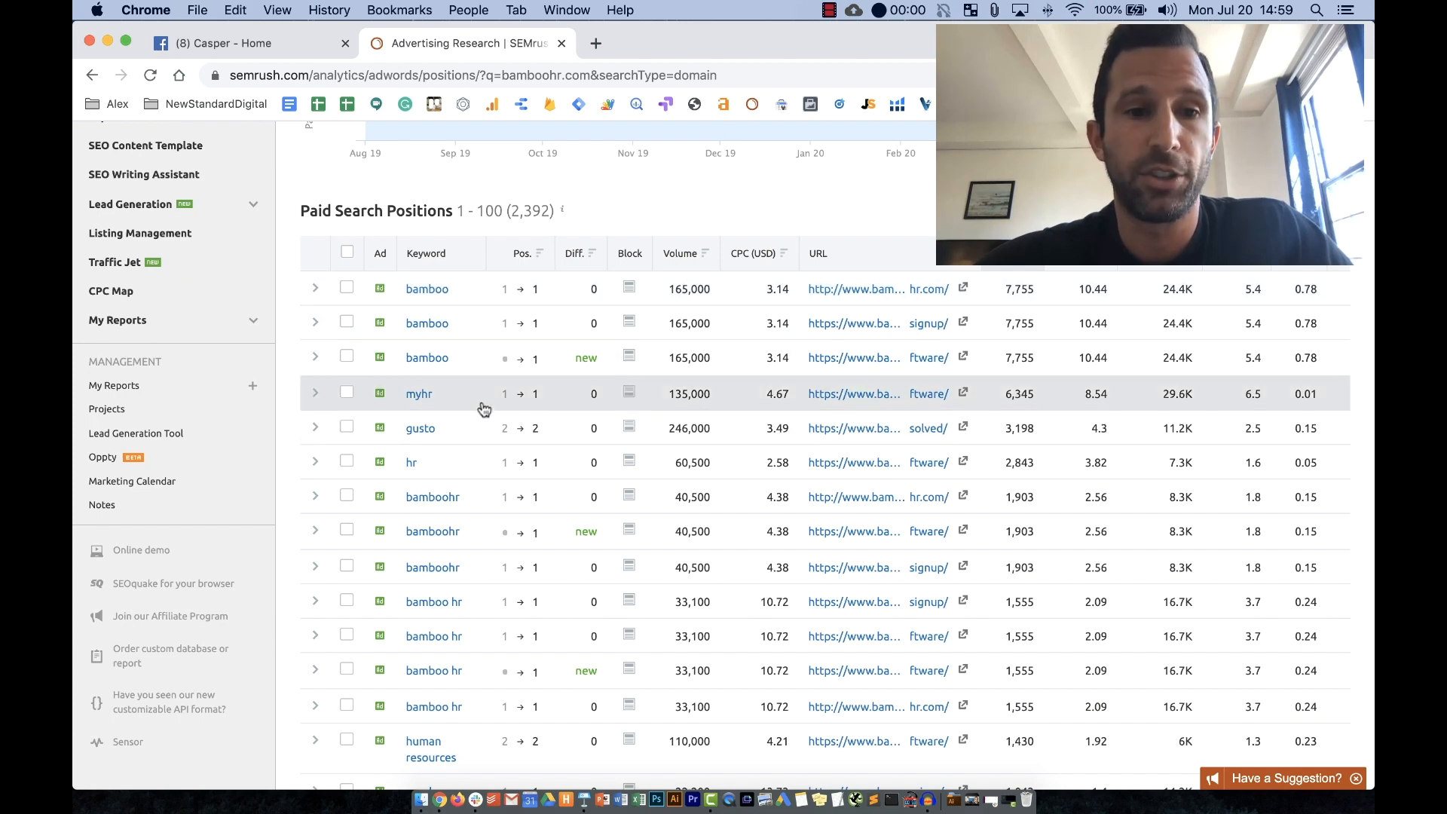
{"action": "mouse_move", "coordinate": [532, 446]}
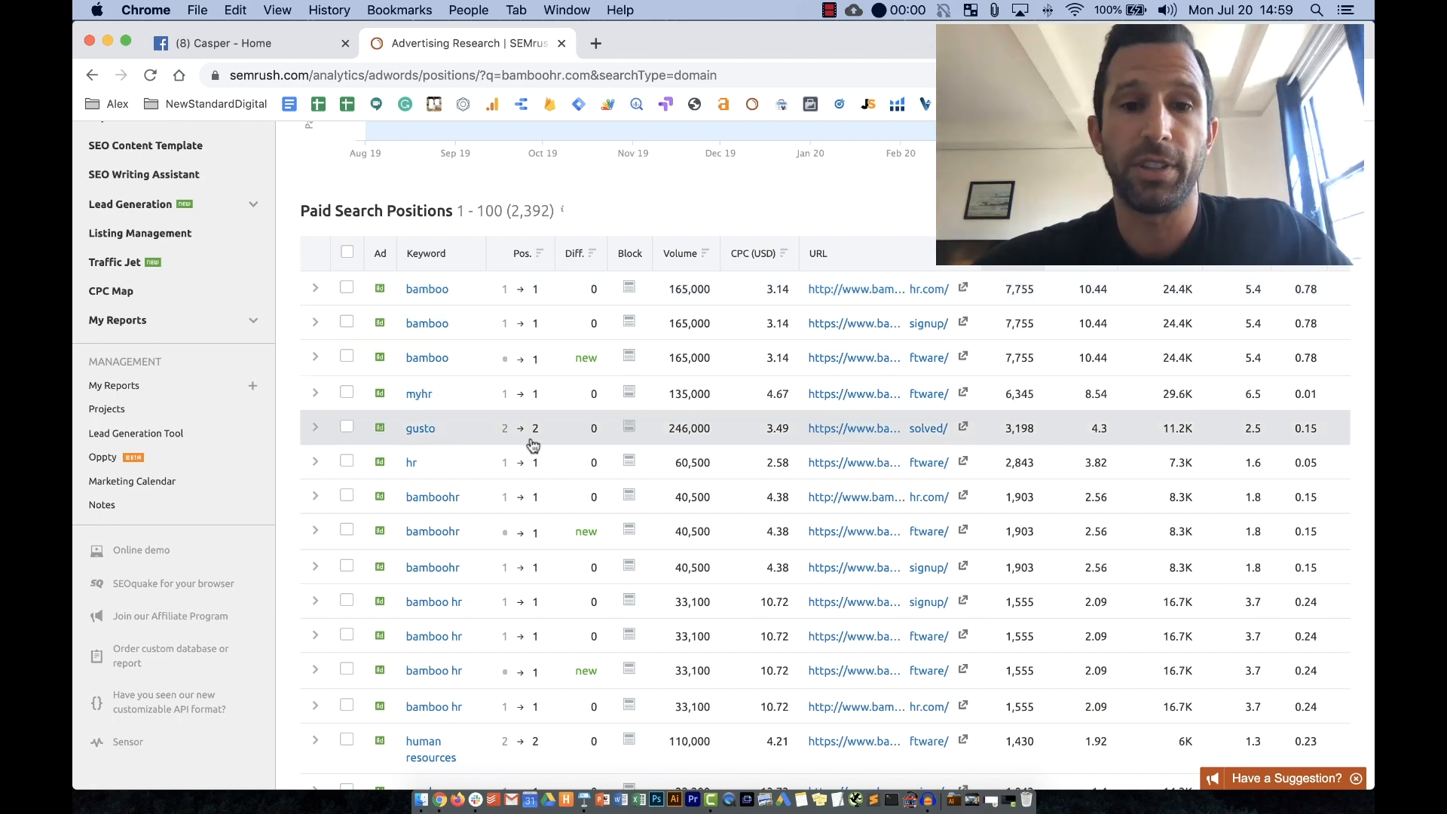
{"action": "mouse_move", "coordinate": [630, 434]}
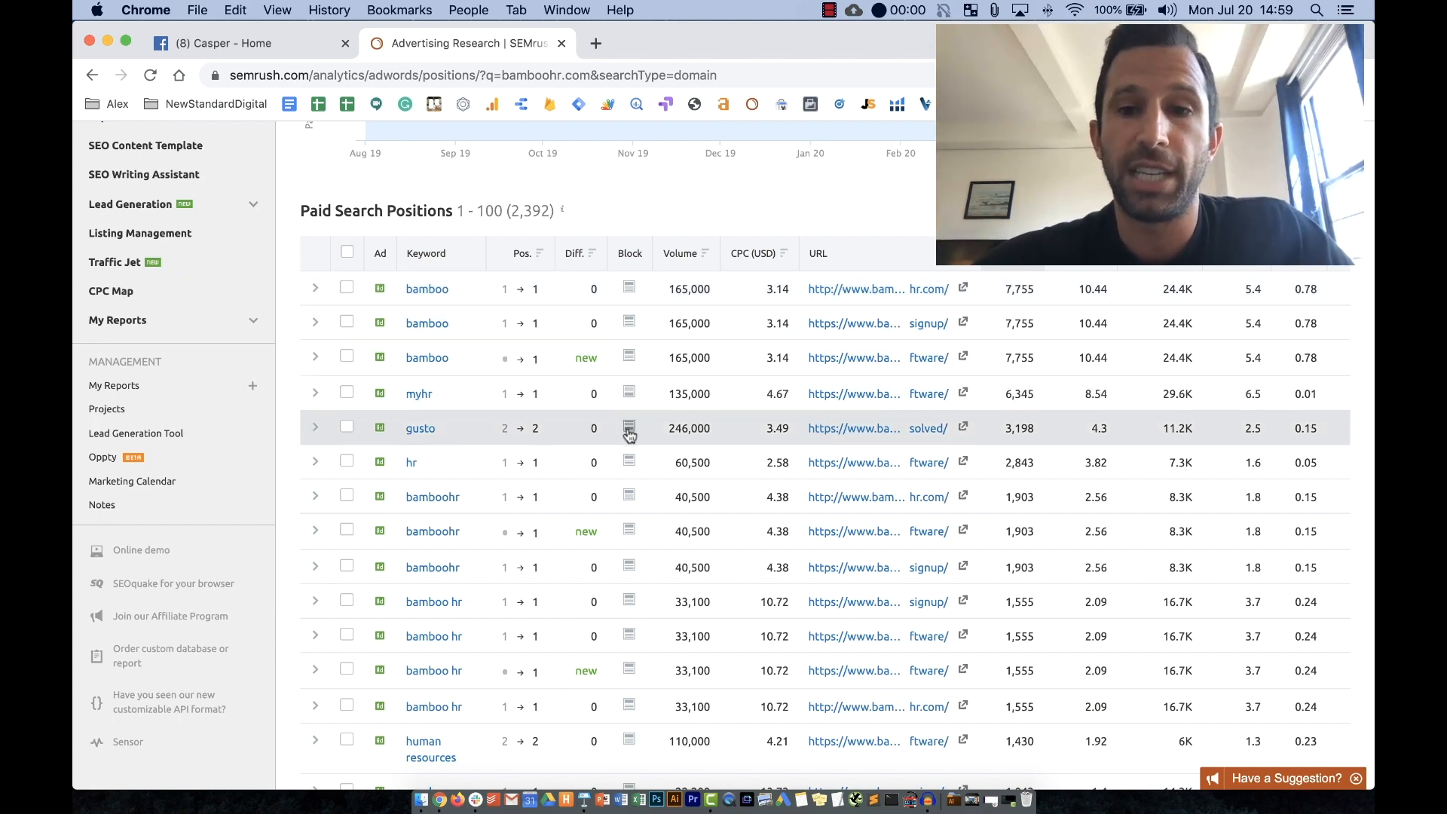
{"action": "left_click", "coordinate": [314, 427]}
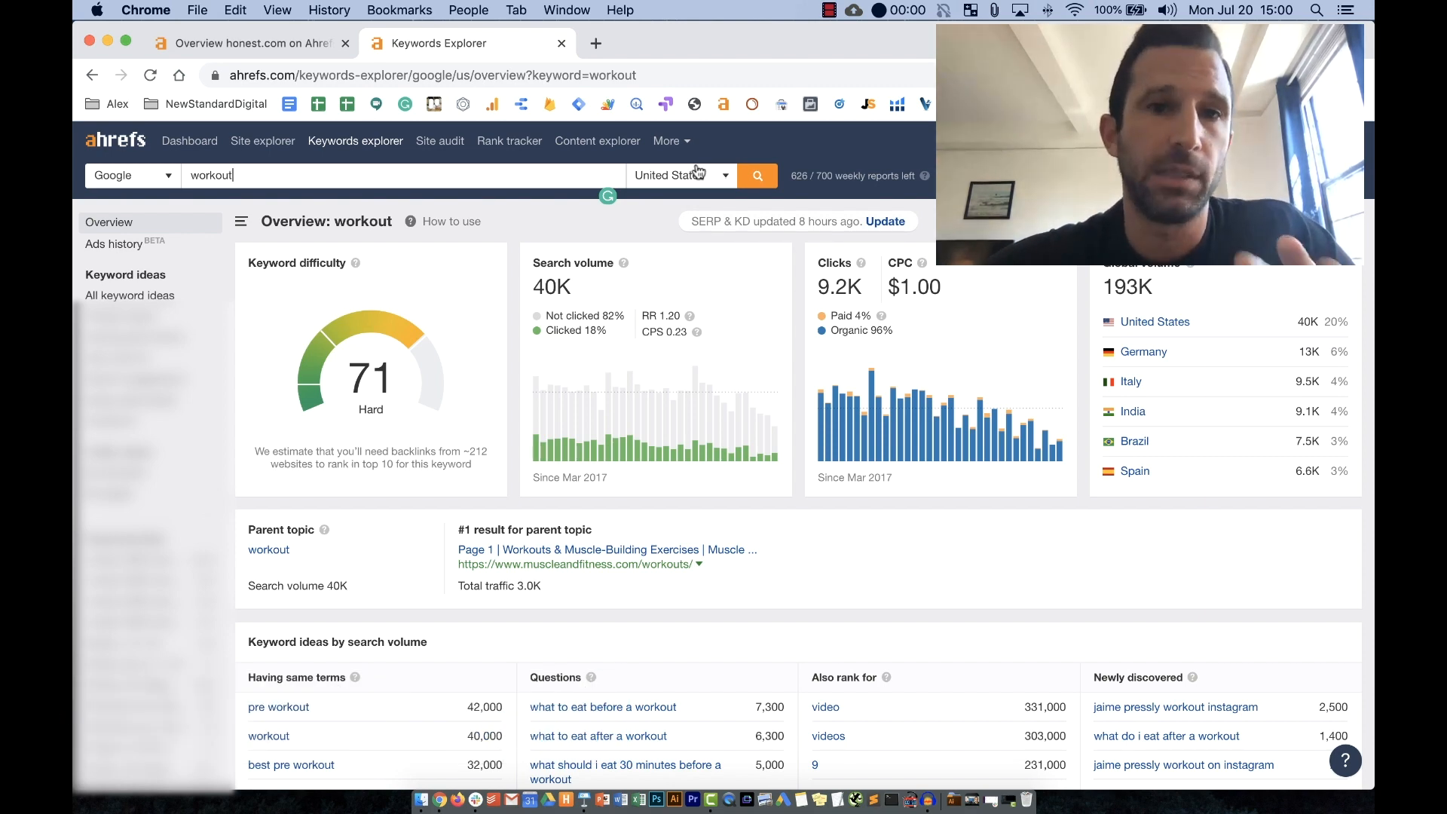
{"action": "mouse_move", "coordinate": [687, 195]}
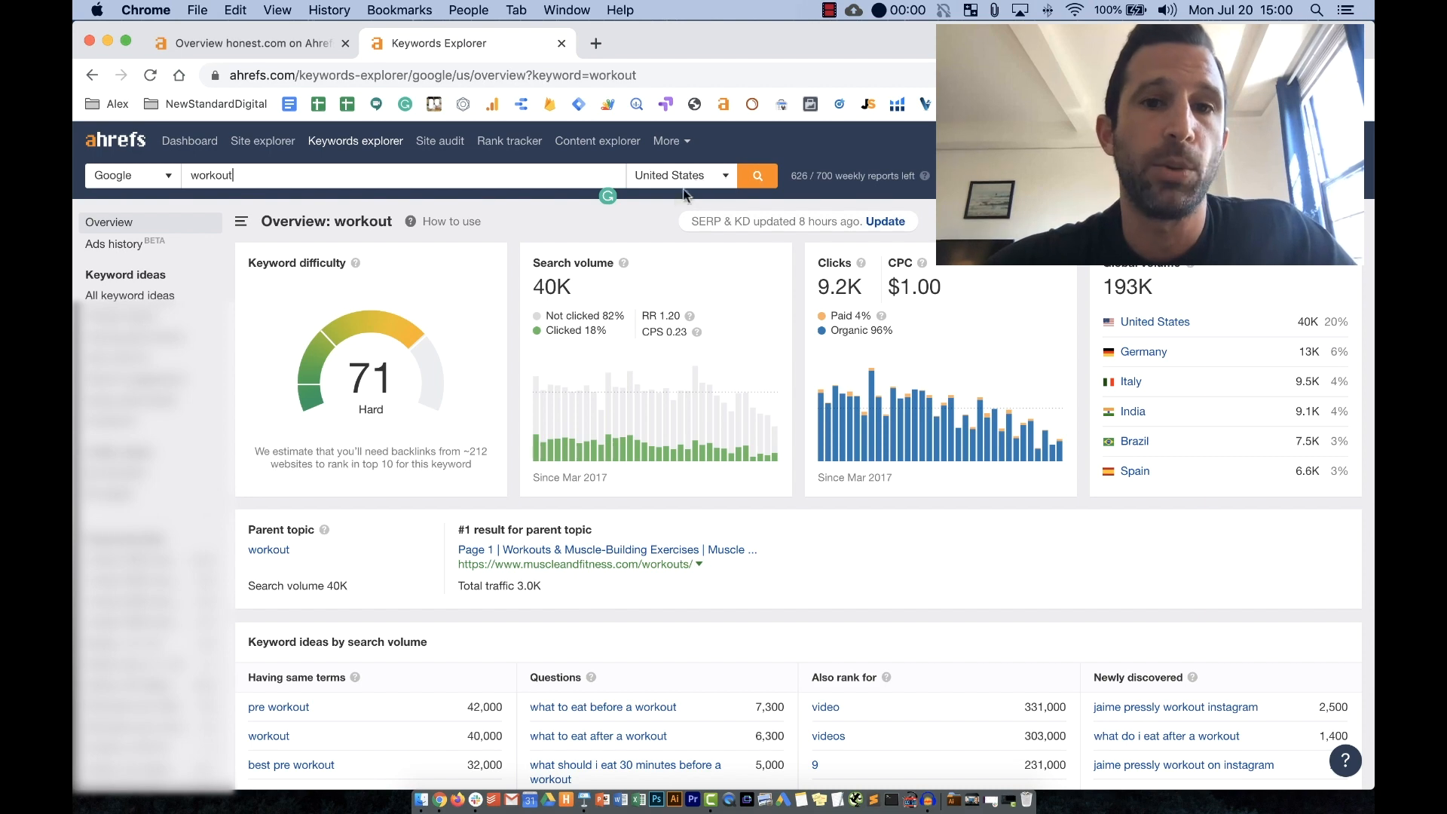
{"action": "mouse_move", "coordinate": [648, 225]}
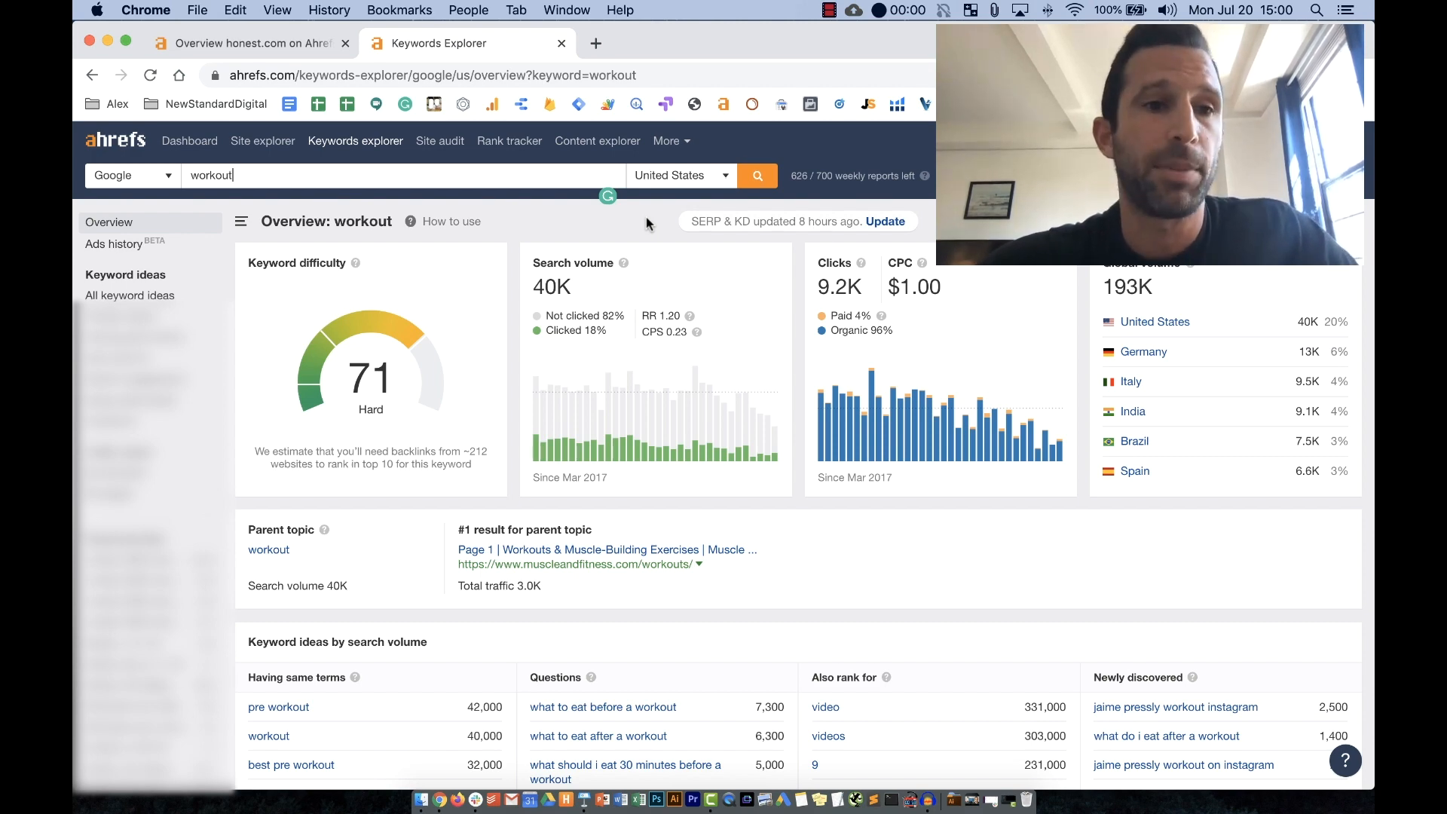
{"action": "mouse_move", "coordinate": [418, 212]}
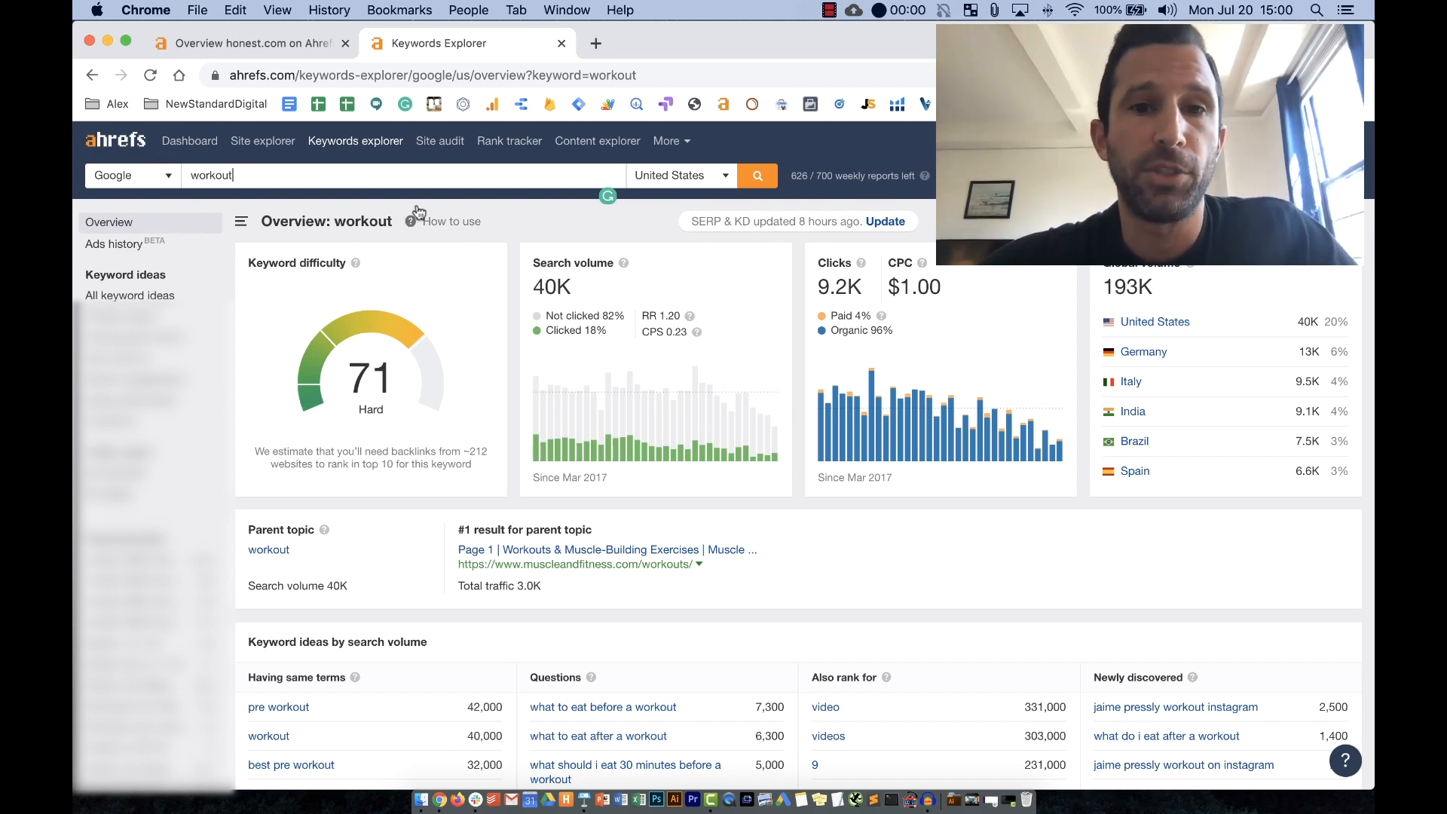
{"action": "scroll", "scroll_direction": "down", "scroll_amount": 3}
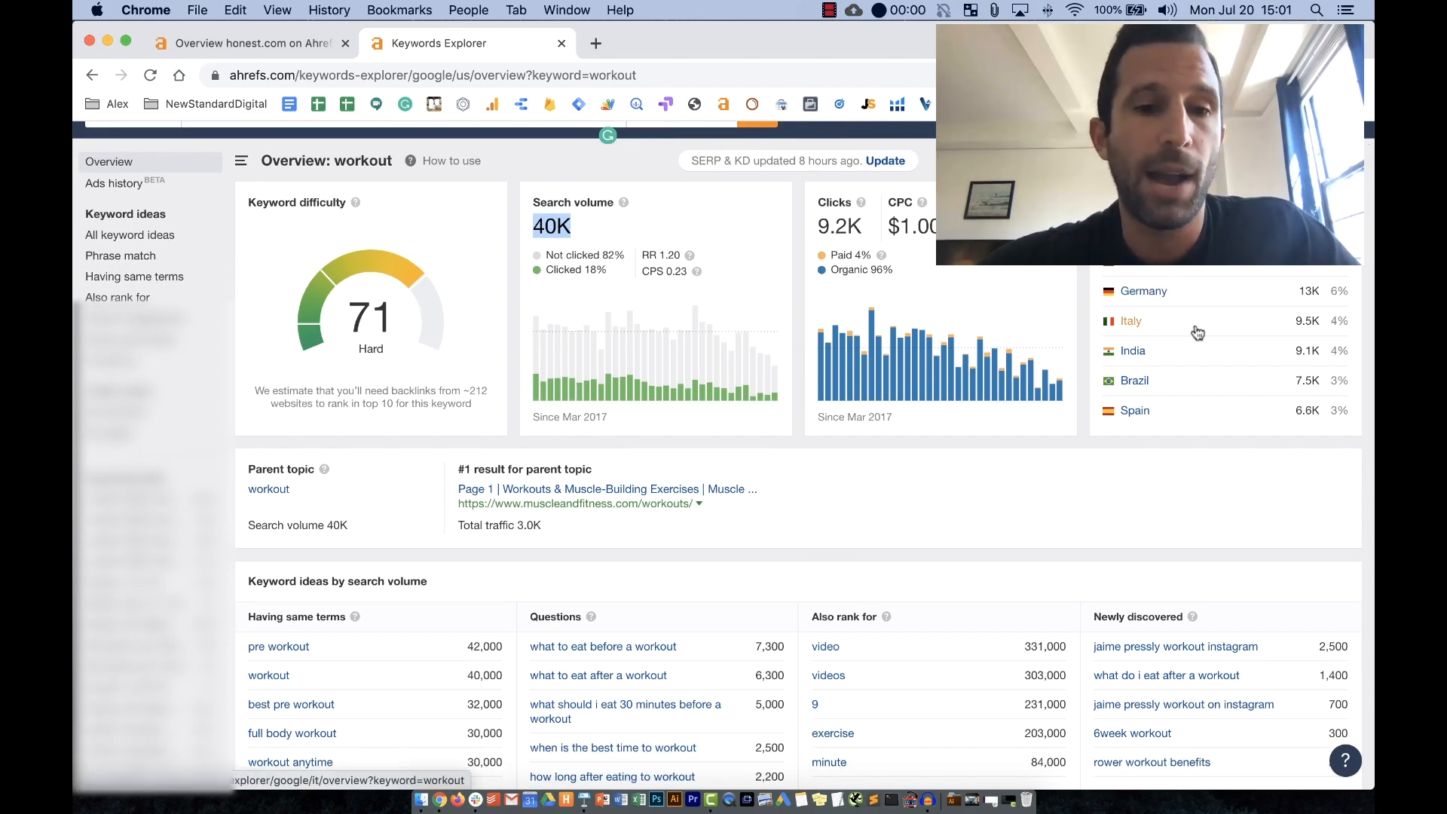
{"action": "scroll", "scroll_direction": "down", "scroll_amount": 3}
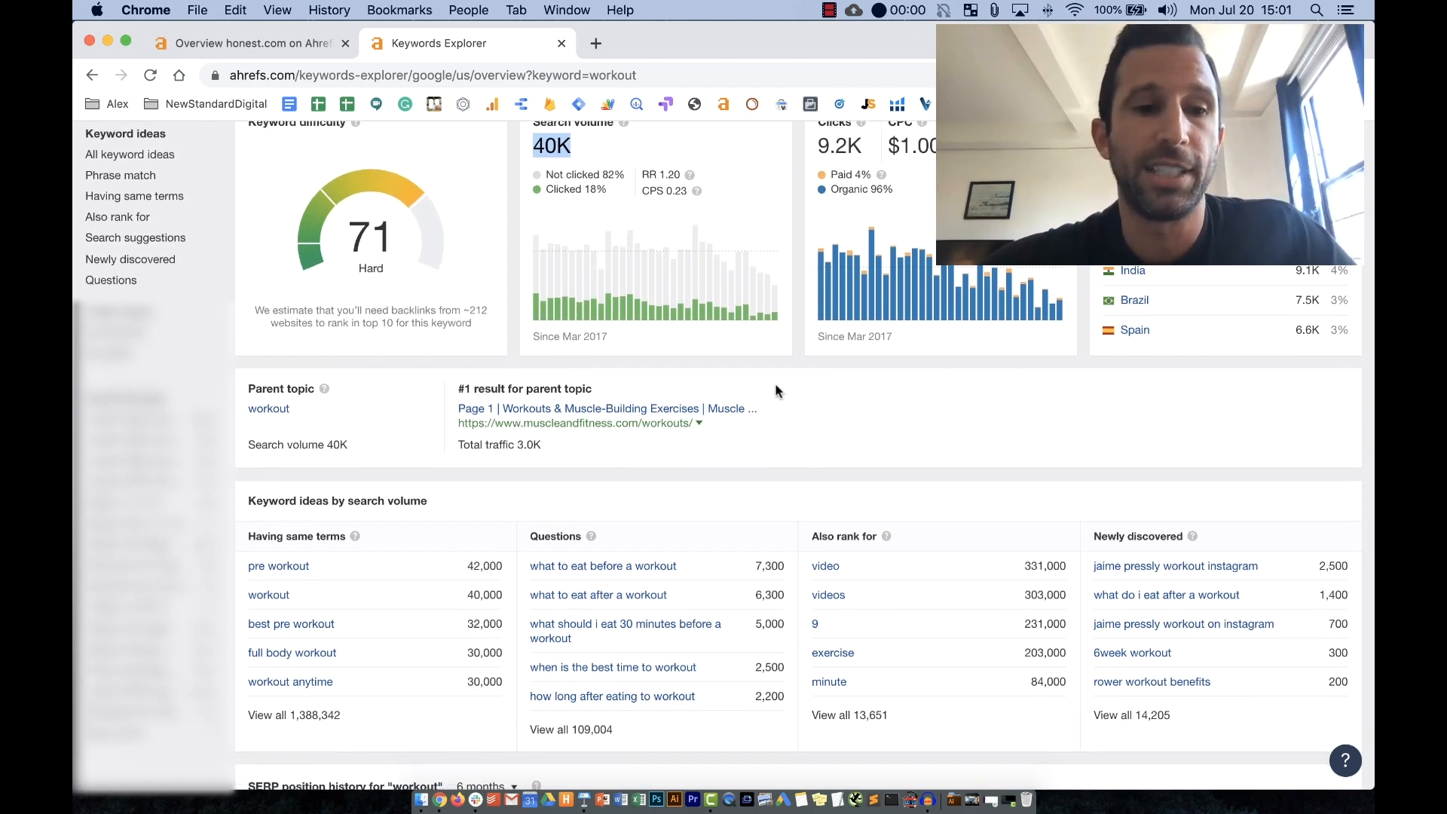
{"action": "scroll", "scroll_direction": "down", "scroll_amount": 3}
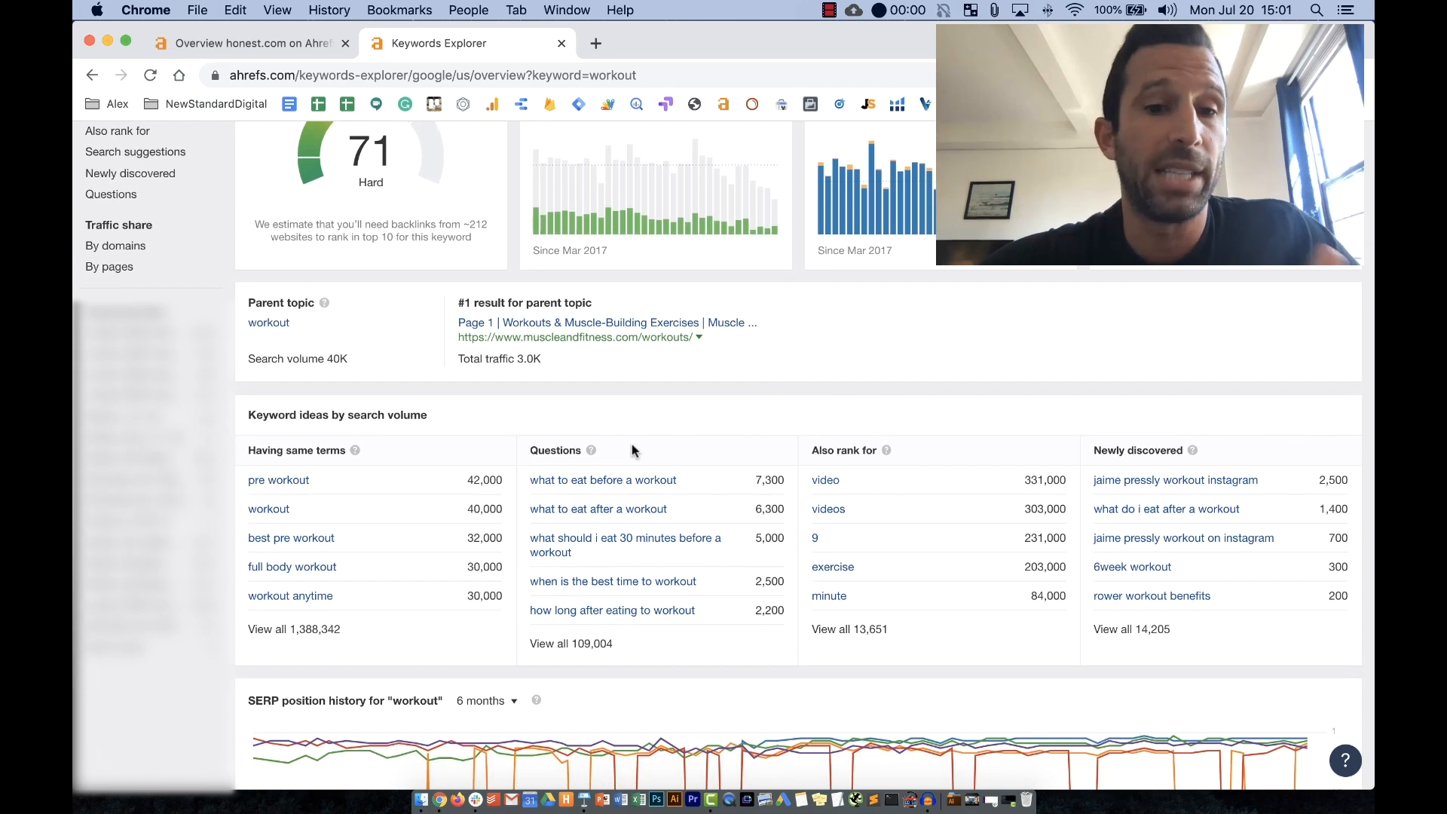
{"action": "mouse_move", "coordinate": [603, 479]}
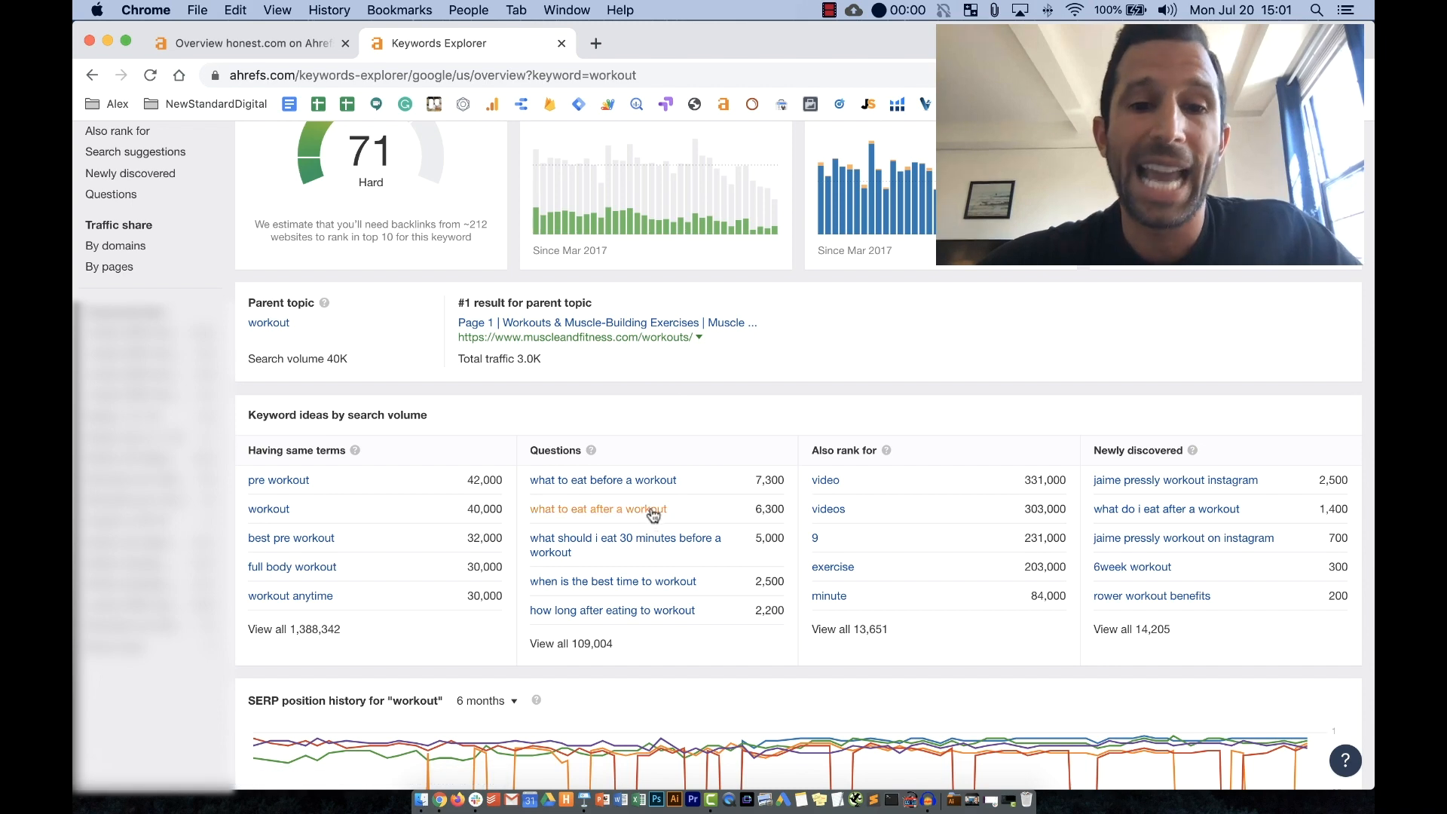
{"action": "mouse_move", "coordinate": [674, 606]}
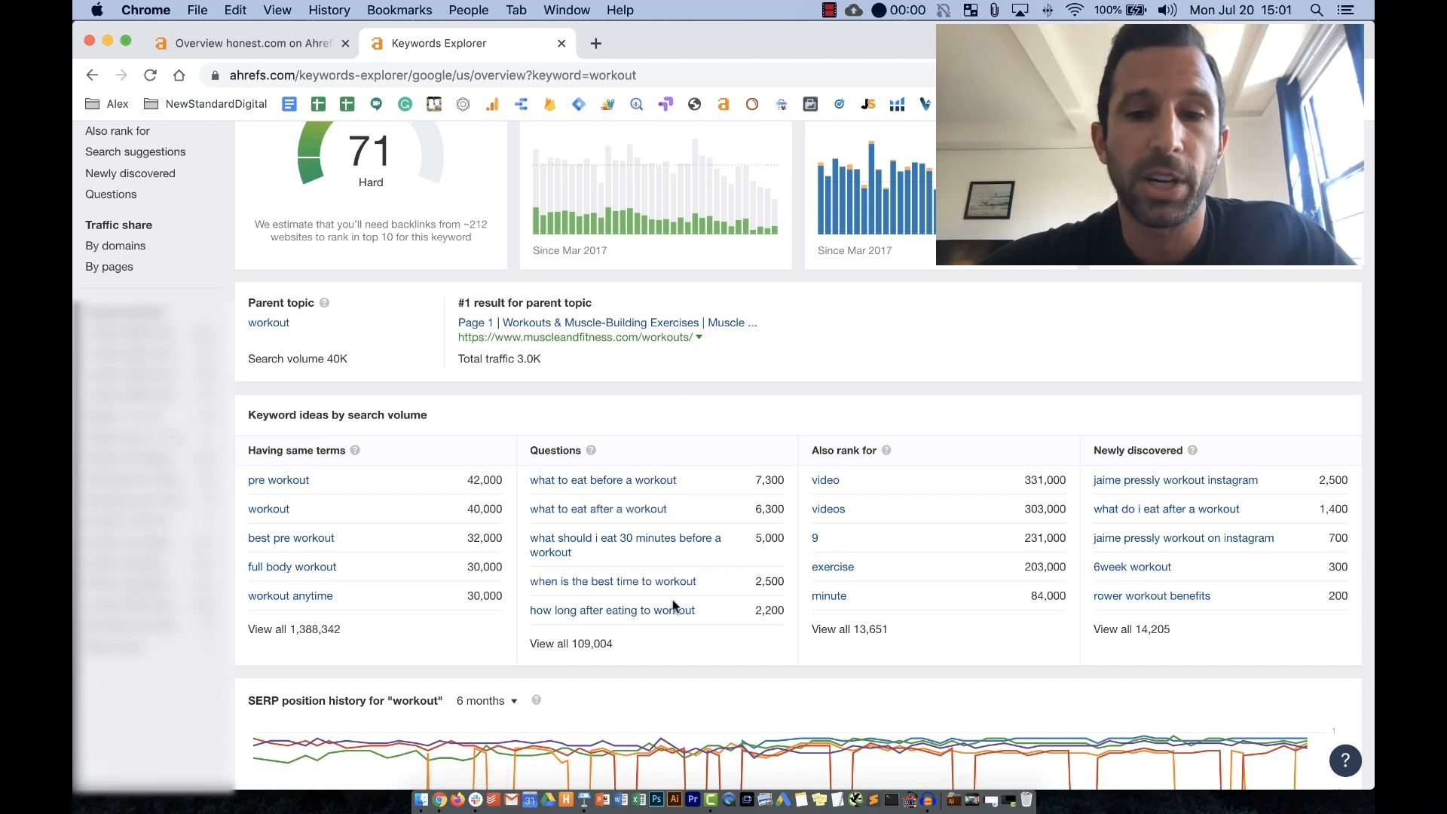
{"action": "mouse_move", "coordinate": [686, 556]}
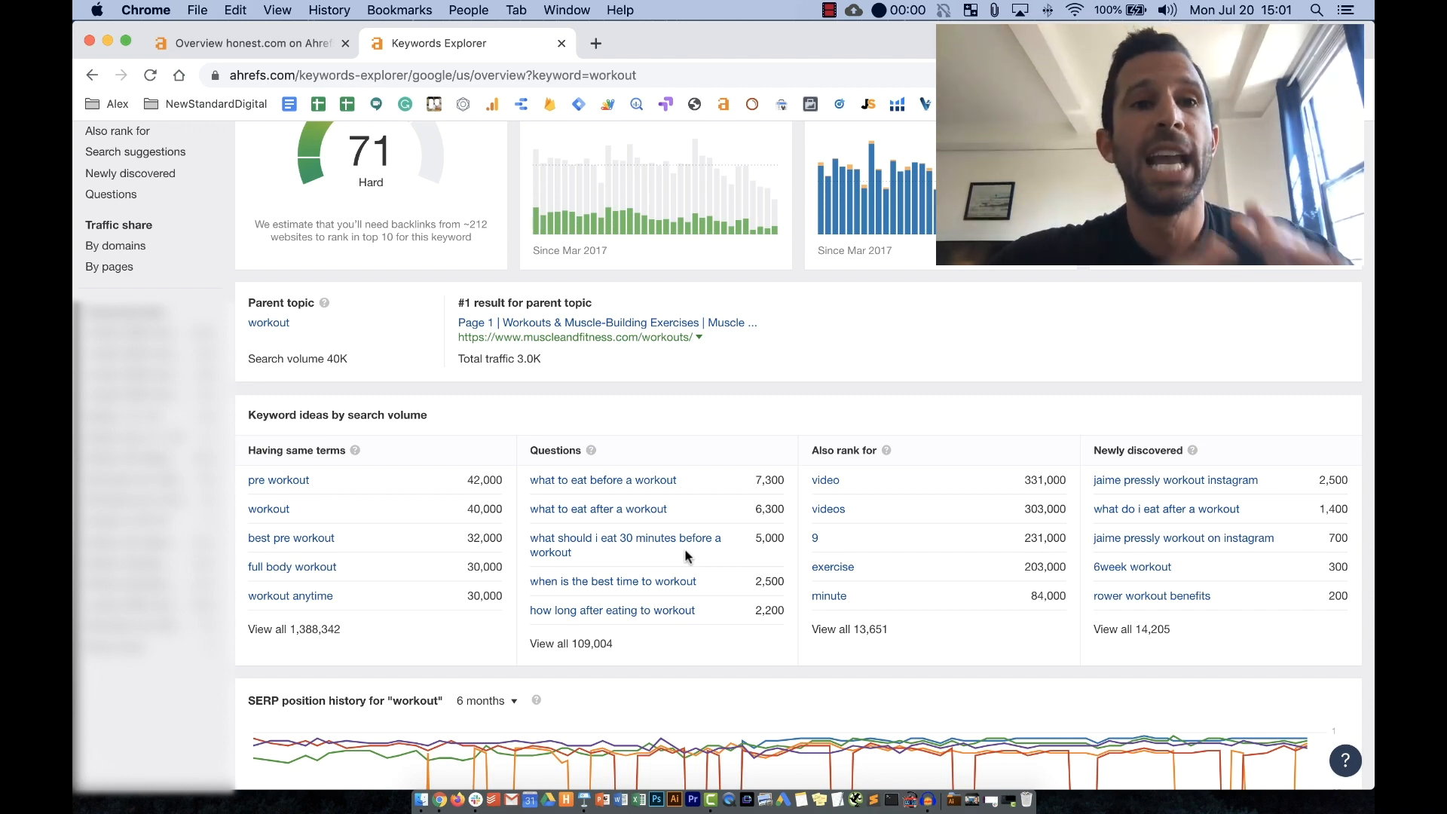
Show honest.com's Organic search view in Ahrefs Site Explorer with traffic trend and countries.
{"action": "left_click", "coordinate": [248, 42]}
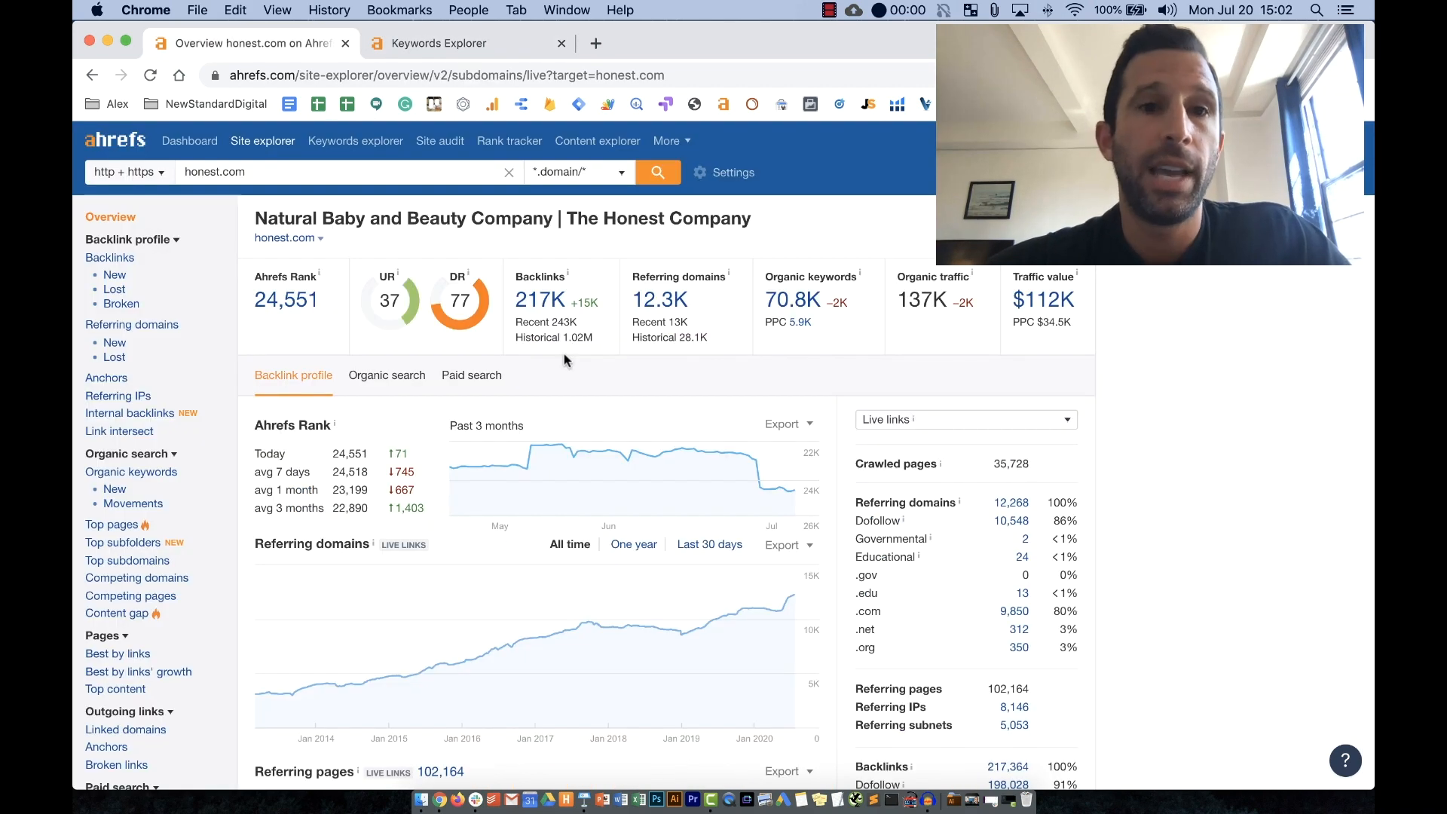
{"action": "mouse_move", "coordinate": [511, 363]}
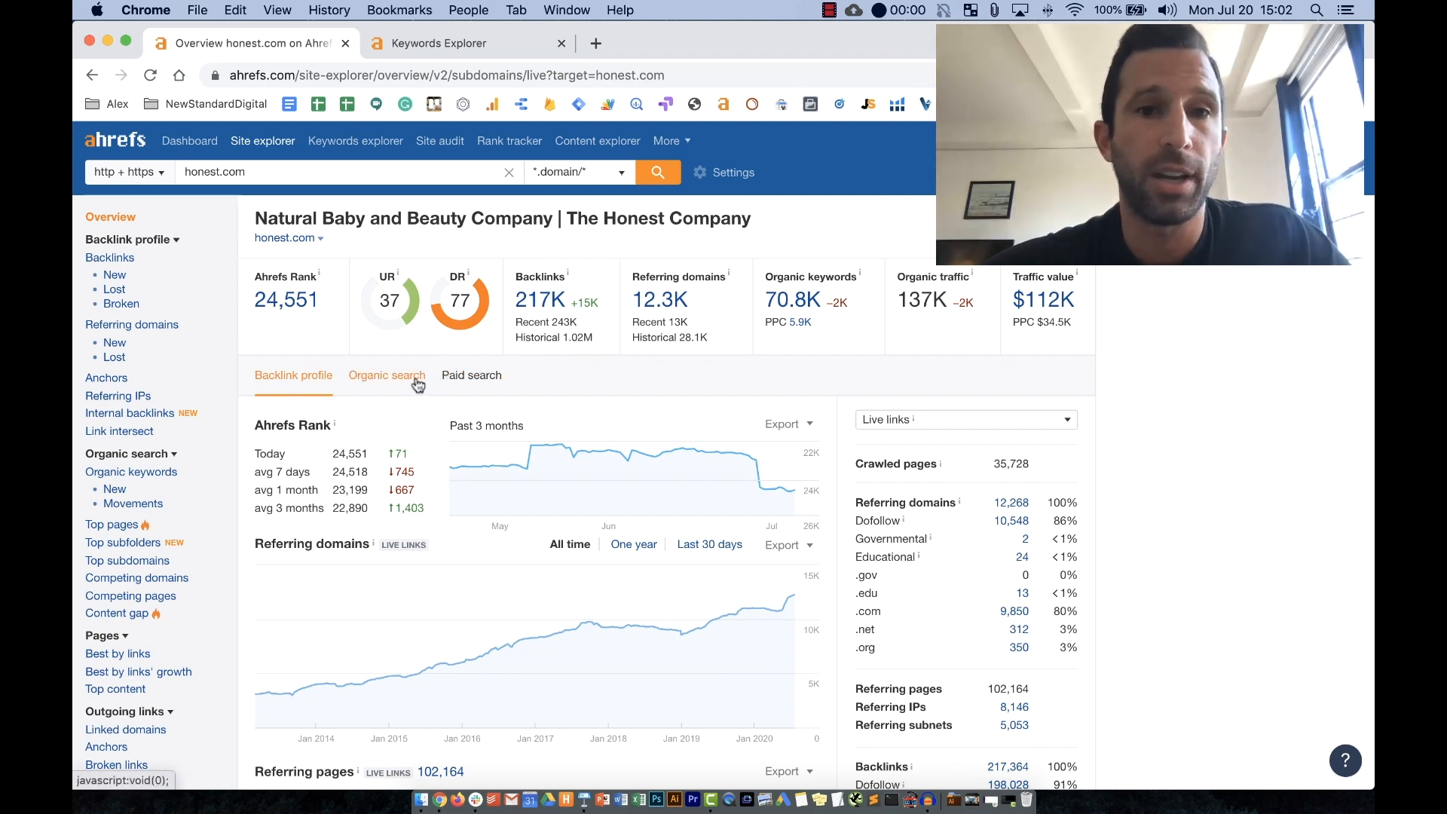
{"action": "left_click", "coordinate": [388, 375]}
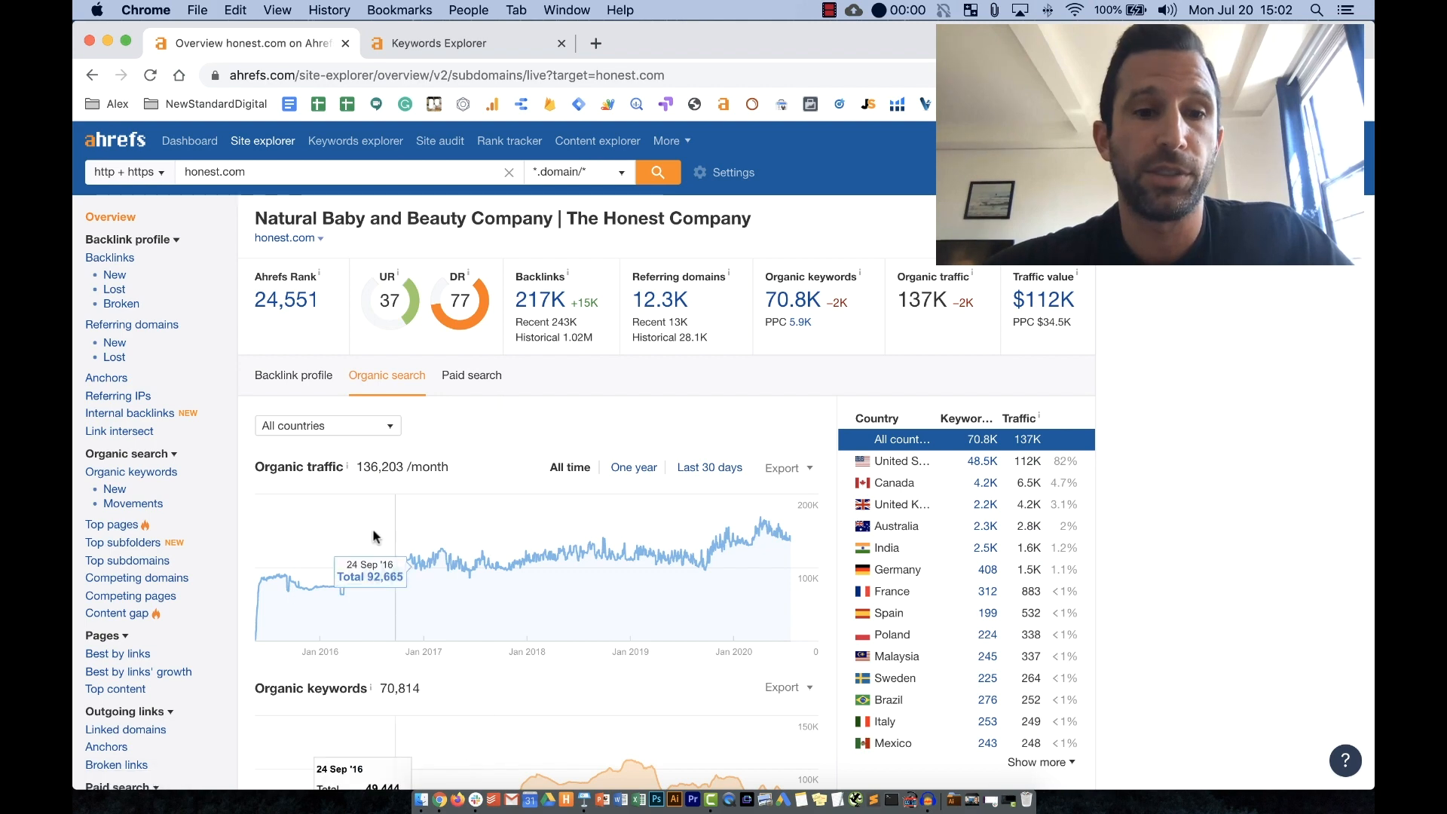
{"action": "mouse_move", "coordinate": [738, 539]}
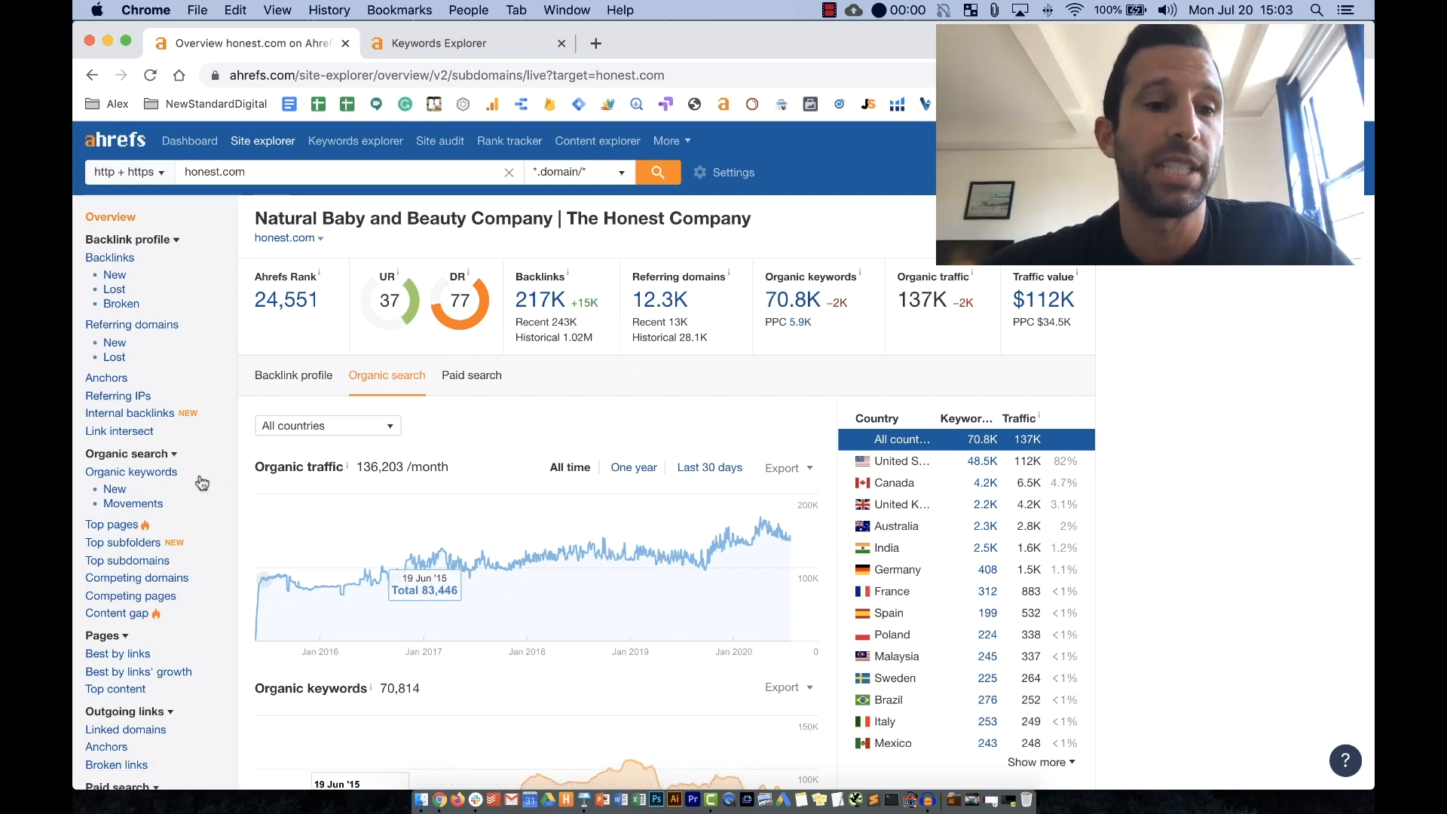
{"action": "left_click", "coordinate": [112, 524]}
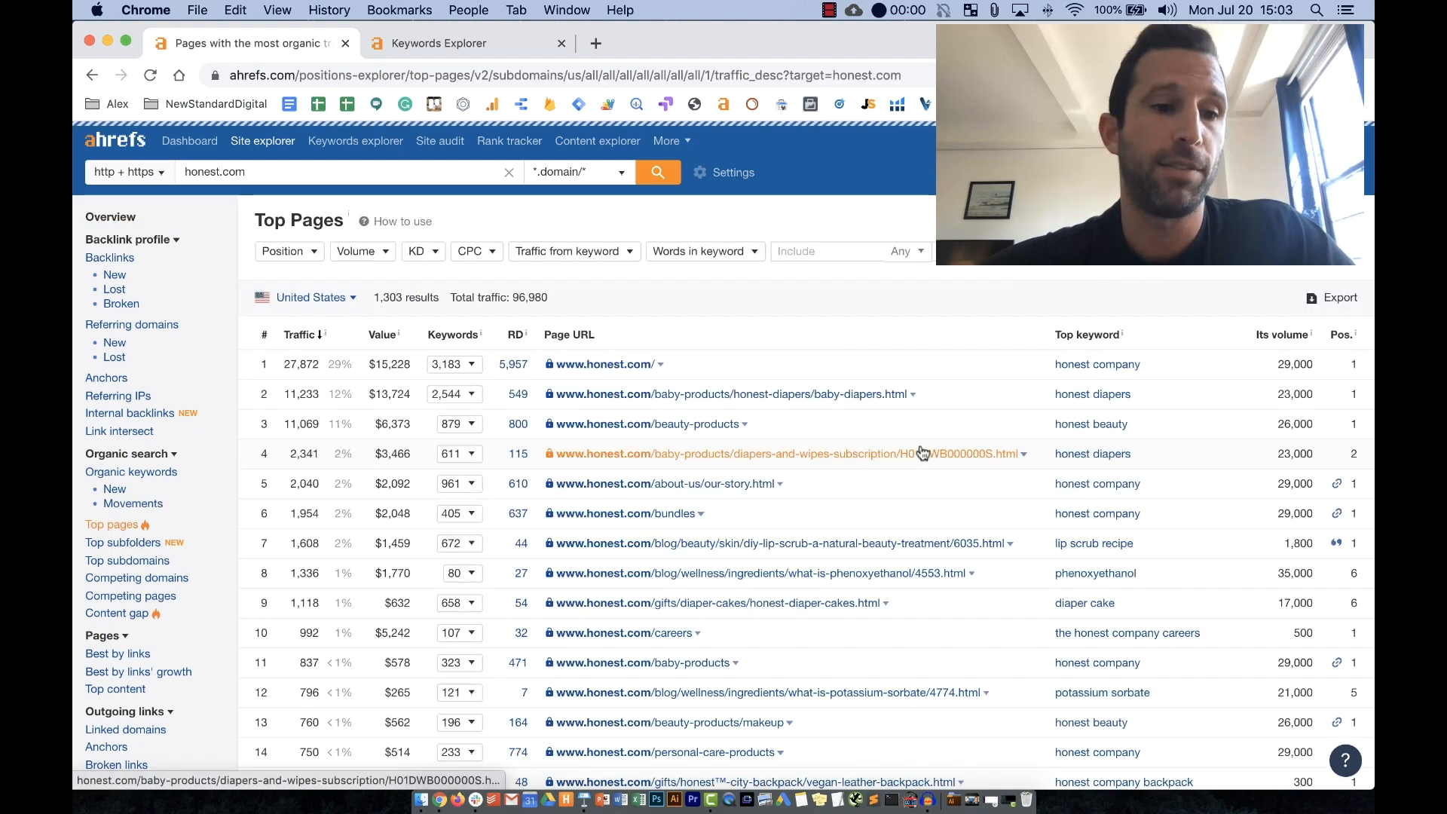
{"action": "scroll", "scroll_direction": "down", "scroll_amount": 3}
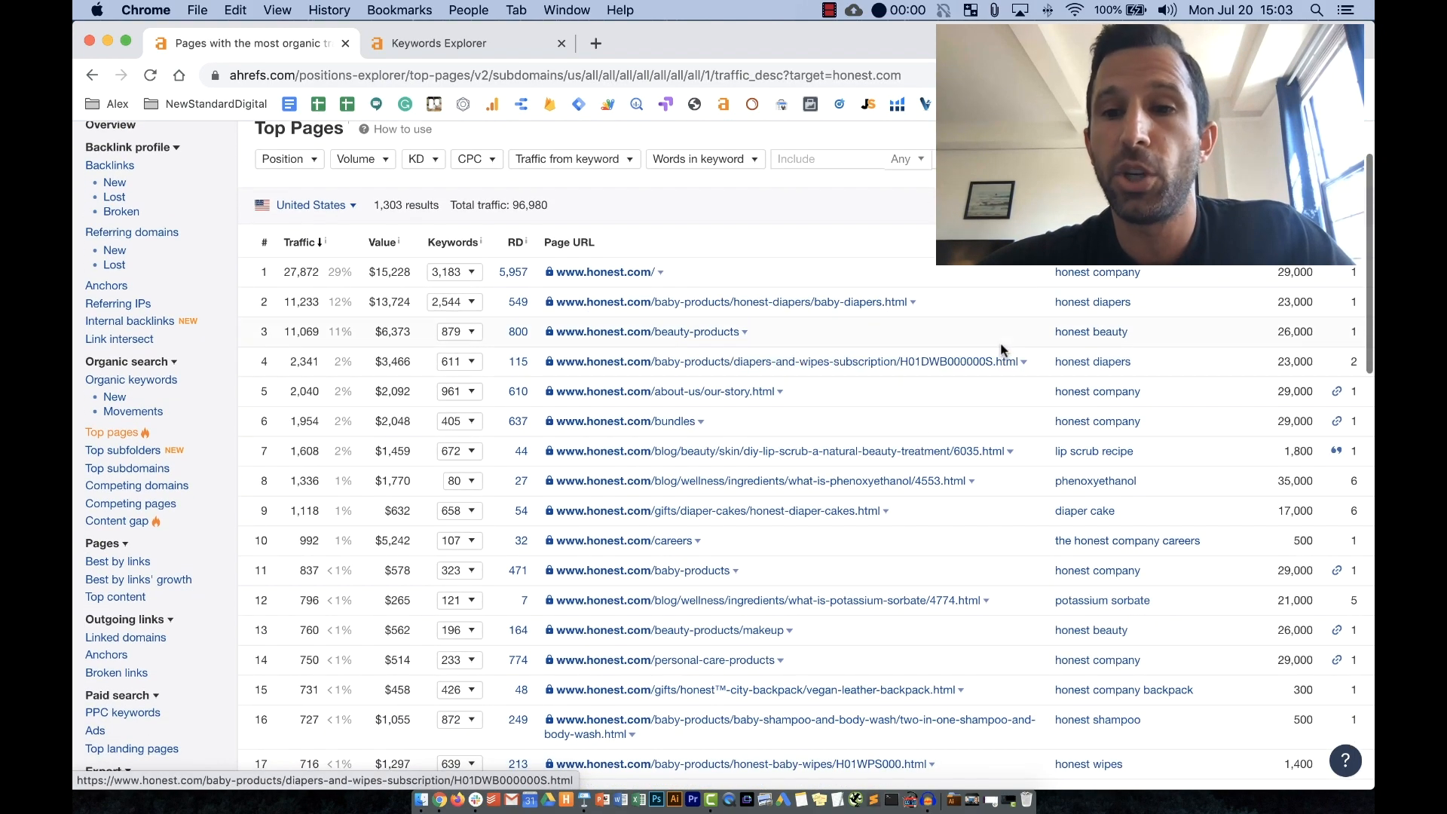
{"action": "scroll", "scroll_direction": "down", "scroll_amount": 3}
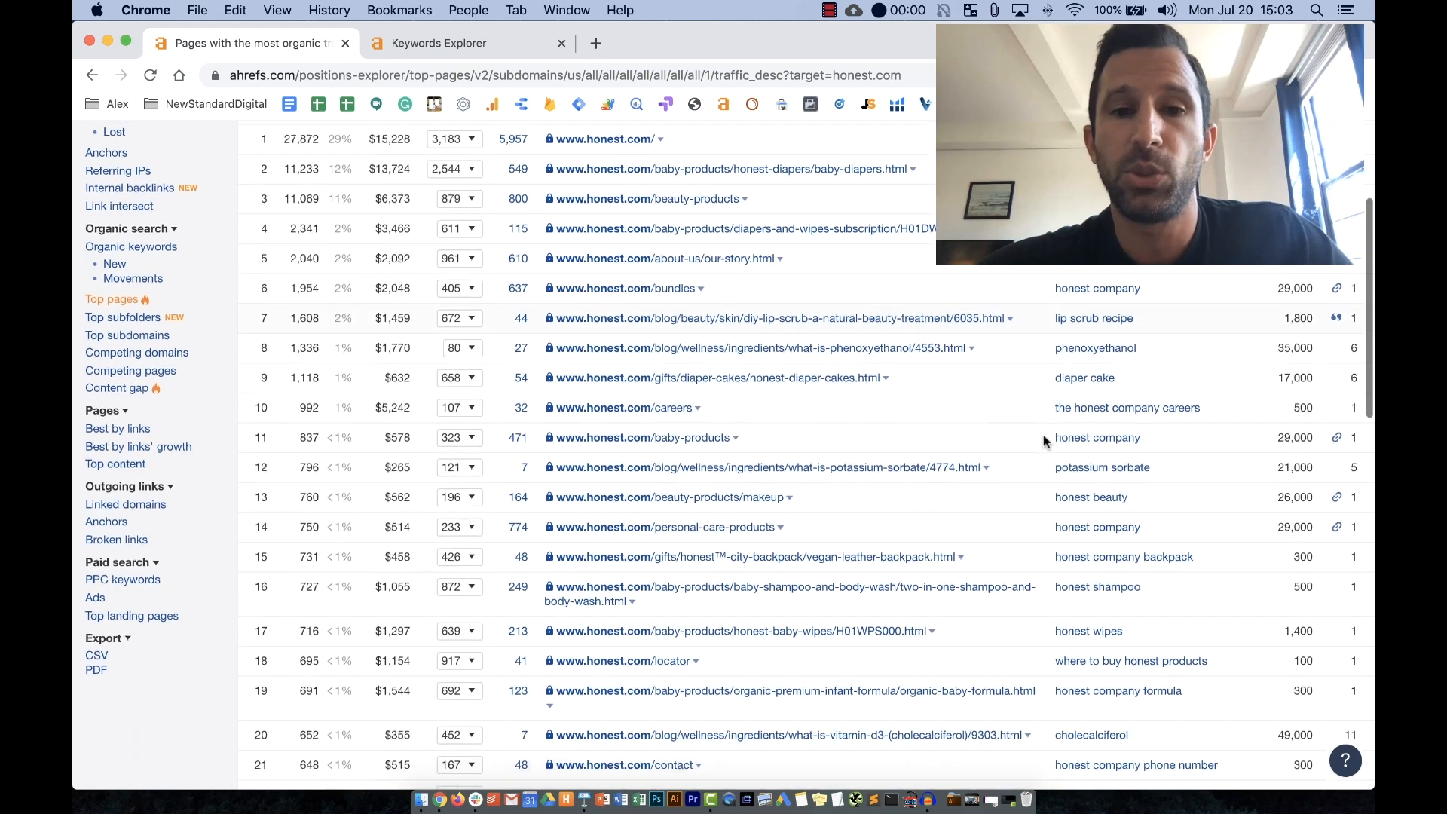
{"action": "scroll", "scroll_direction": "down", "scroll_amount": 3}
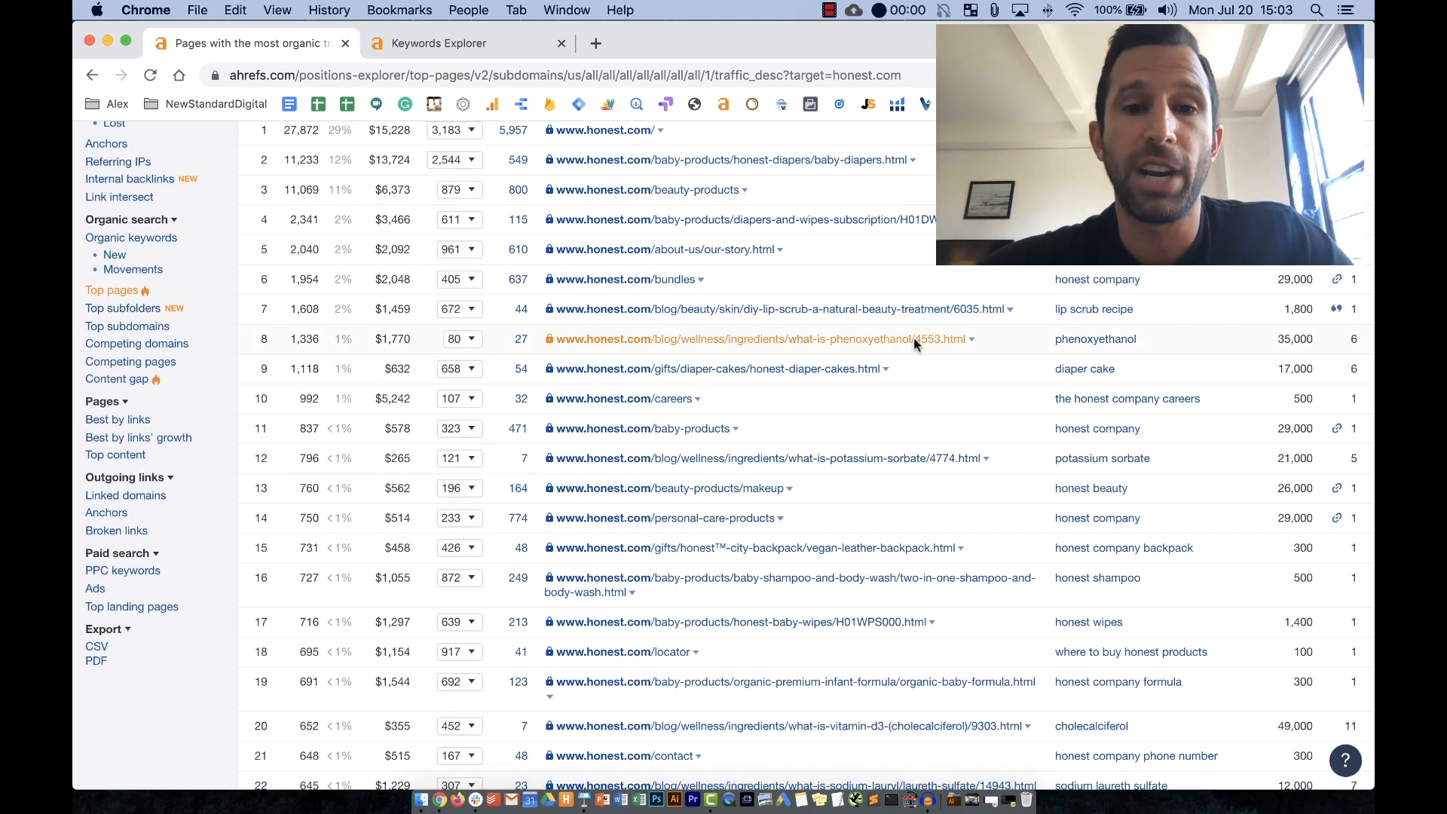
{"action": "mouse_move", "coordinate": [1092, 308]}
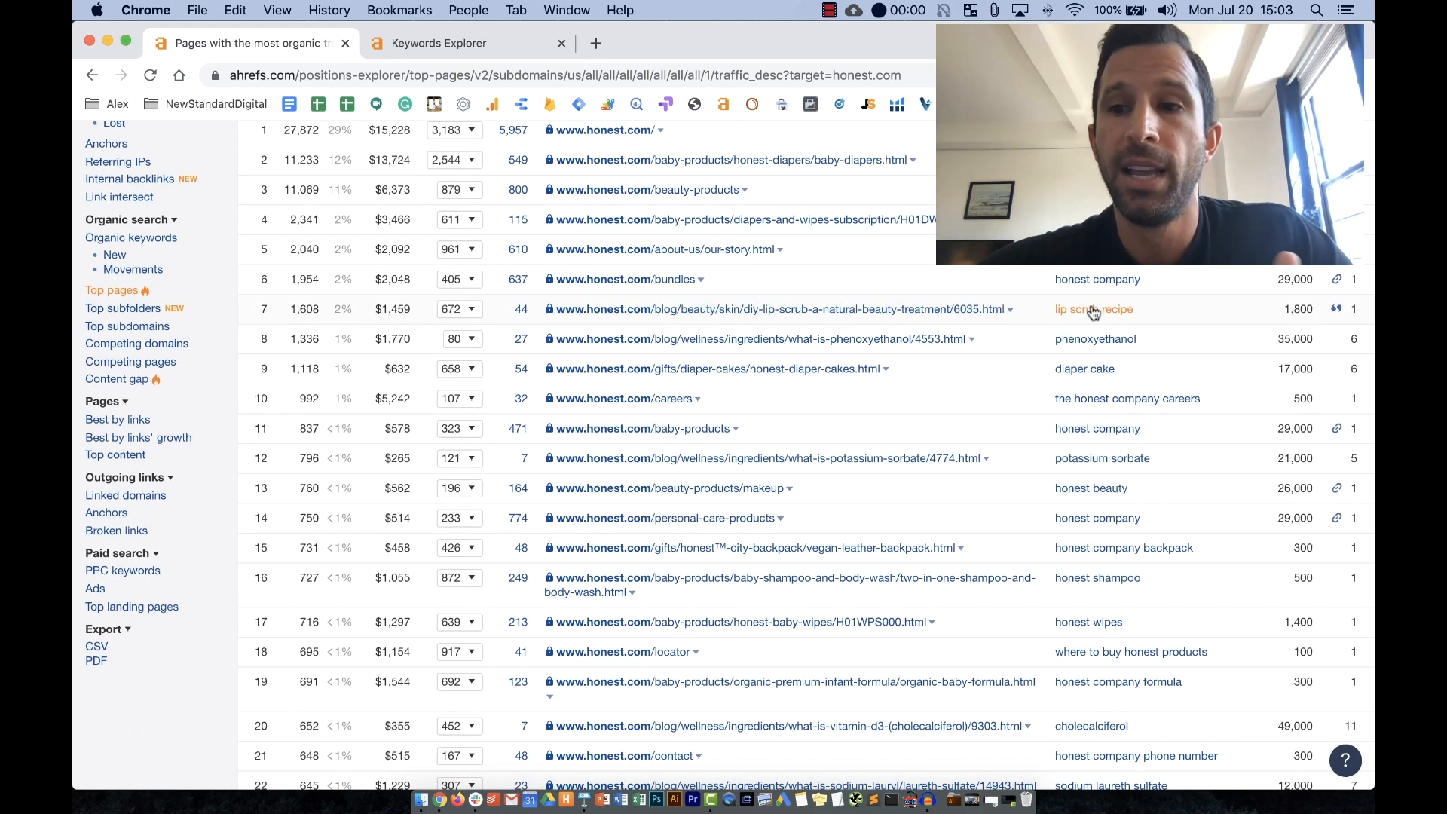
{"action": "mouse_move", "coordinate": [1272, 305]}
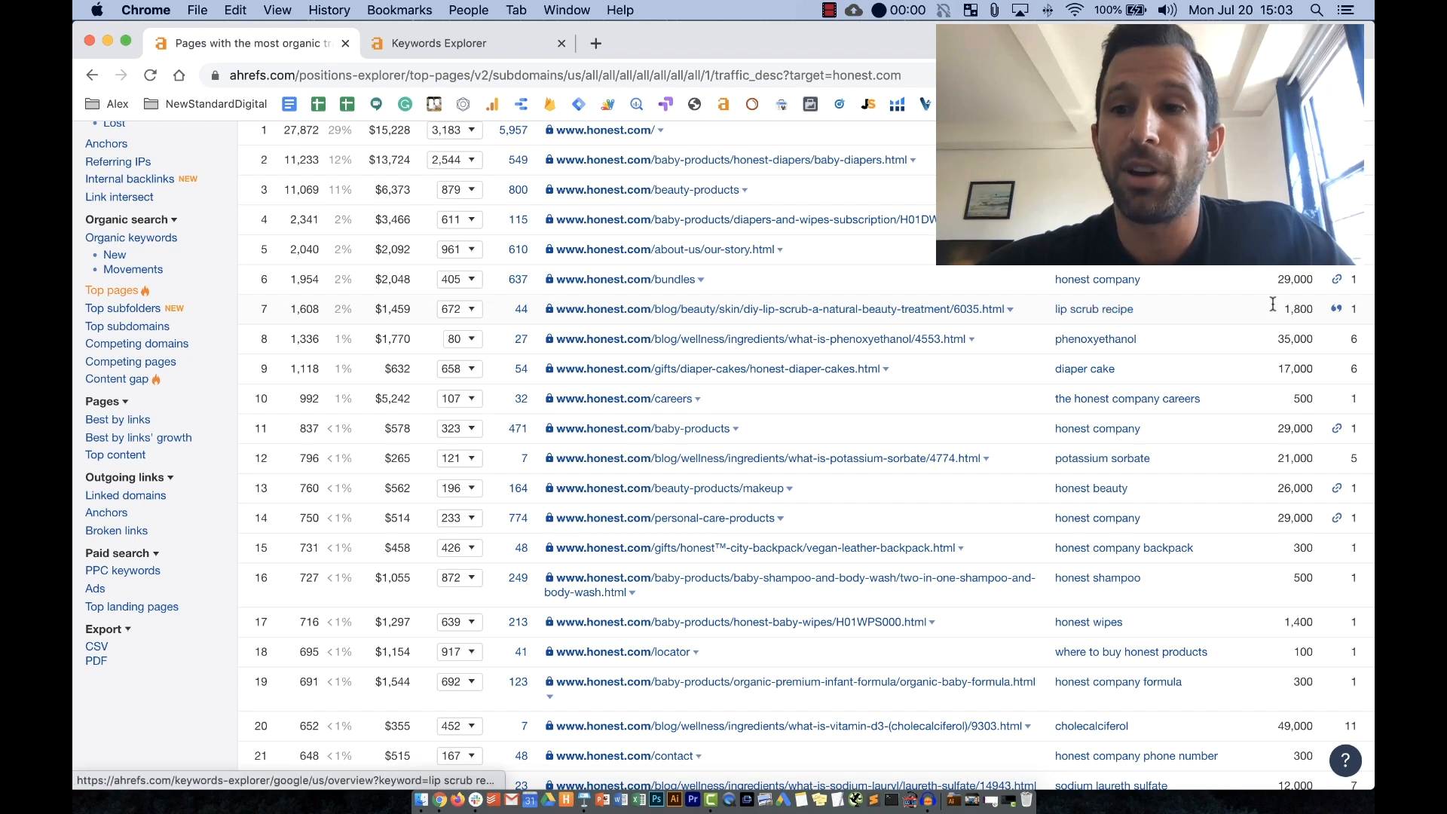
{"action": "mouse_move", "coordinate": [1364, 314]}
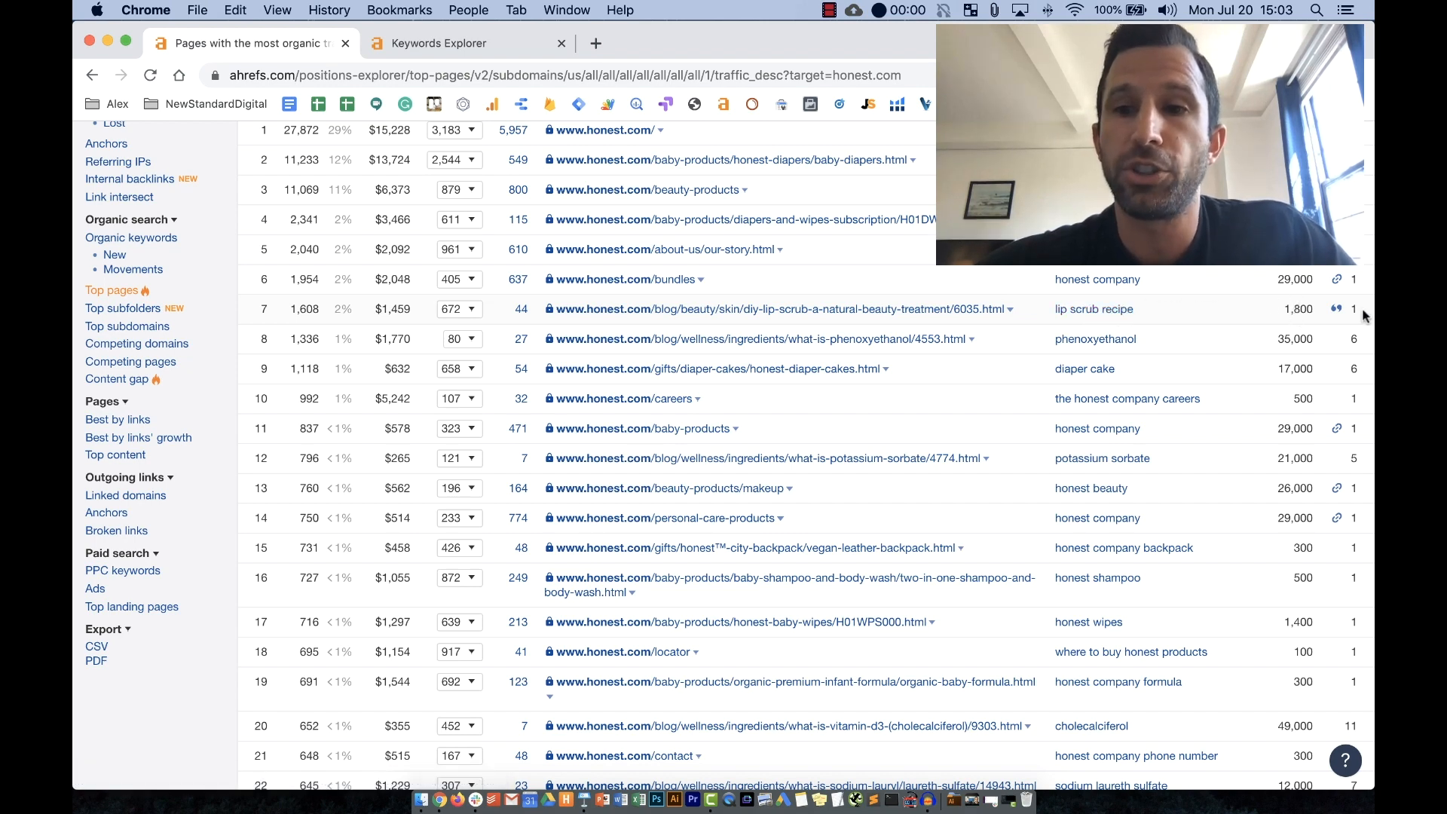
{"action": "scroll", "scroll_direction": "up", "scroll_amount": 3}
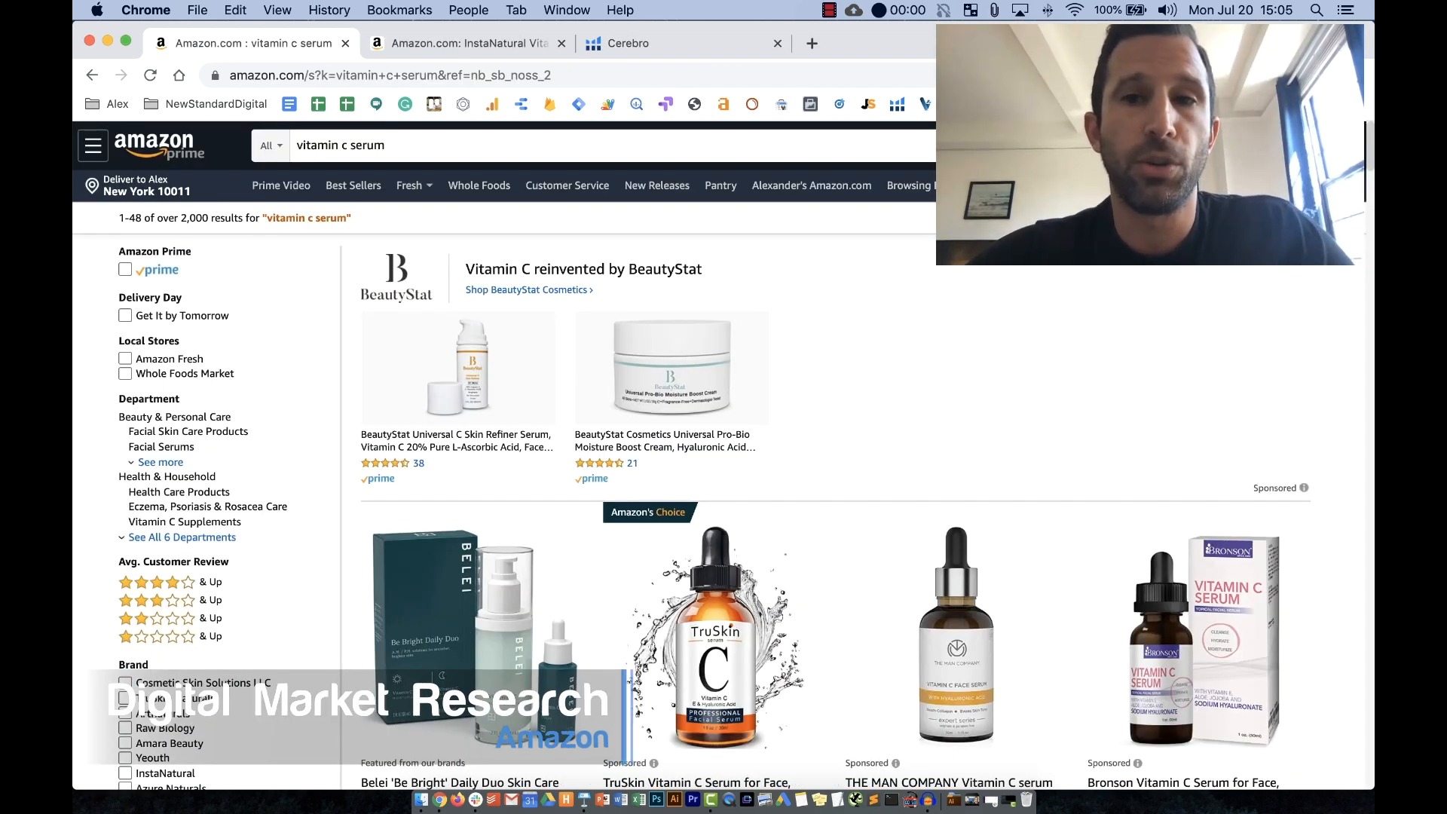
{"action": "scroll", "scroll_direction": "down", "scroll_amount": 3}
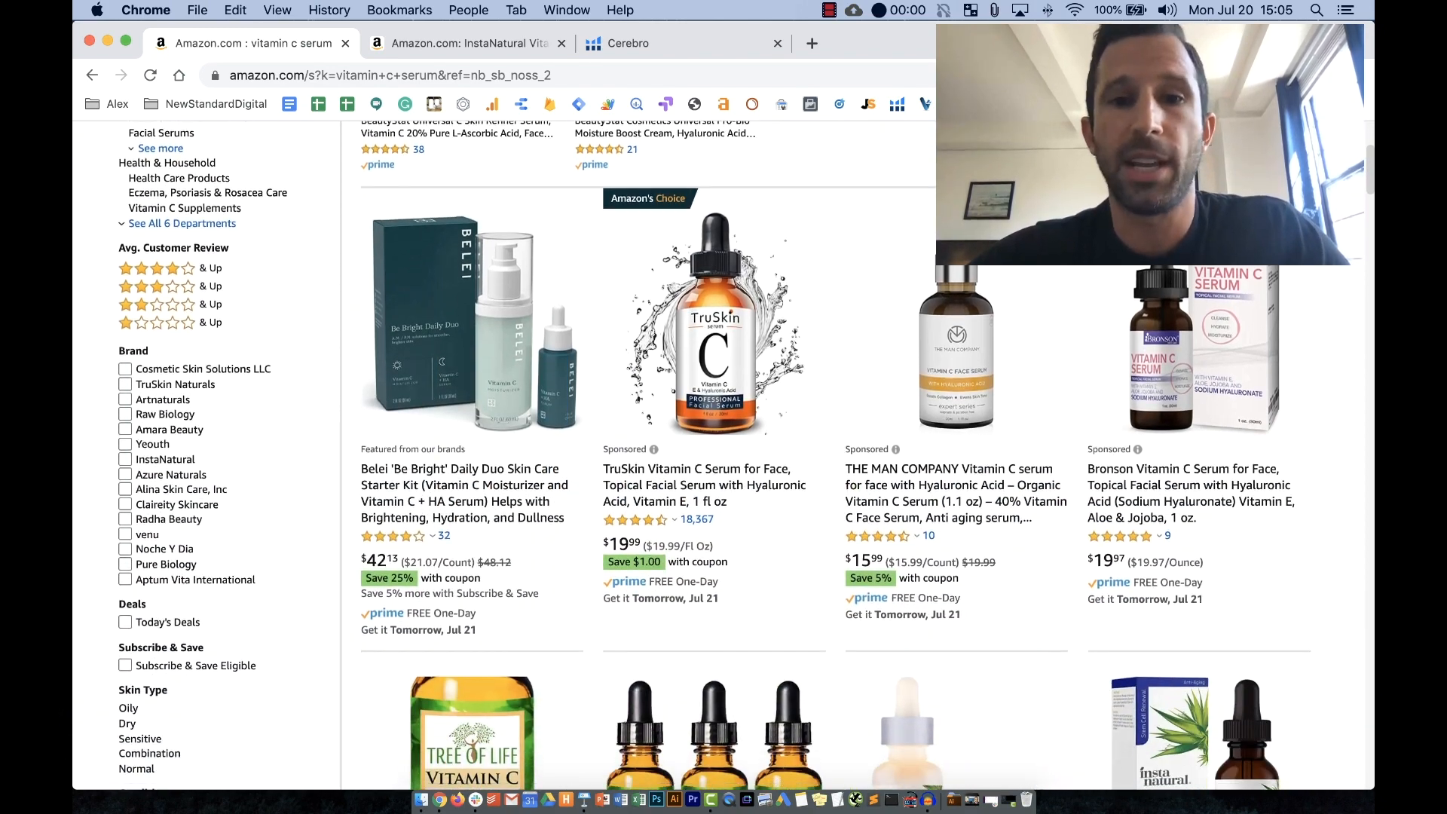
{"action": "scroll", "scroll_direction": "down", "scroll_amount": 3}
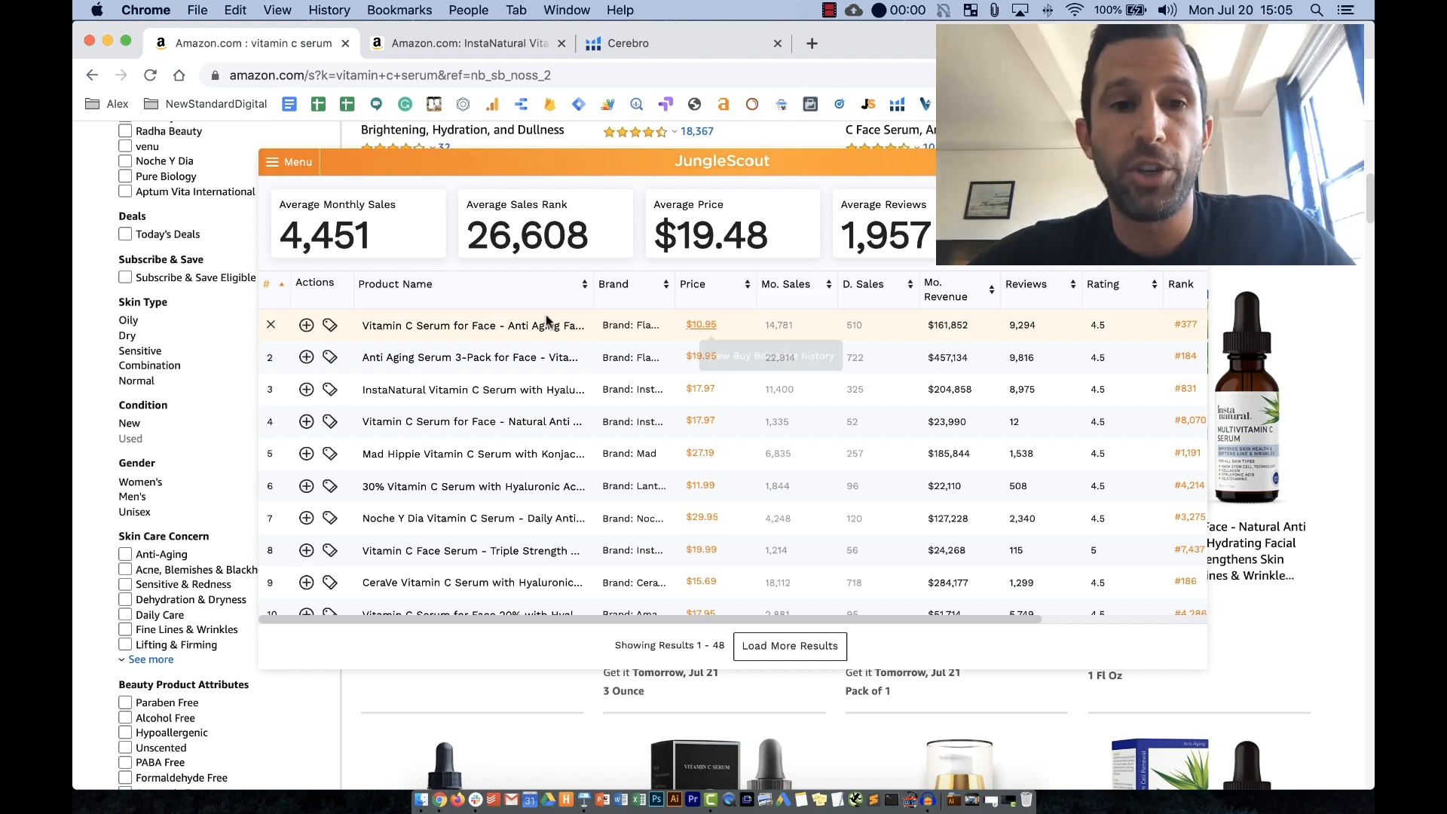
{"action": "mouse_move", "coordinate": [950, 334]}
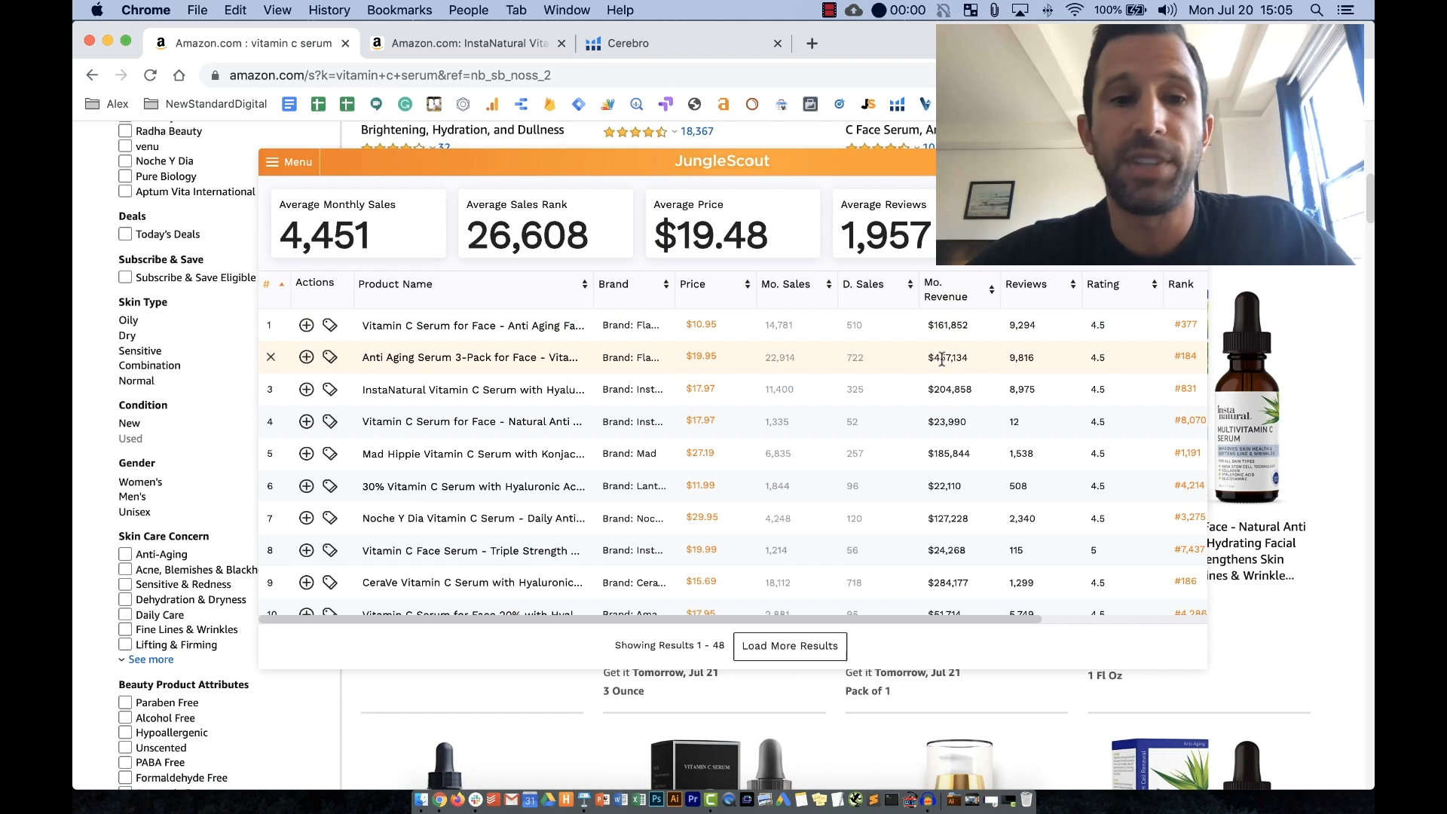
{"action": "mouse_move", "coordinate": [701, 421]}
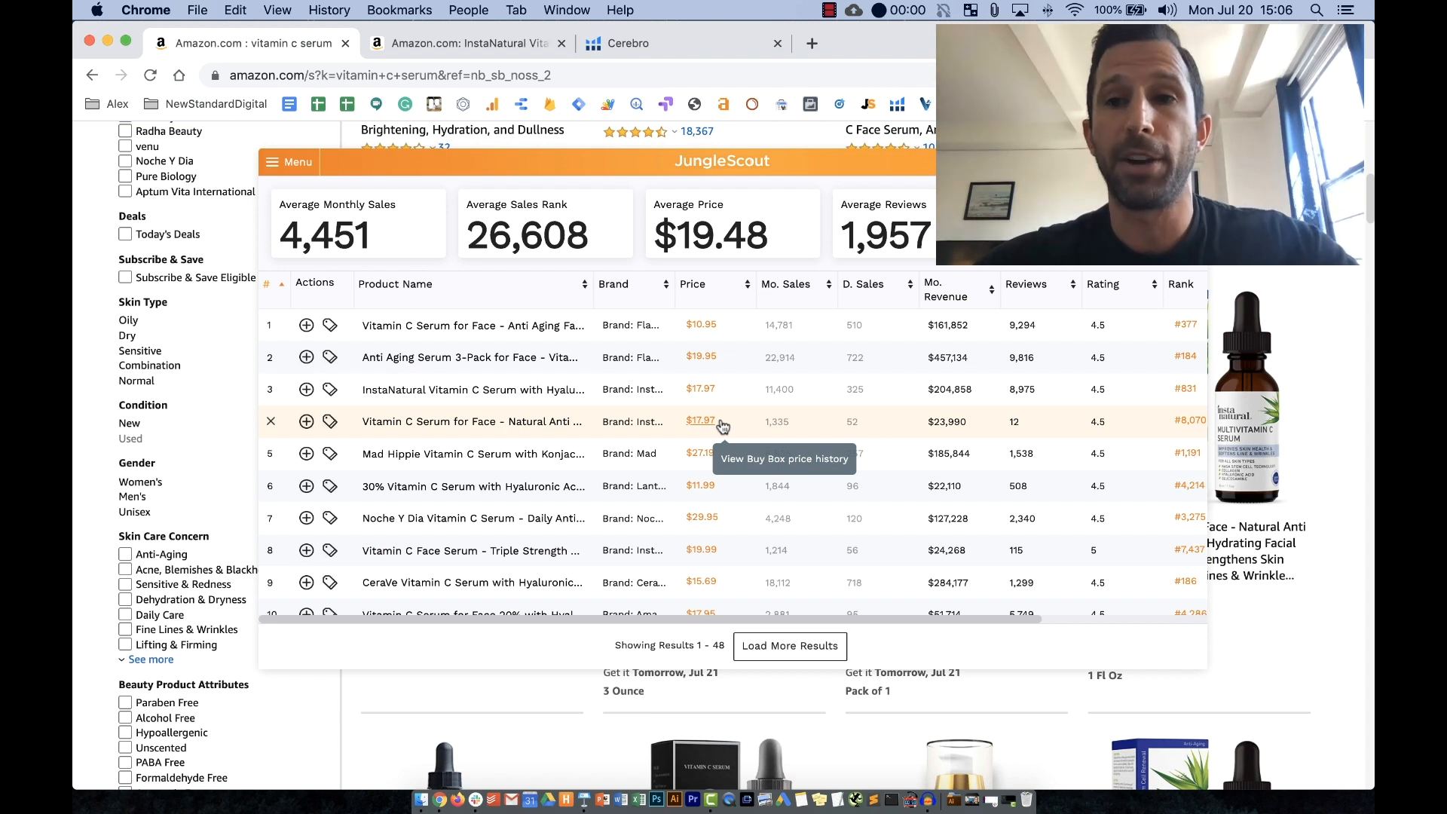
{"action": "mouse_move", "coordinate": [512, 59]}
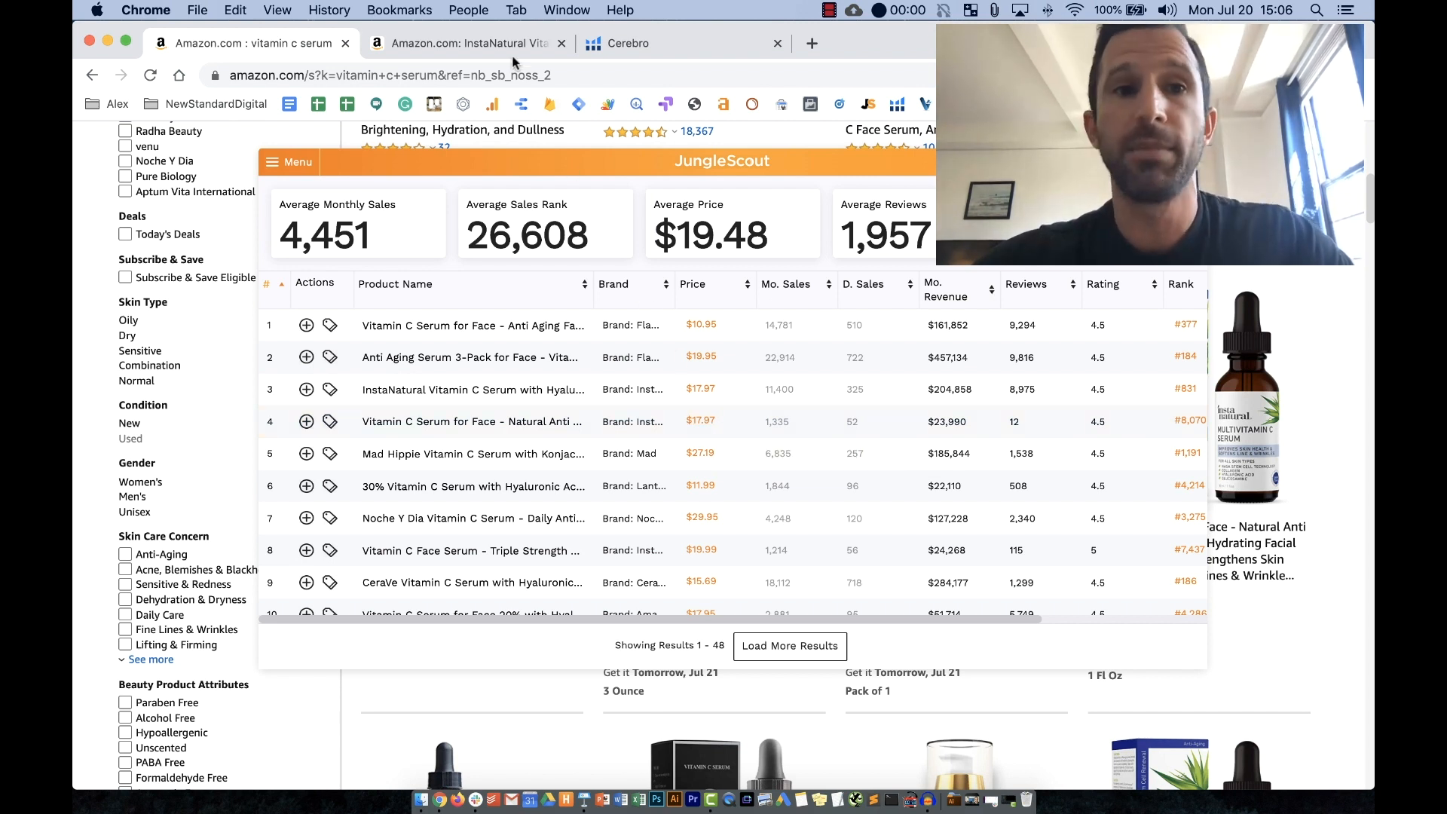
{"action": "mouse_move", "coordinate": [628, 43]}
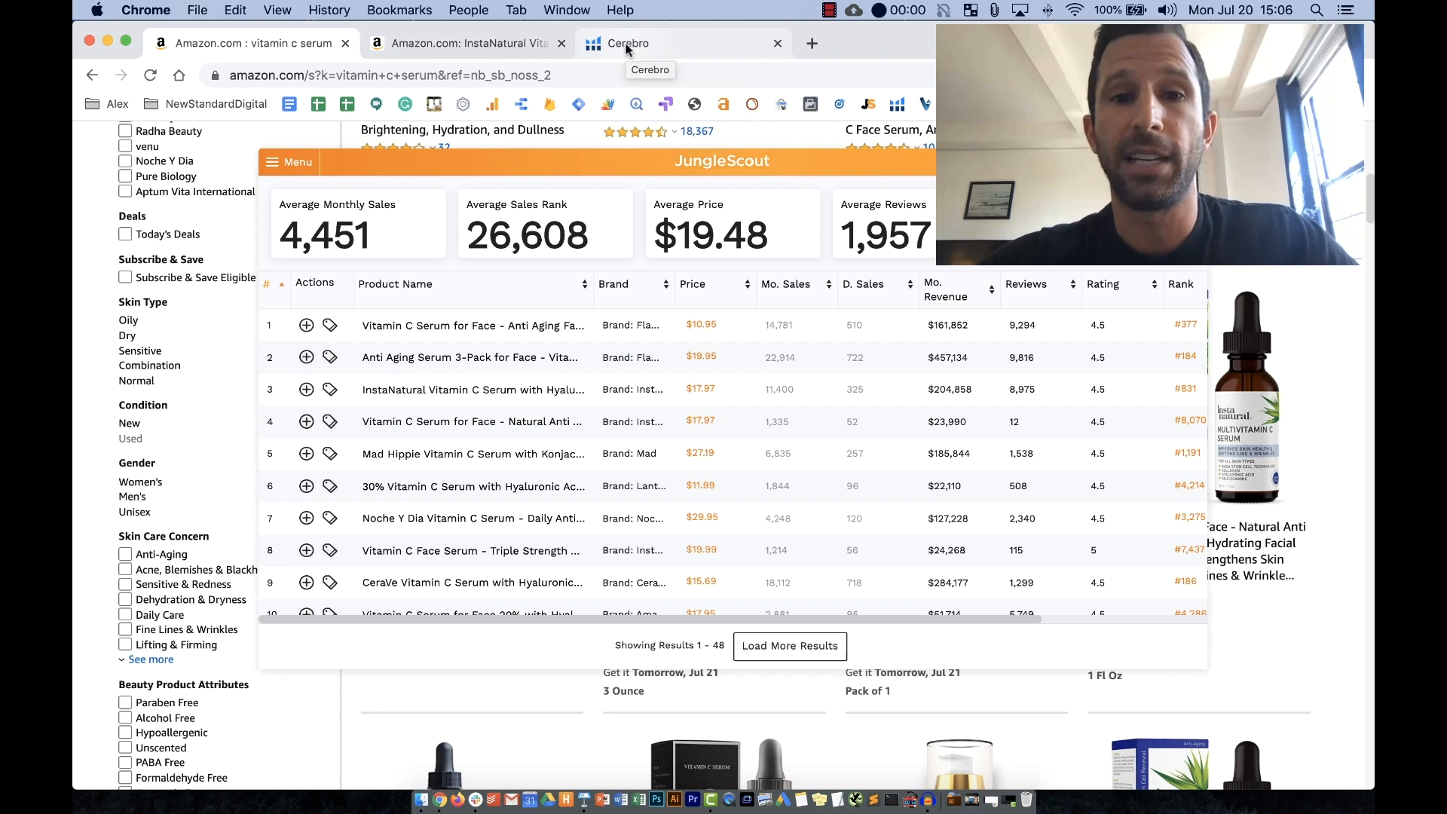
Review Cerebro's keyword table for the InstaNatural serum, then return to Amazon's vitamin c serum results.
{"action": "left_click", "coordinate": [627, 43]}
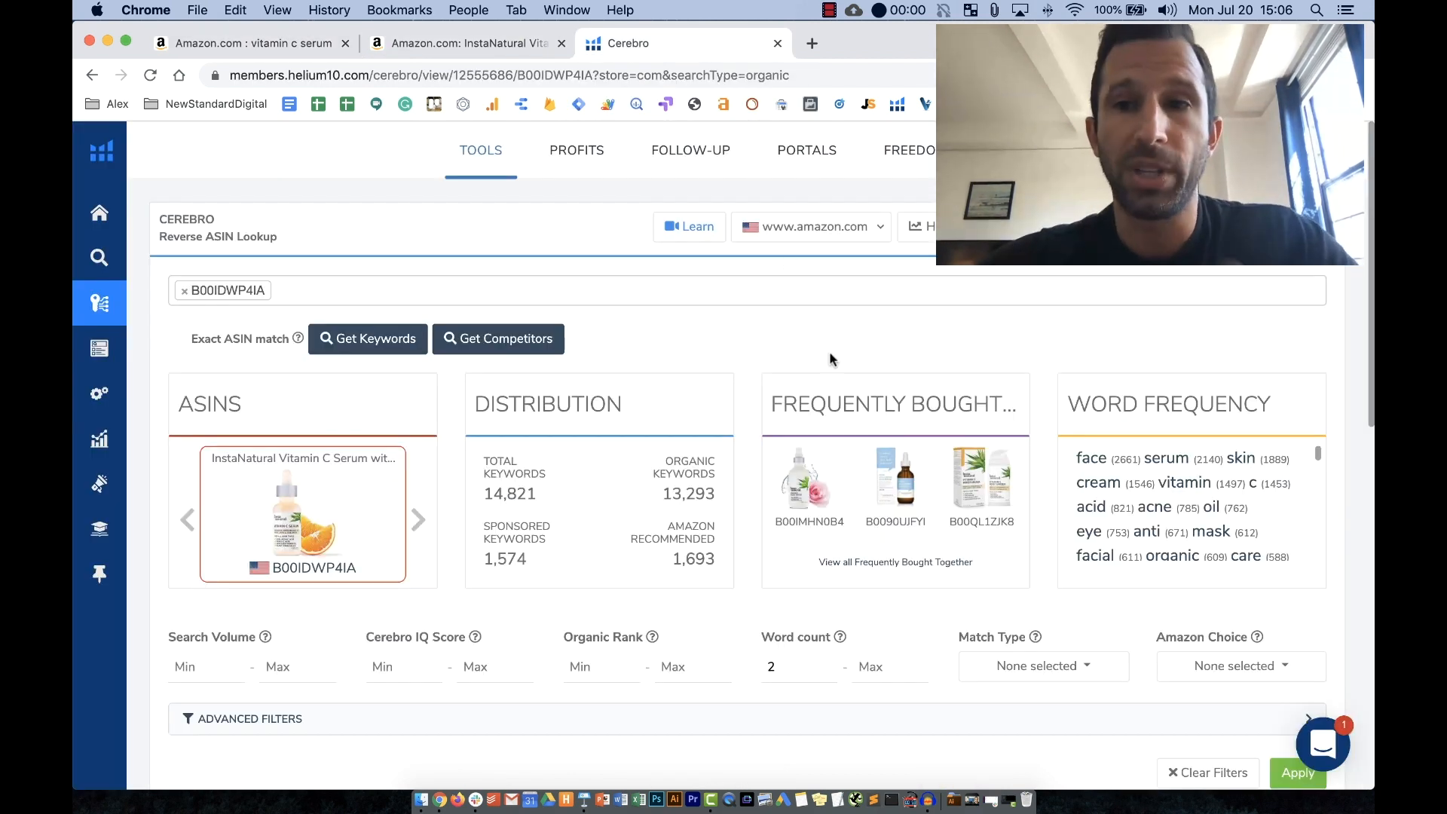
{"action": "scroll", "scroll_direction": "down", "scroll_amount": 3}
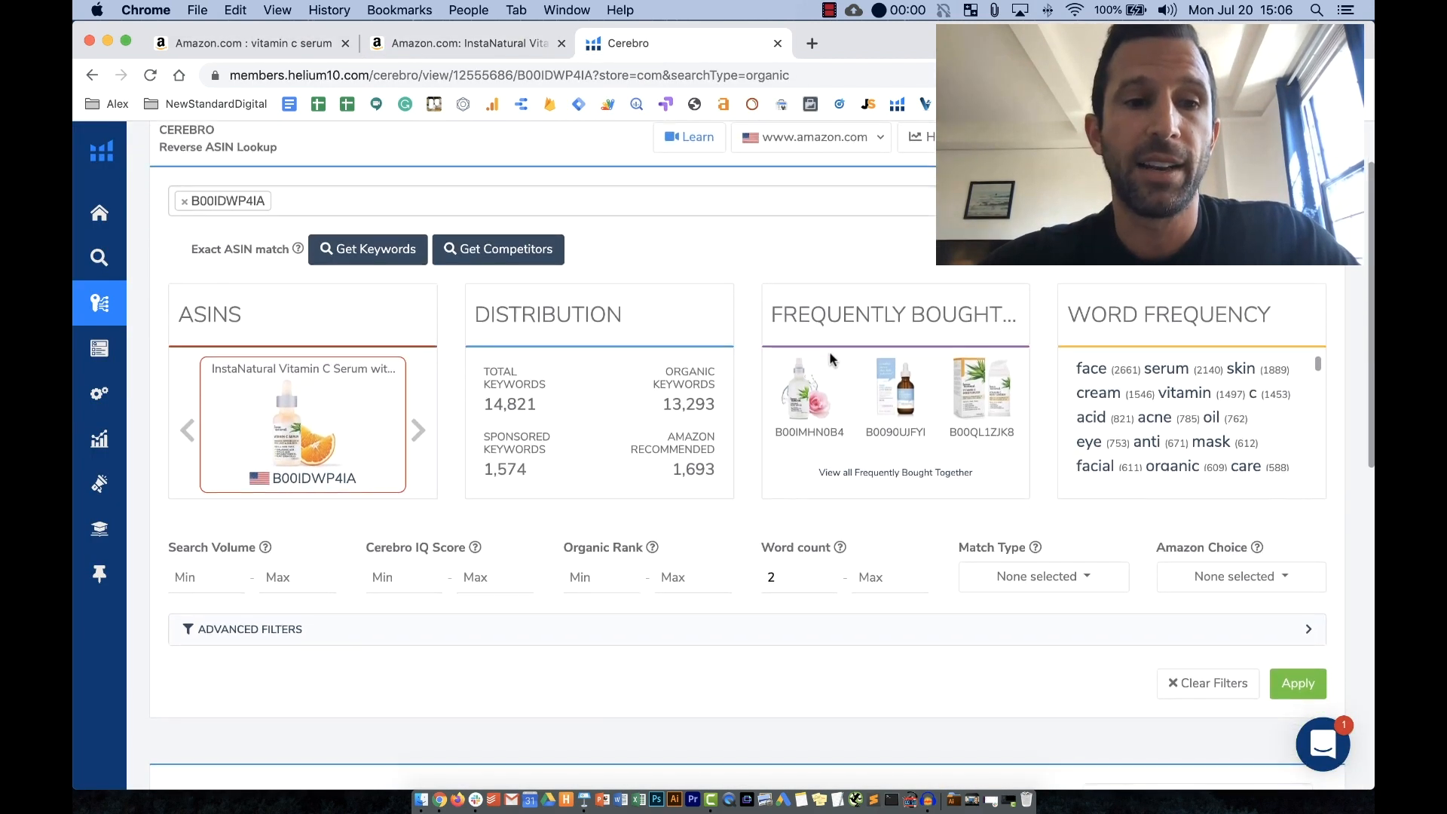
{"action": "scroll", "scroll_direction": "up", "scroll_amount": 3}
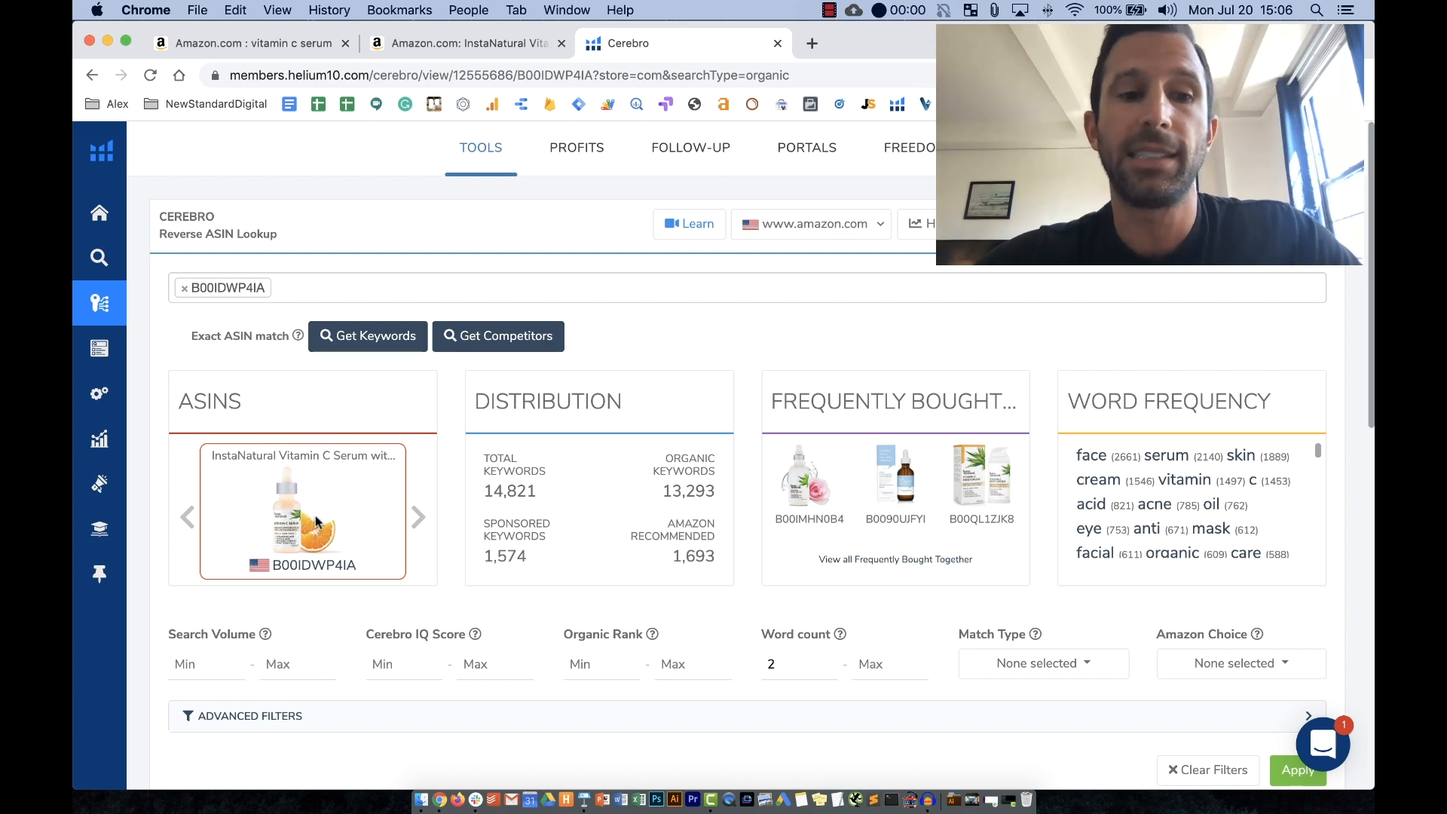
{"action": "scroll", "scroll_direction": "down", "scroll_amount": 3}
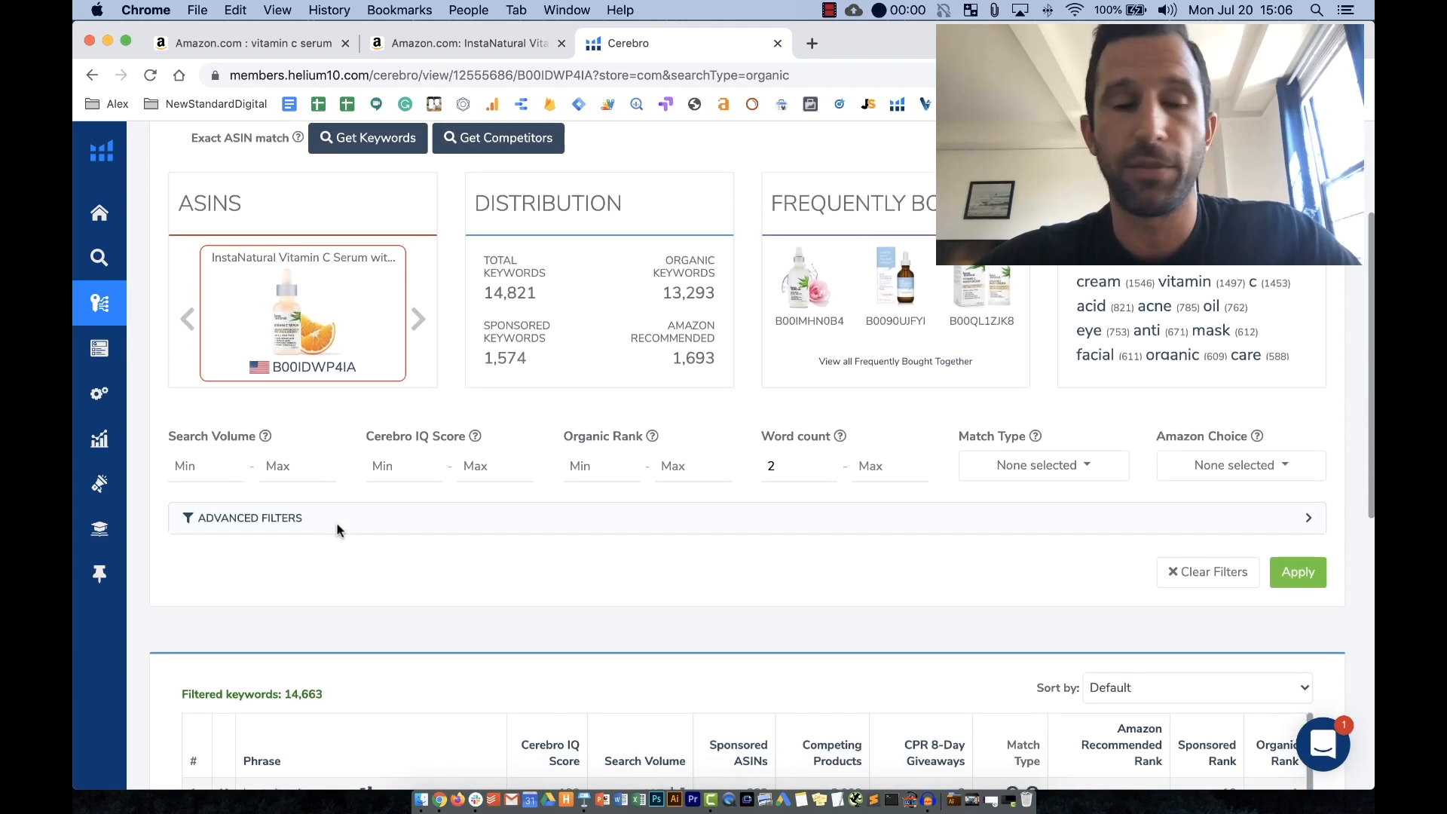
{"action": "scroll", "scroll_direction": "down", "scroll_amount": 3}
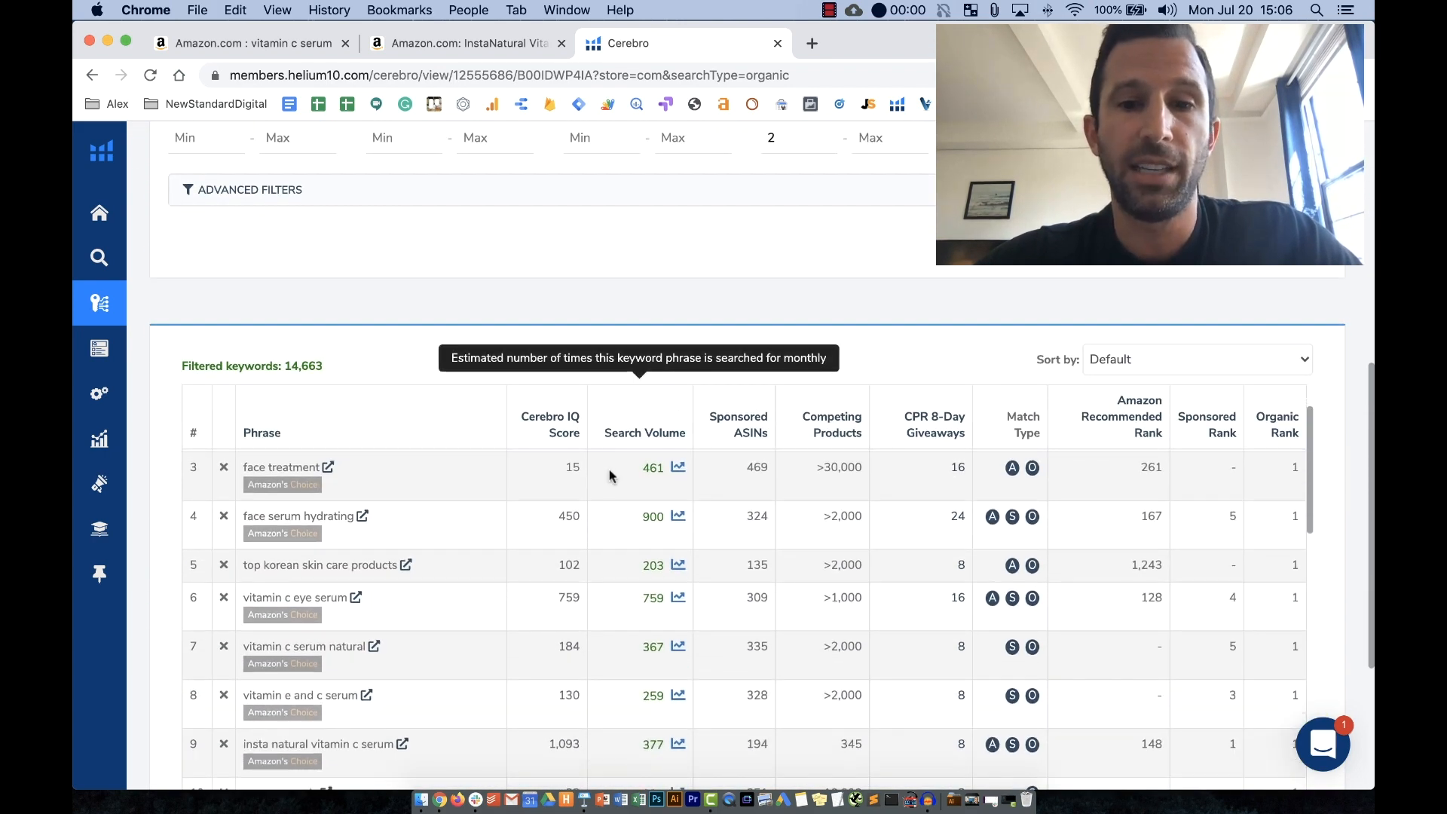
{"action": "scroll", "scroll_direction": "up", "scroll_amount": 3}
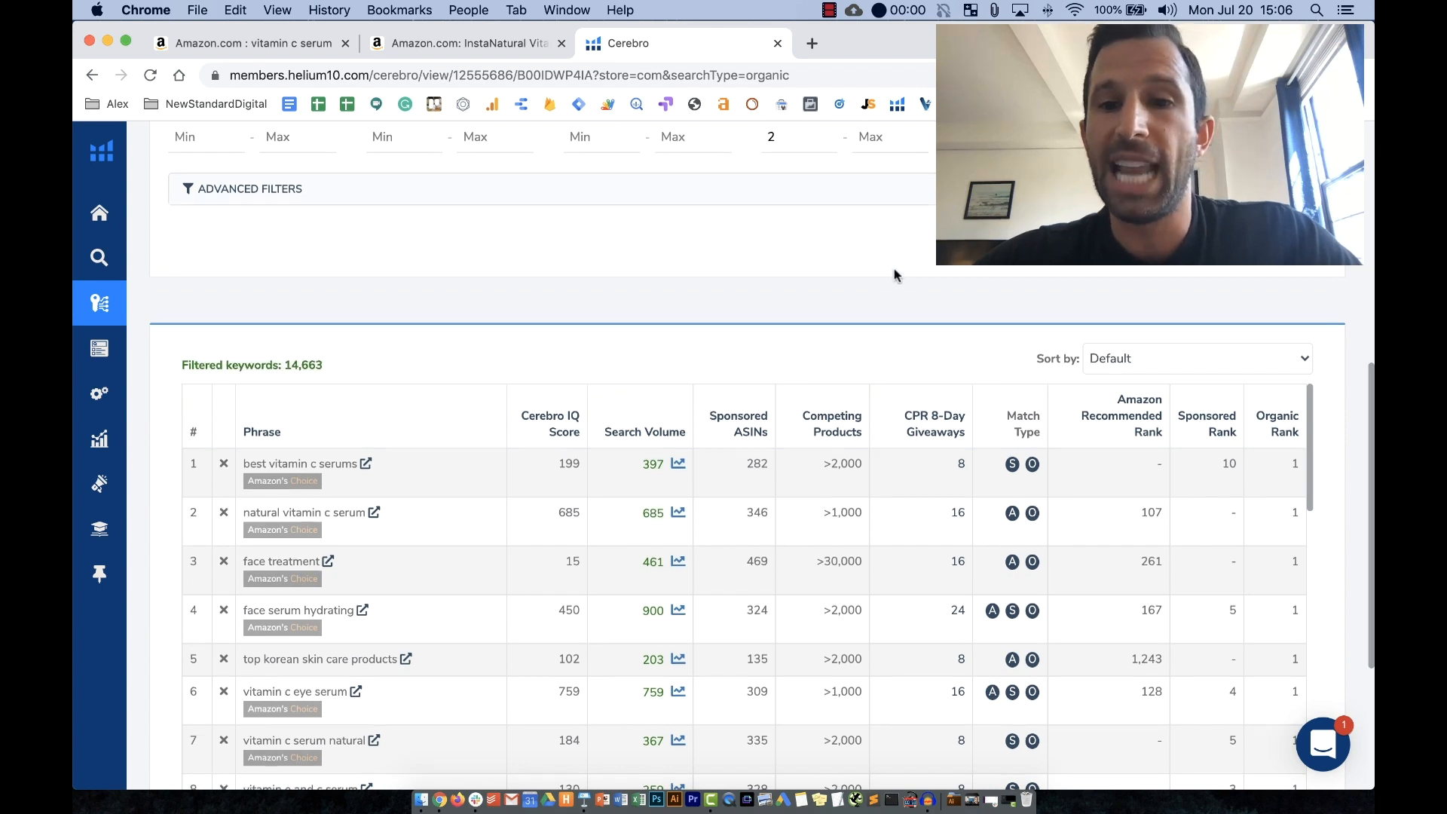
{"action": "scroll", "scroll_direction": "down", "scroll_amount": 3}
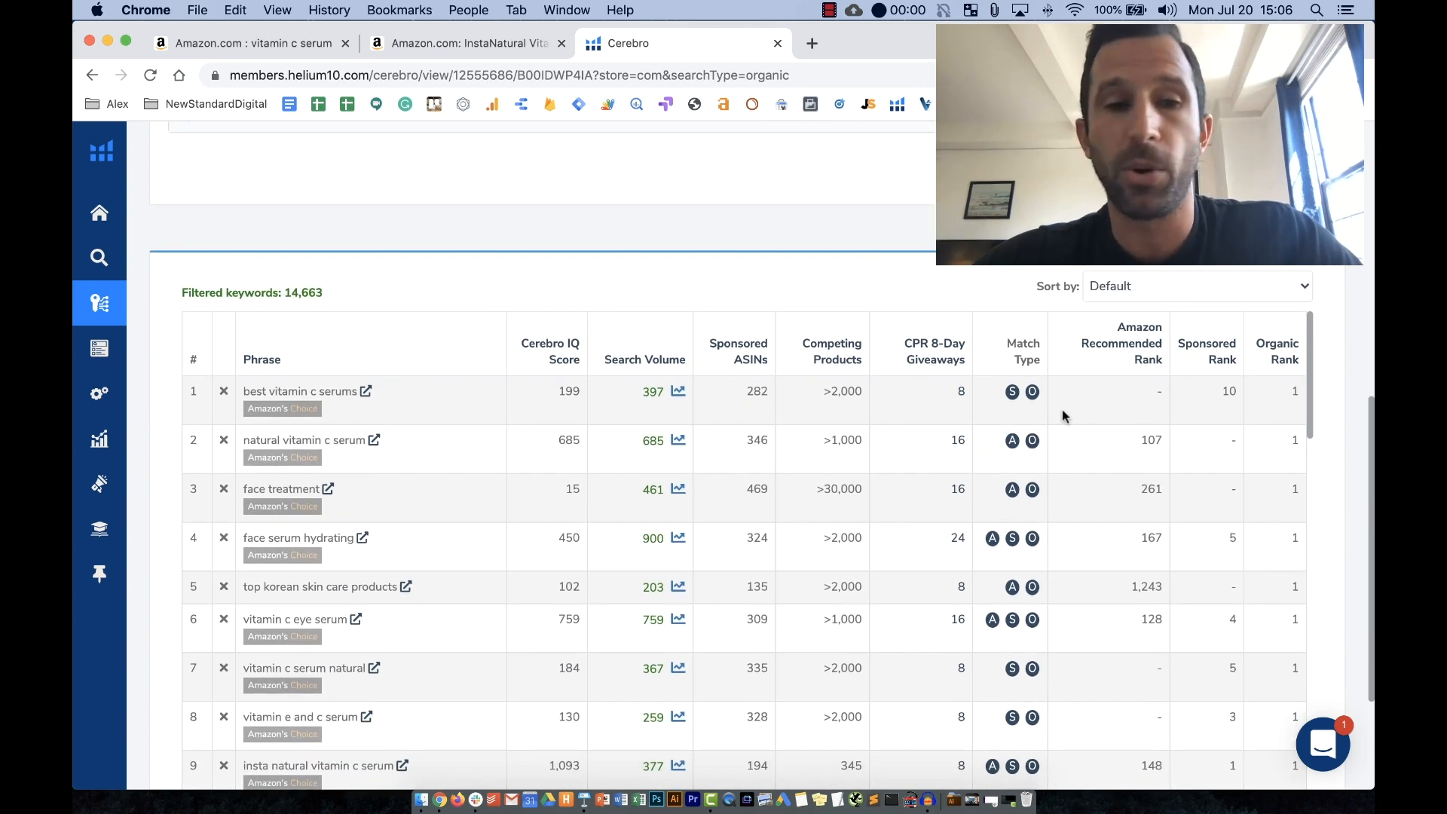
{"action": "mouse_move", "coordinate": [359, 404]}
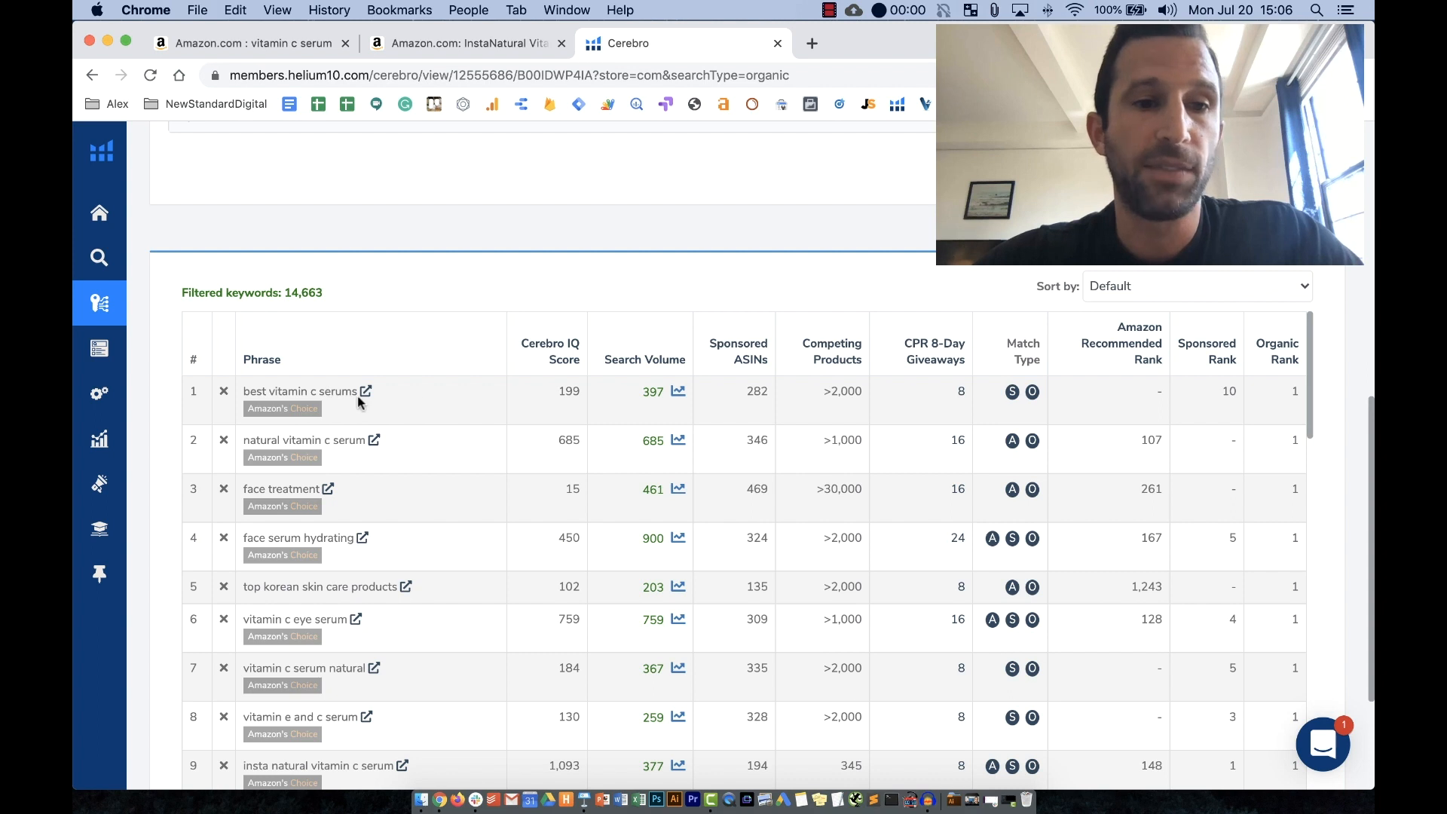
{"action": "mouse_move", "coordinate": [655, 398]}
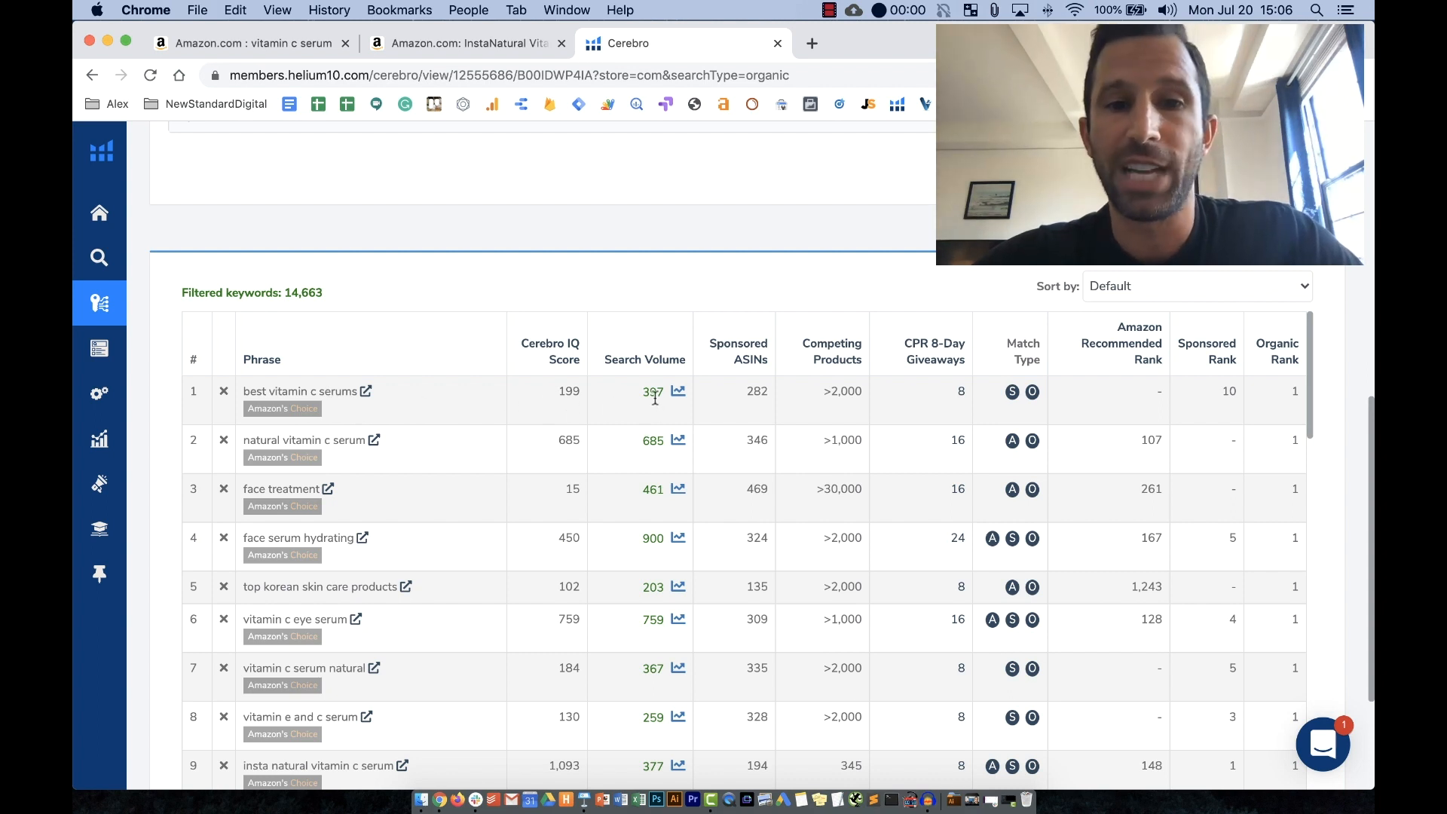
{"action": "mouse_move", "coordinate": [1268, 408]}
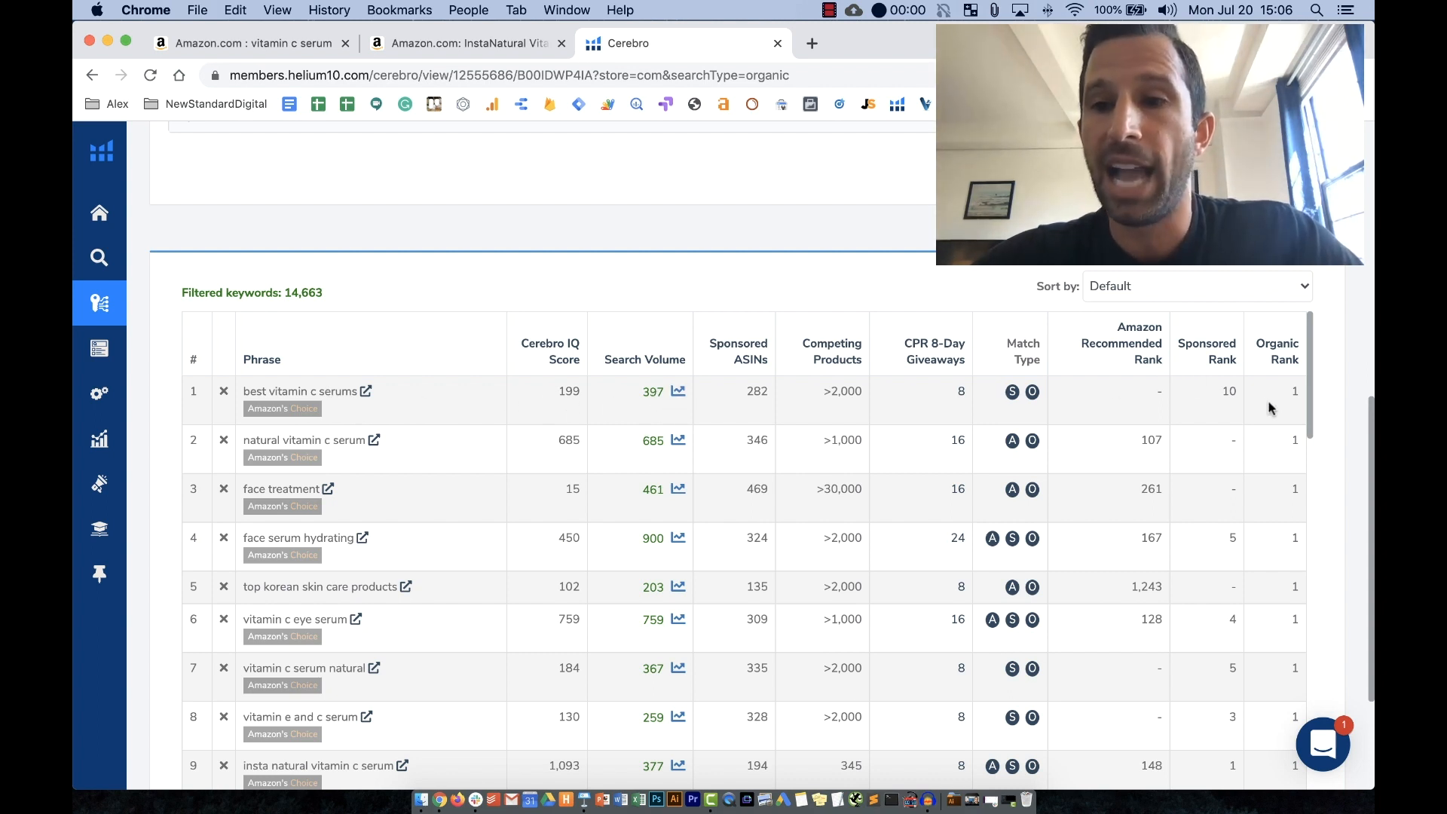
{"action": "mouse_move", "coordinate": [1294, 383]}
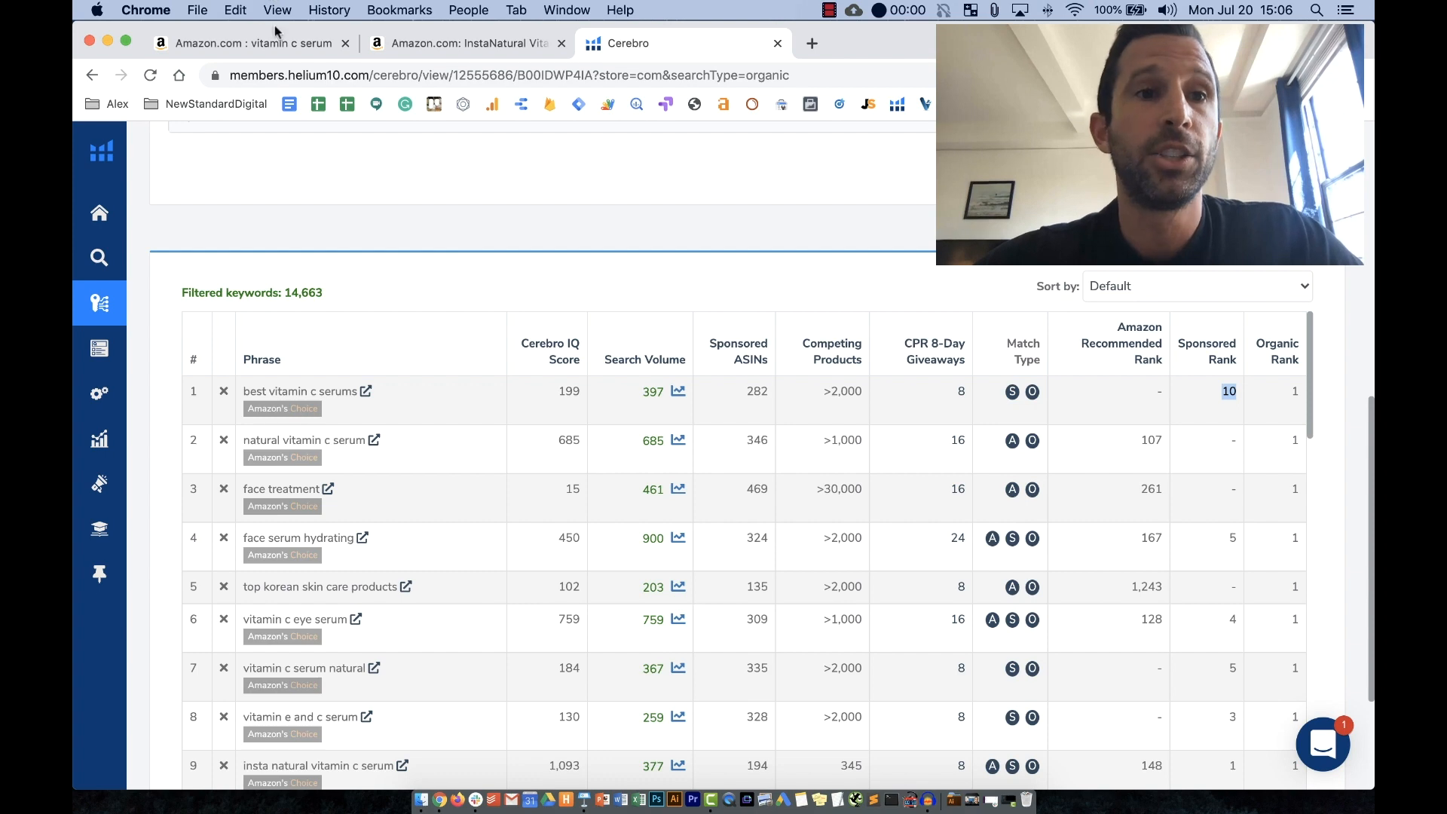
{"action": "left_click", "coordinate": [249, 42]}
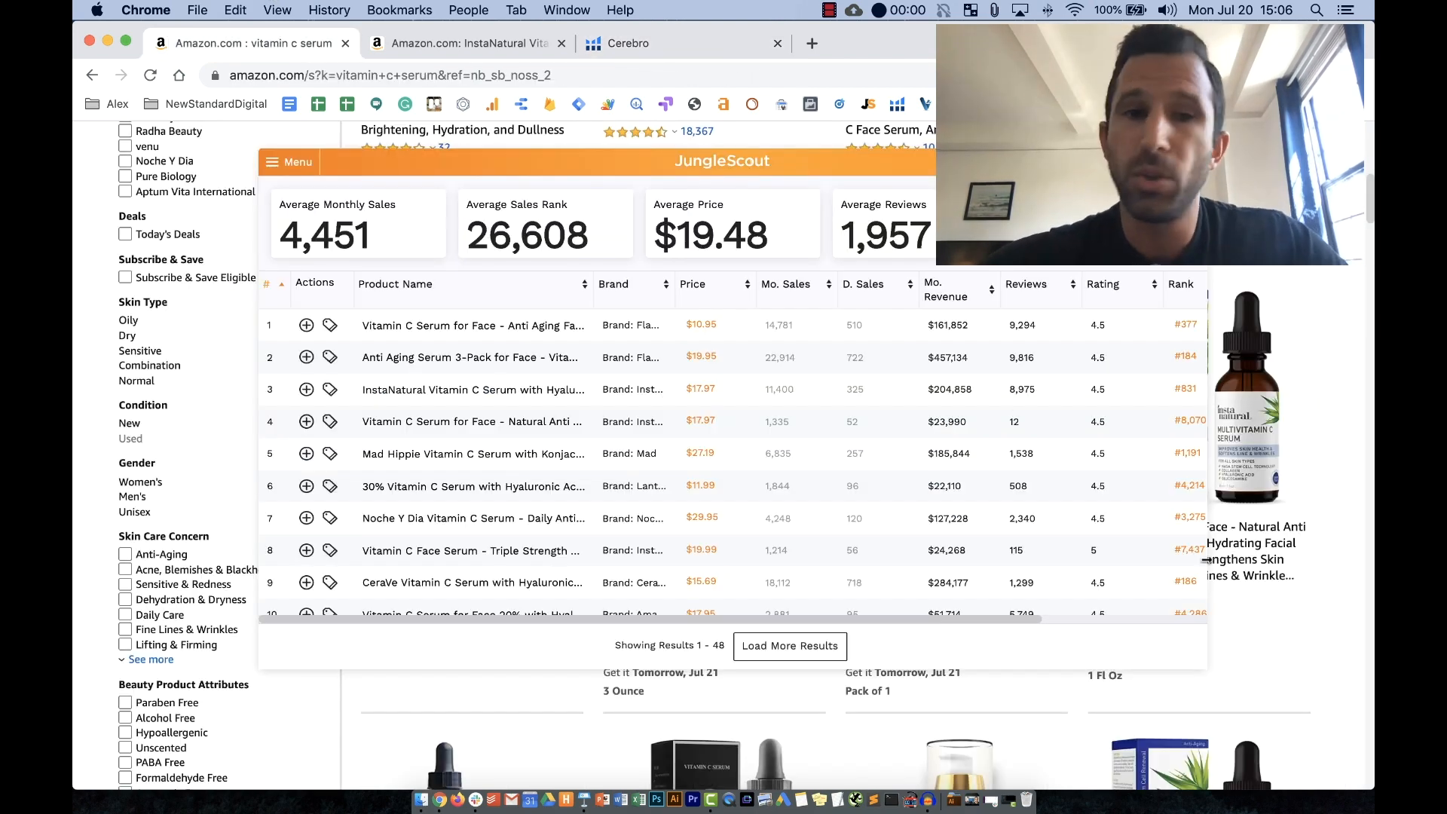